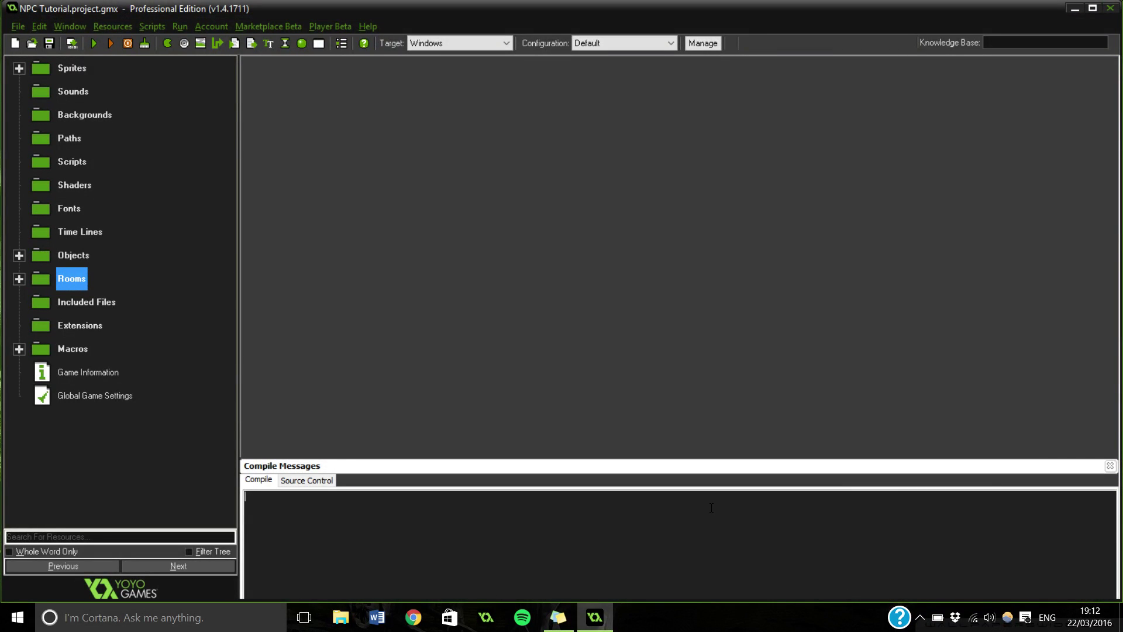
mouse_move(431, 357)
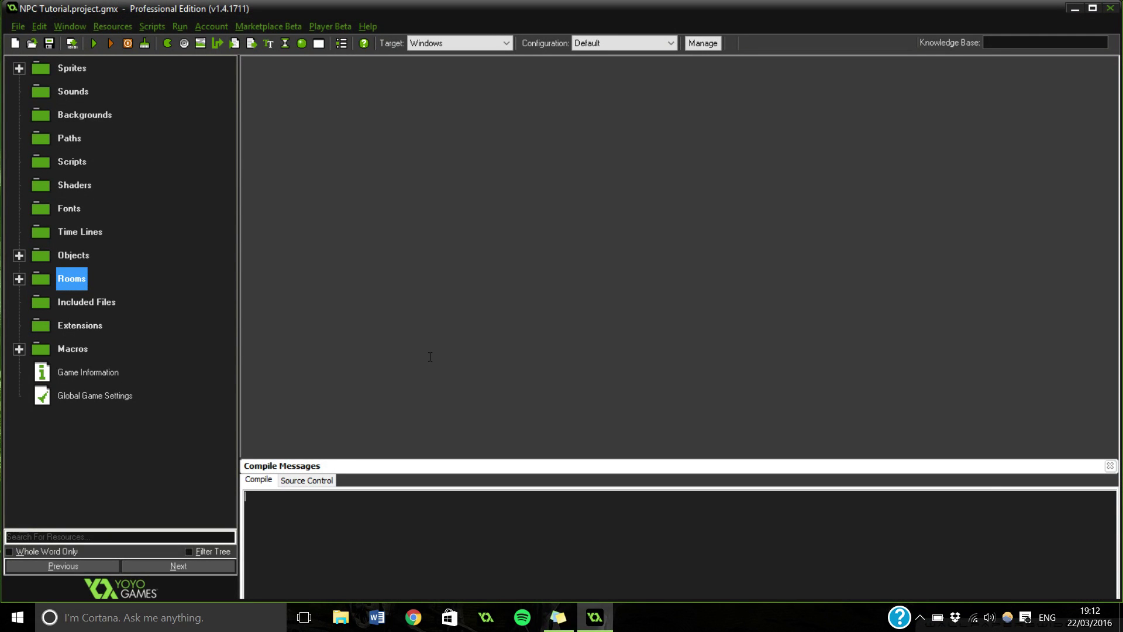
mouse_move(423, 339)
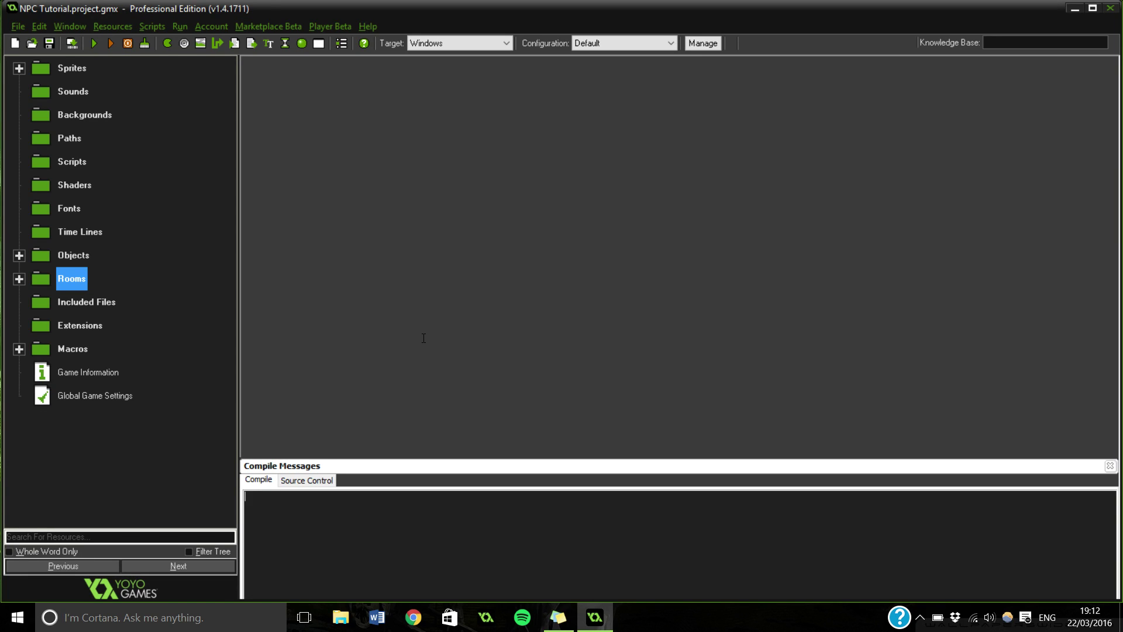
mouse_move(226, 325)
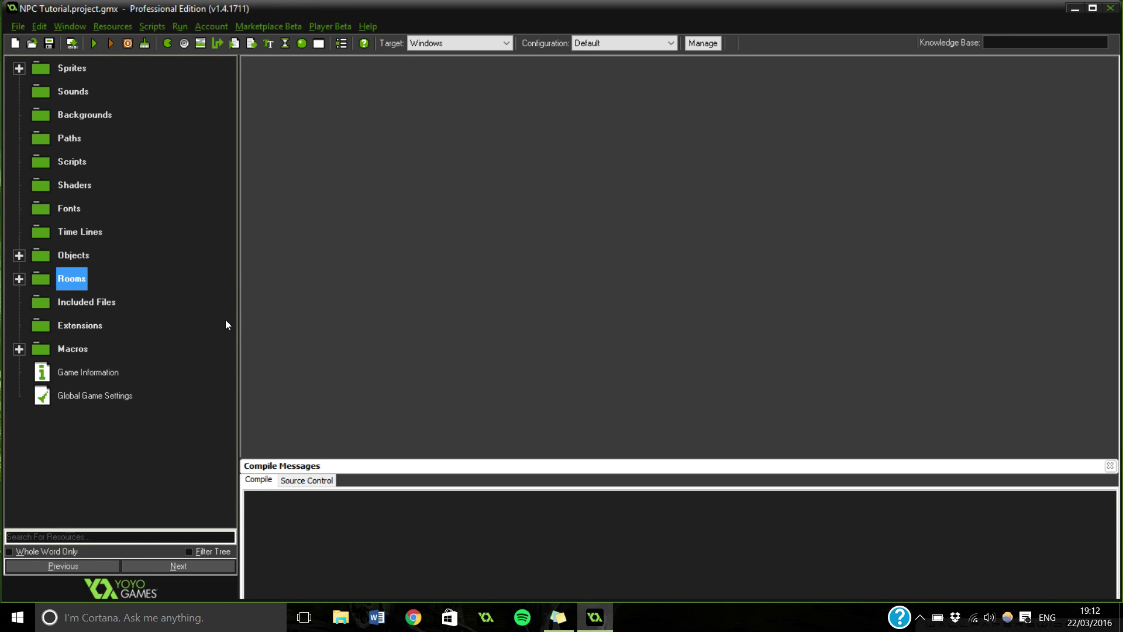
mouse_move(855, 21)
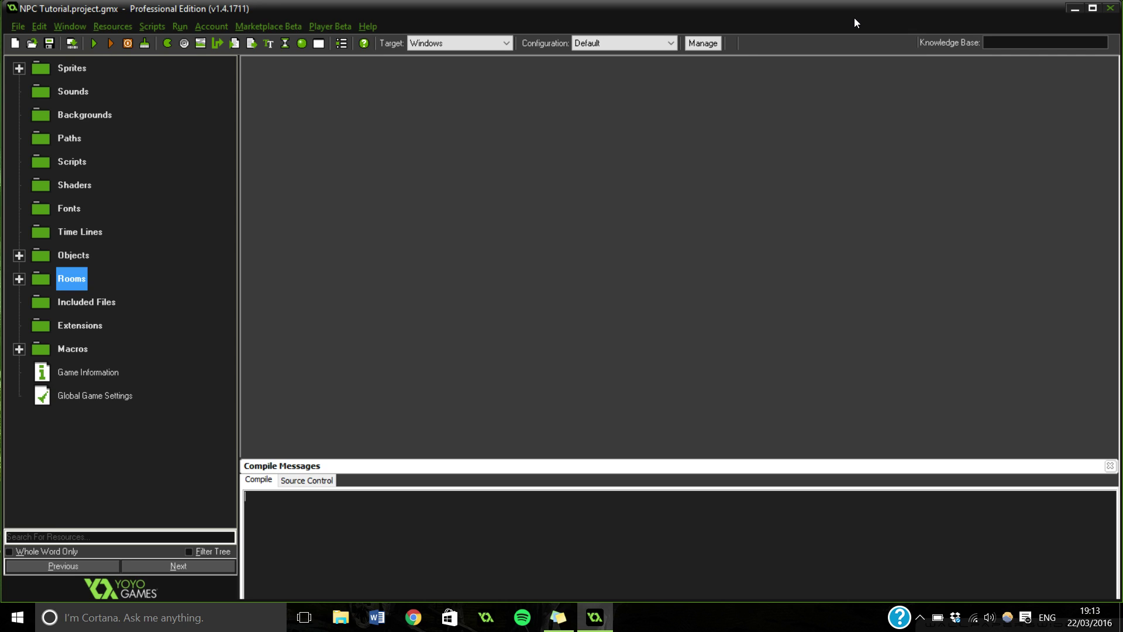
mouse_move(858, 22)
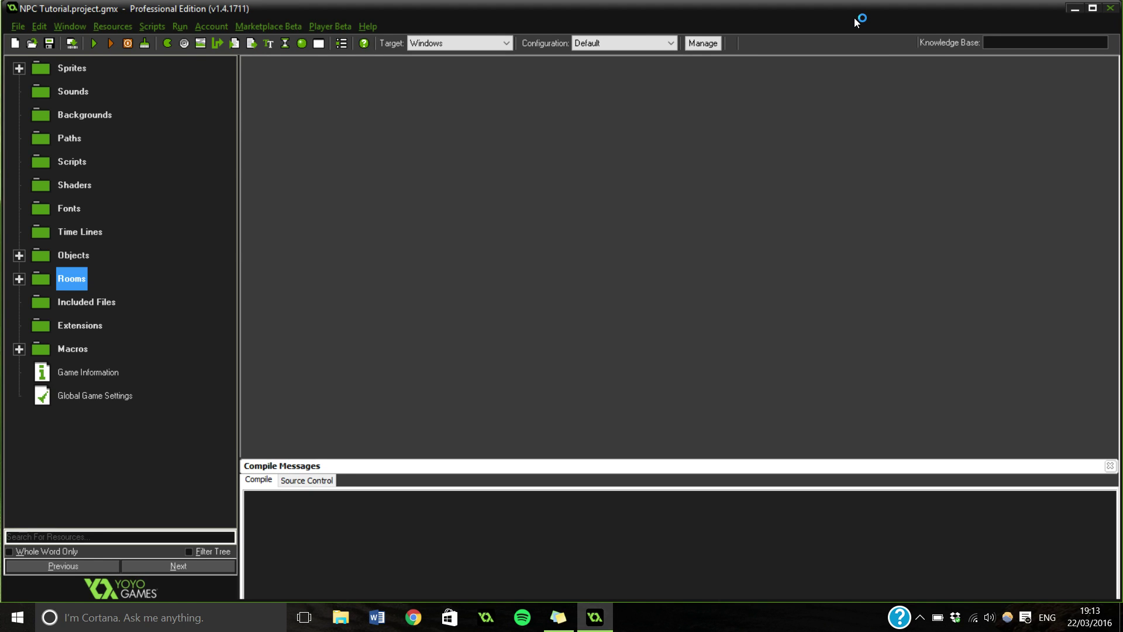
mouse_move(208, 29)
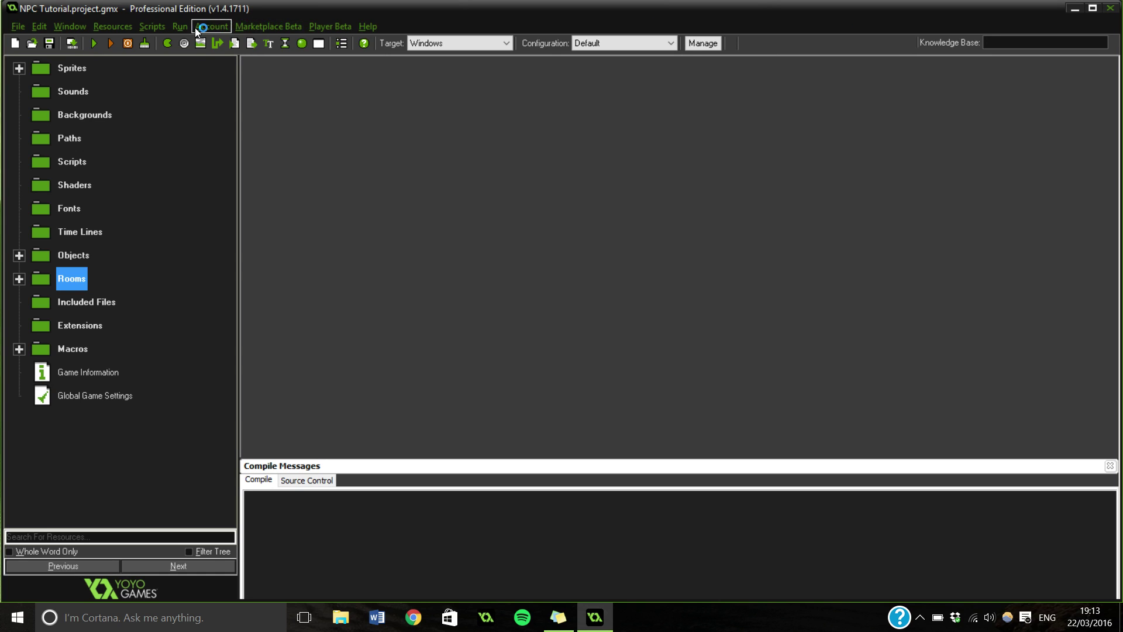
mouse_move(243, 105)
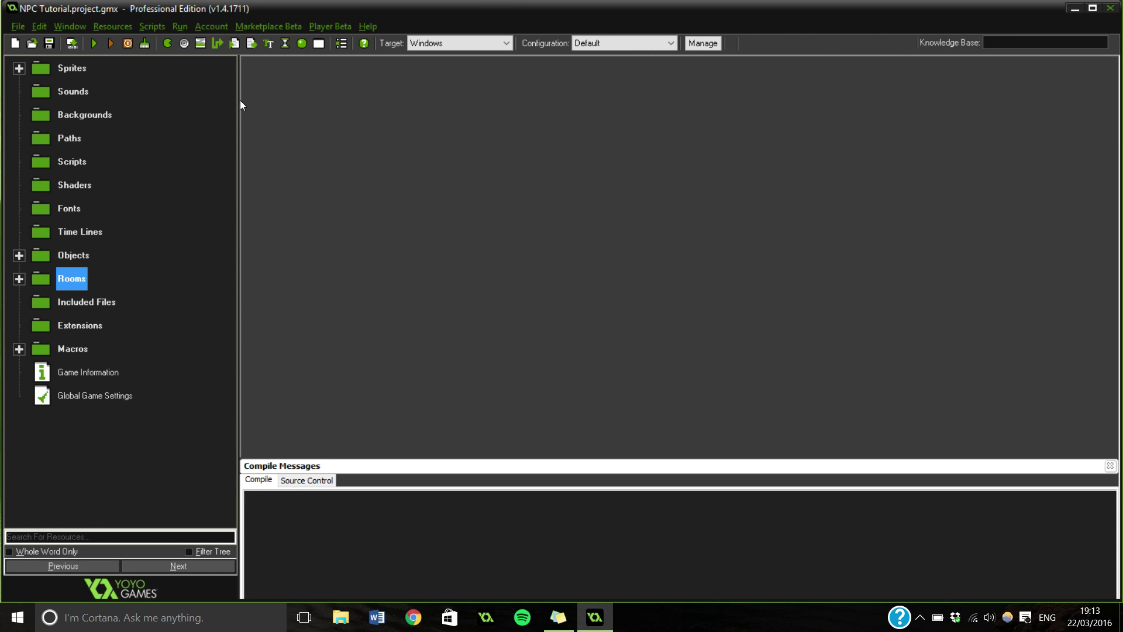
mouse_move(172, 78)
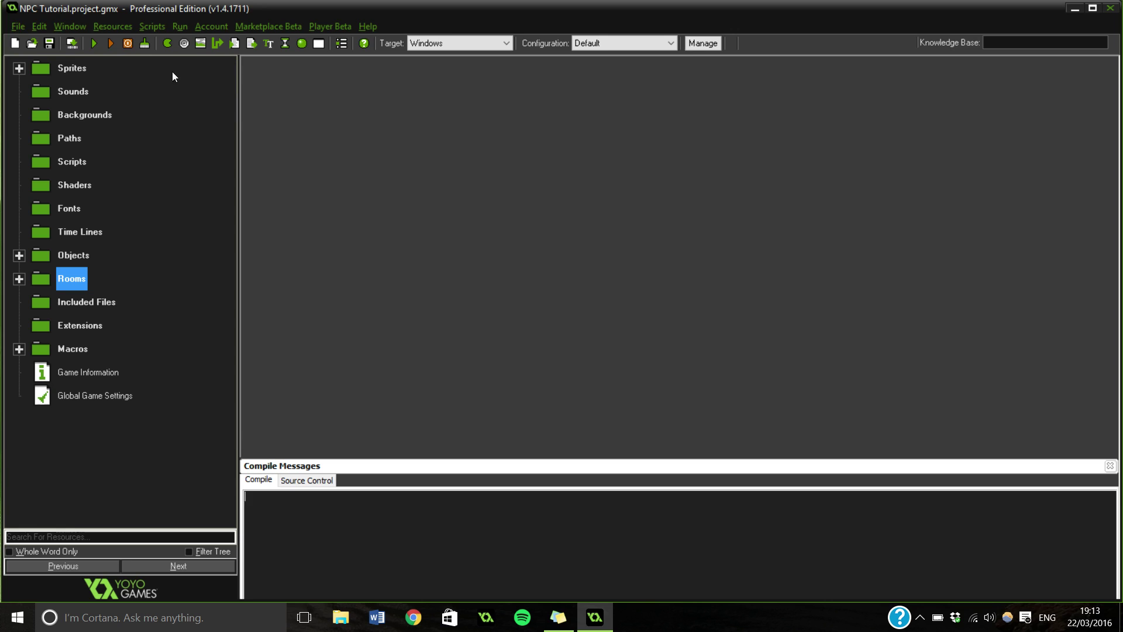
- Expand and collapse the Objects folder, then expand Sprites to list spr_npc and spr_player
click(21, 69)
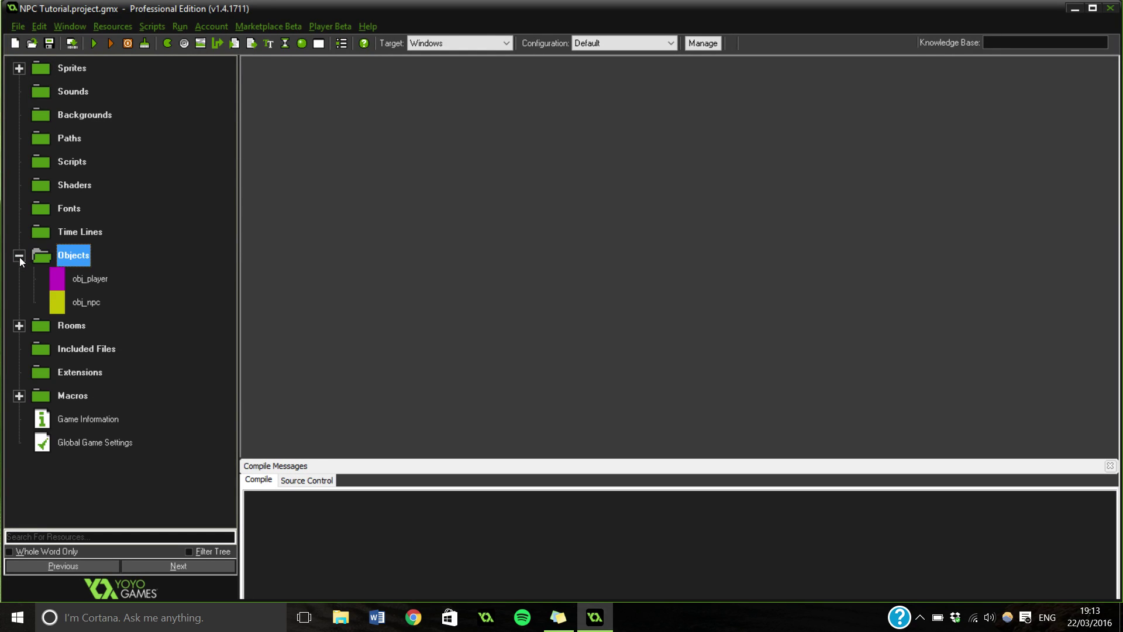
click(21, 255)
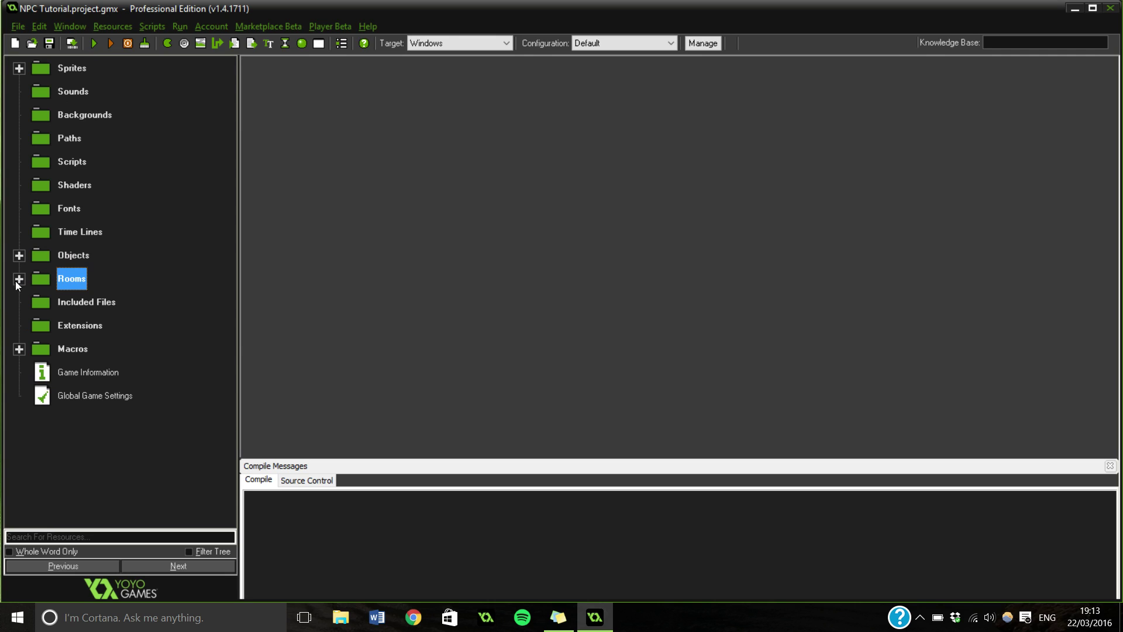
mouse_move(14, 317)
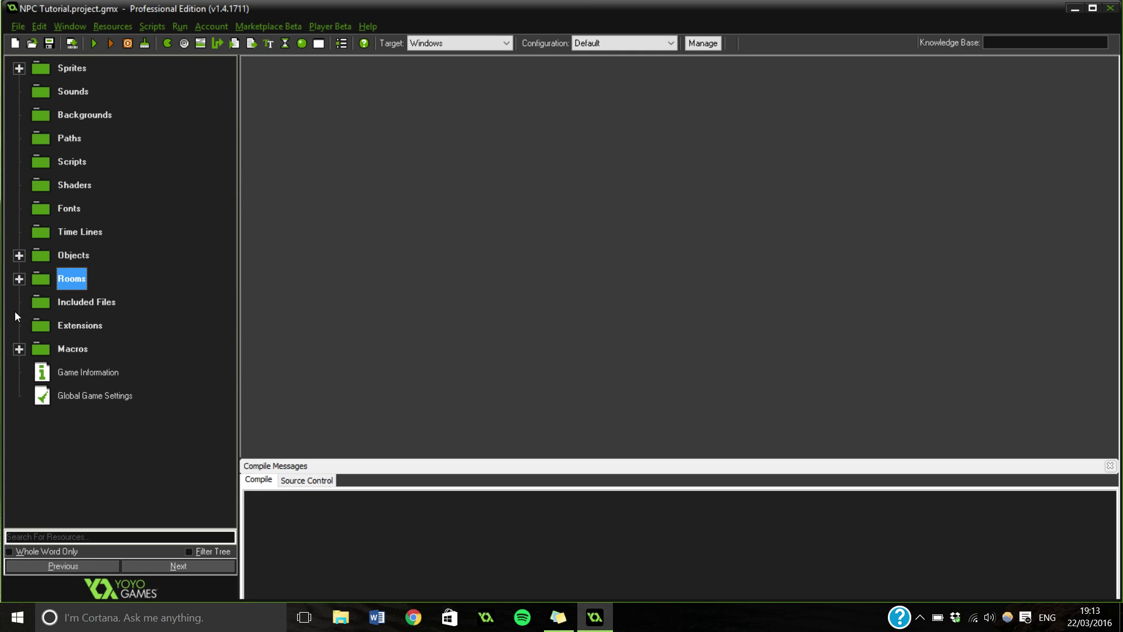
mouse_move(19, 72)
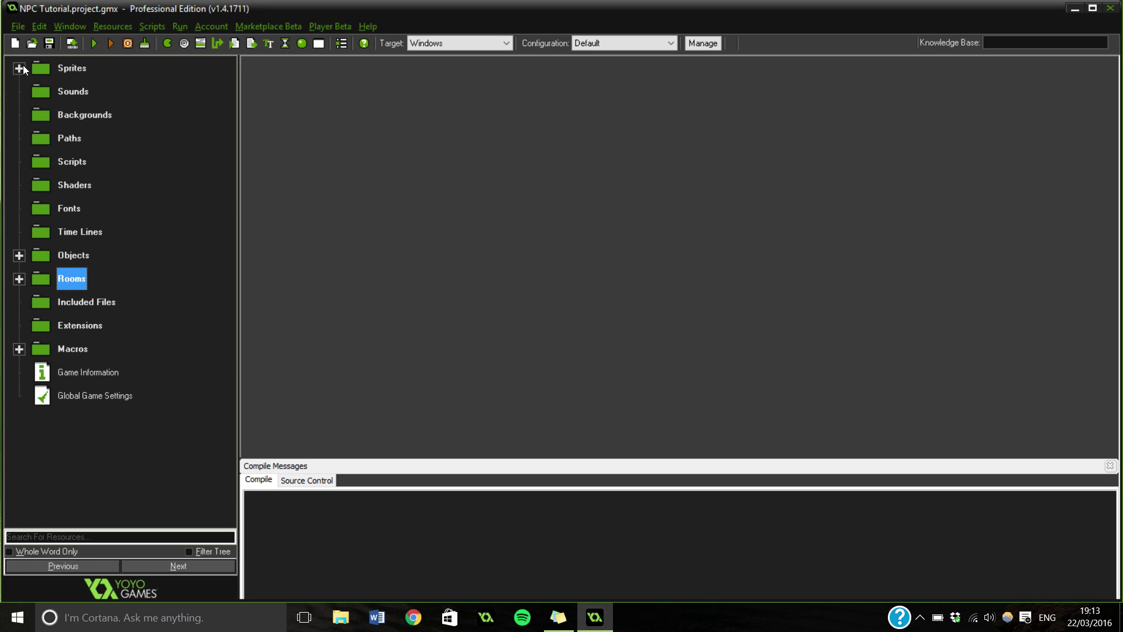
click(19, 70)
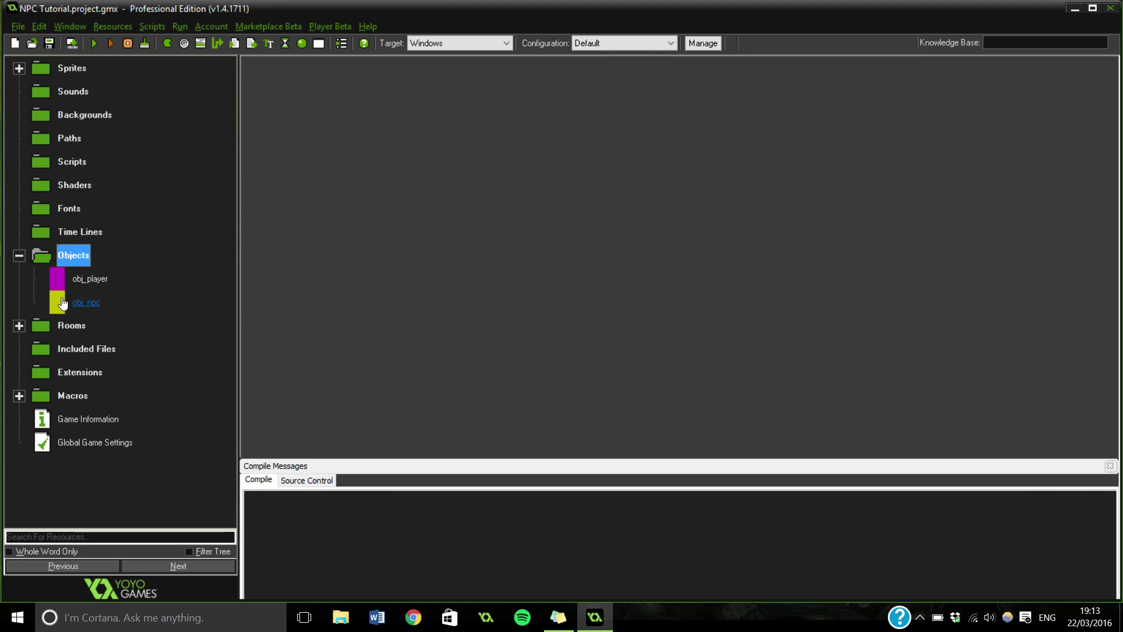
click(19, 255)
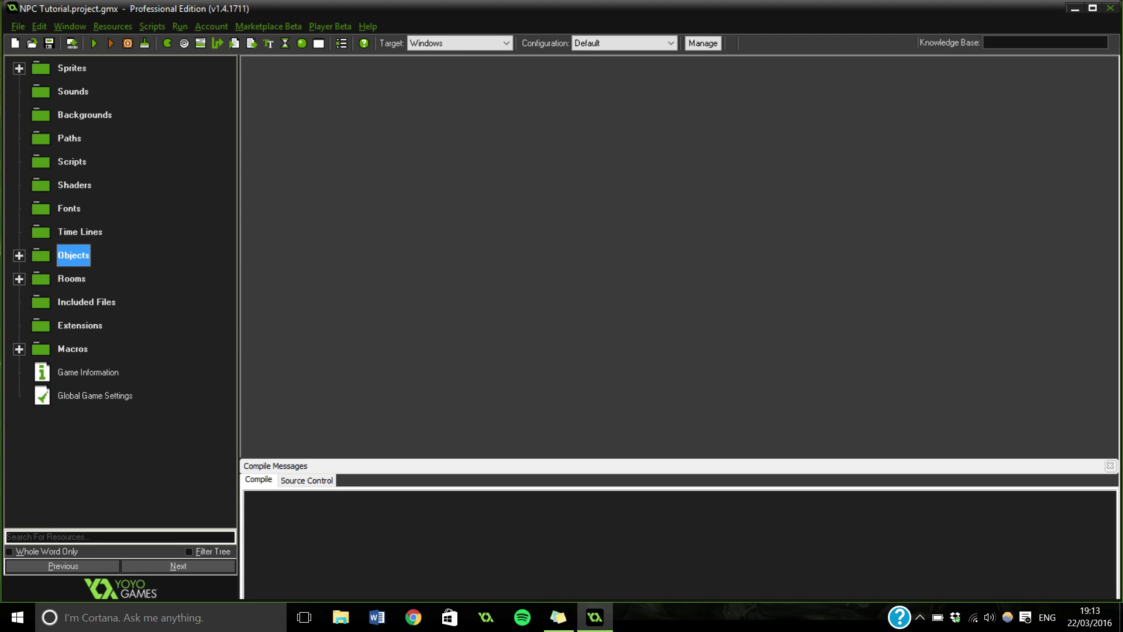
click(20, 255)
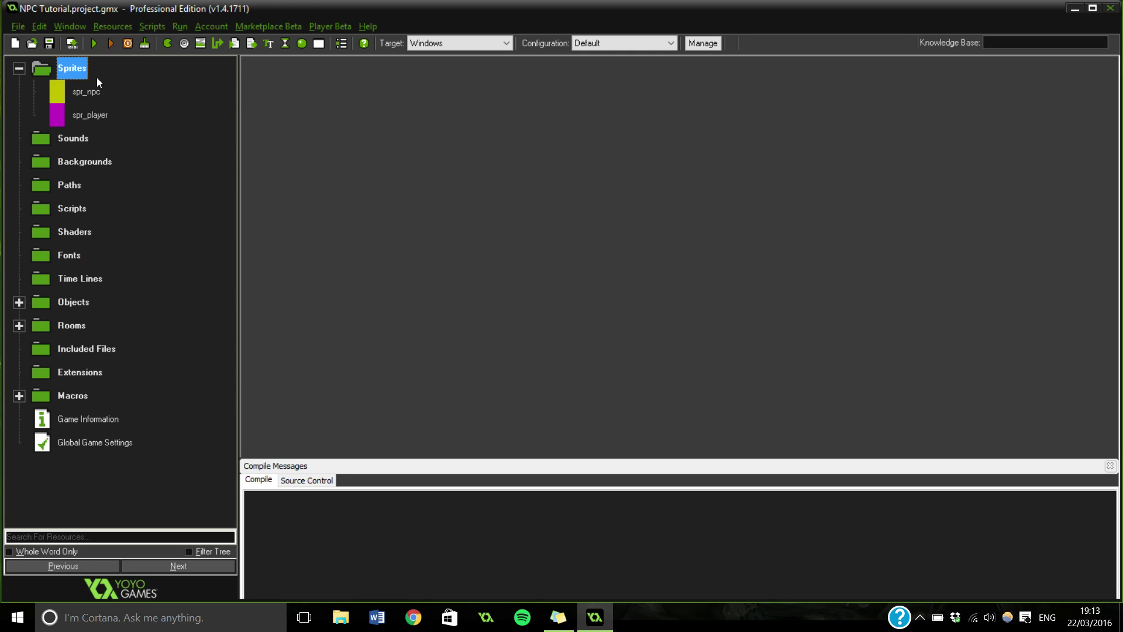
- Inspect spr_npc's Sprite Properties (16×24, one subimage) twice and close them
click(87, 91)
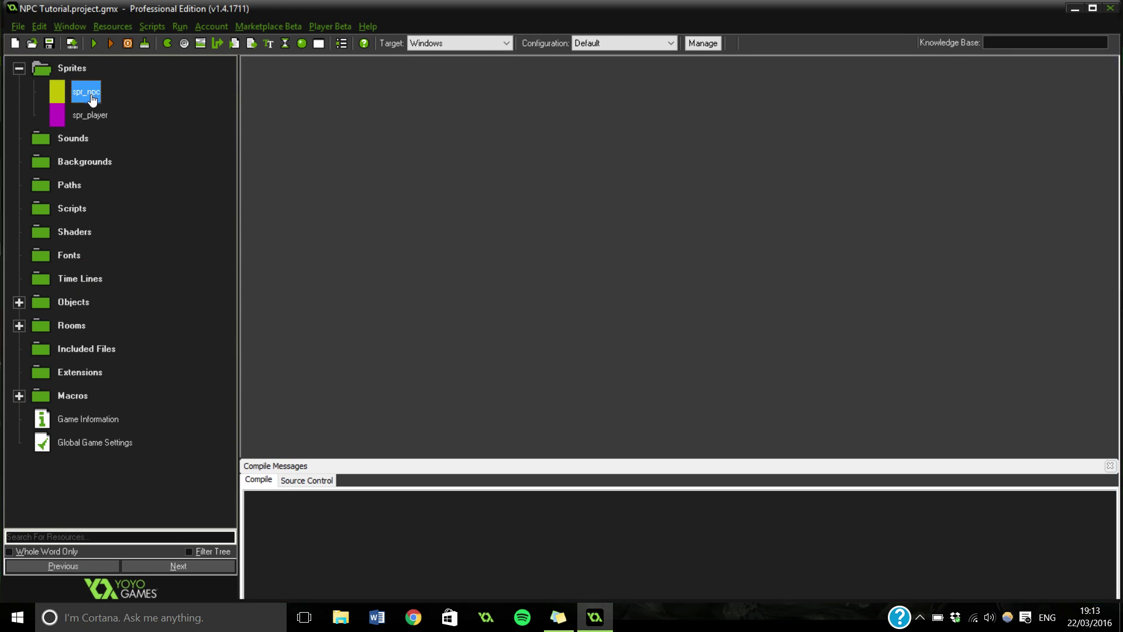
double_click(90, 91)
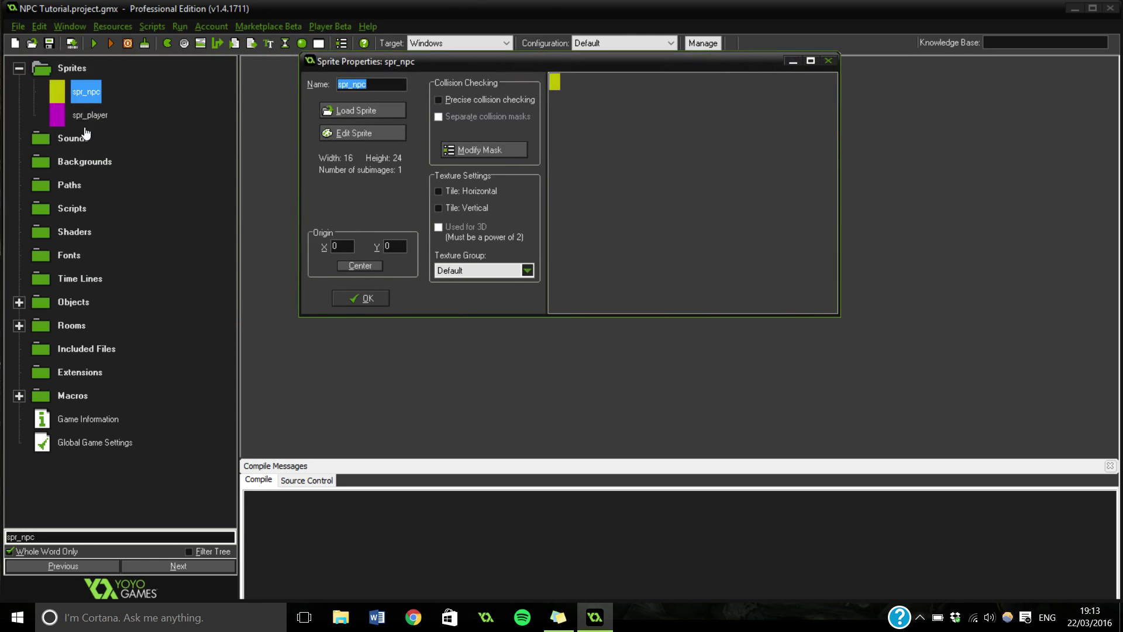
mouse_move(344, 160)
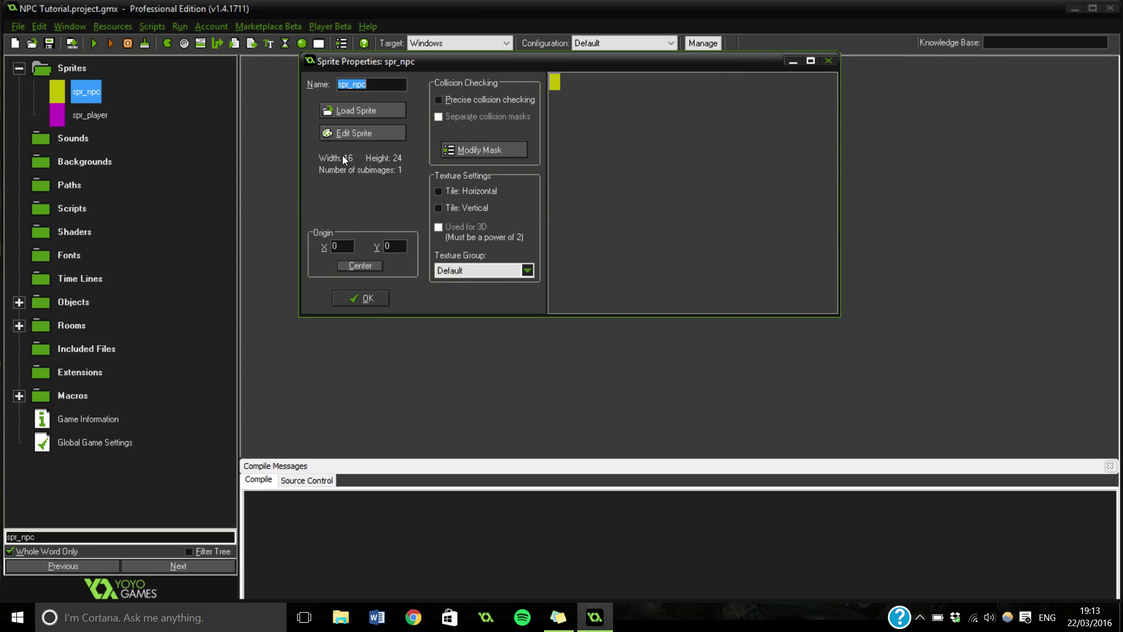
mouse_move(400, 163)
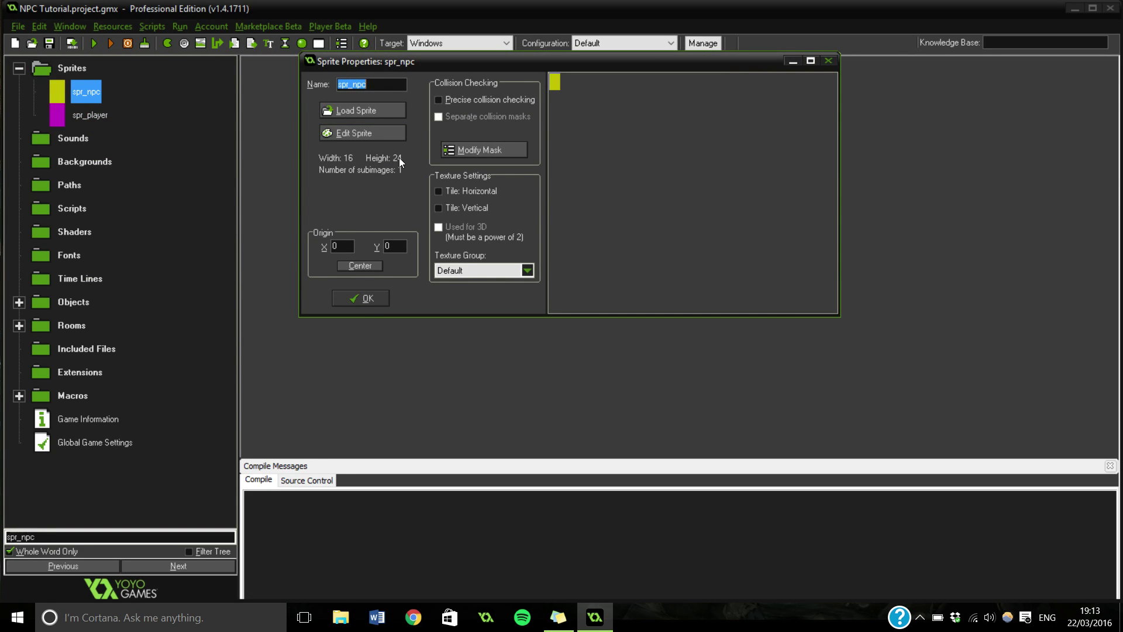
mouse_move(346, 286)
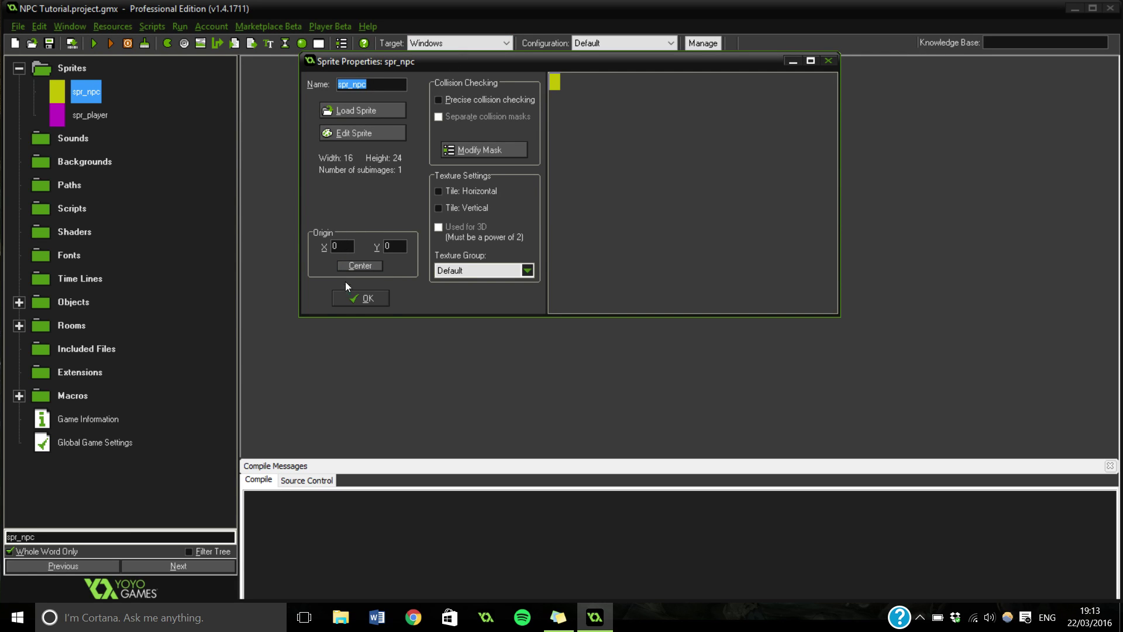
click(361, 298)
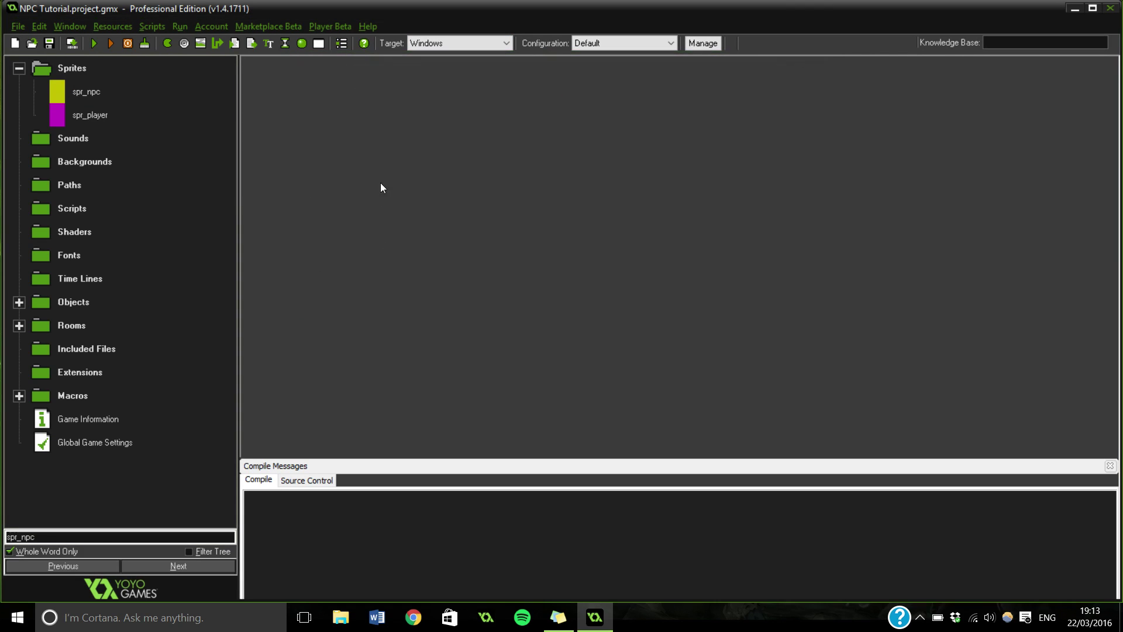
mouse_move(42, 93)
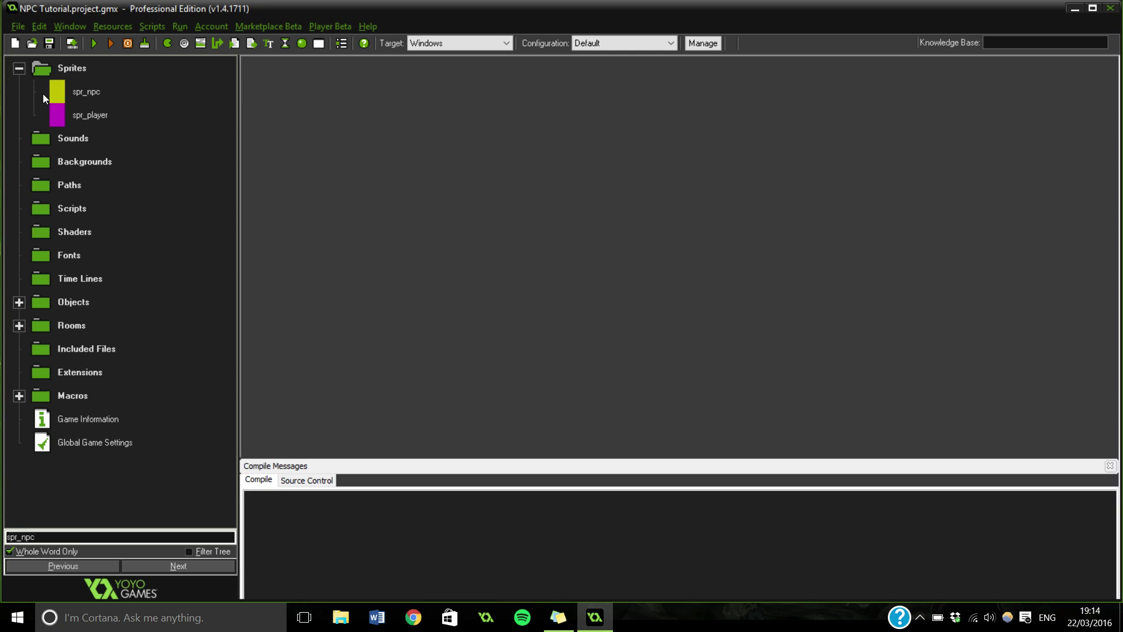
double_click(87, 92)
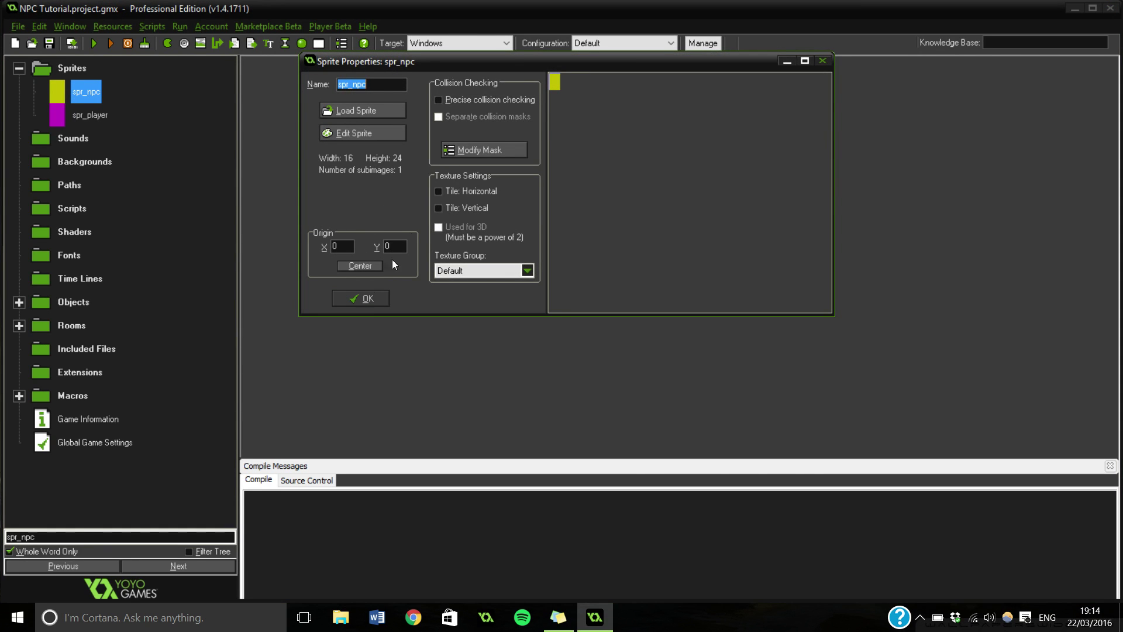
mouse_move(365, 293)
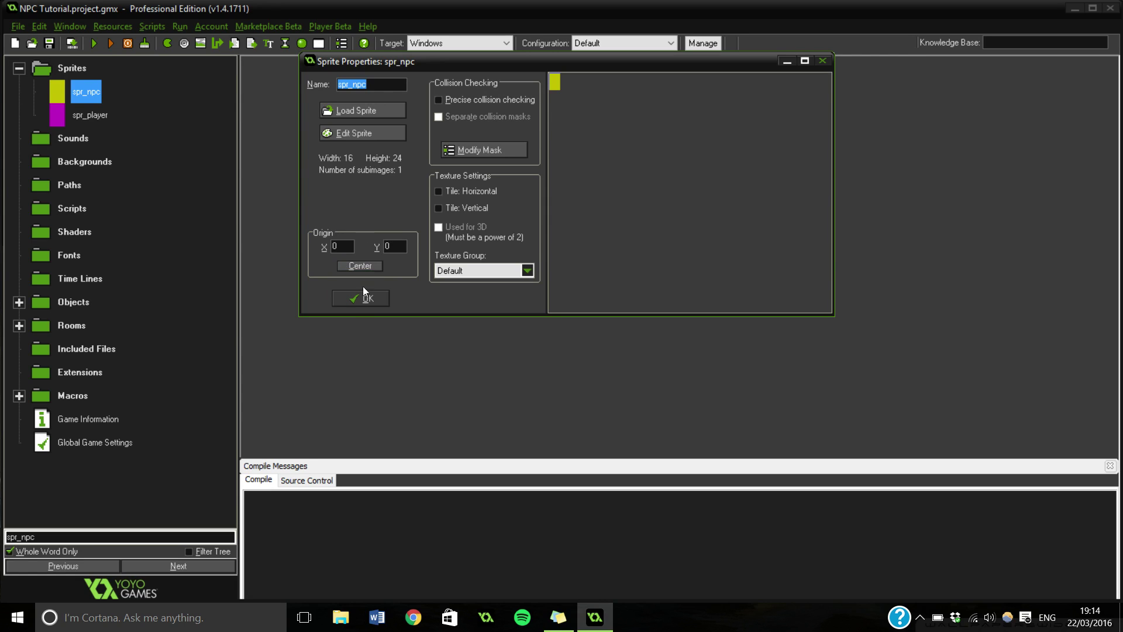
click(361, 299)
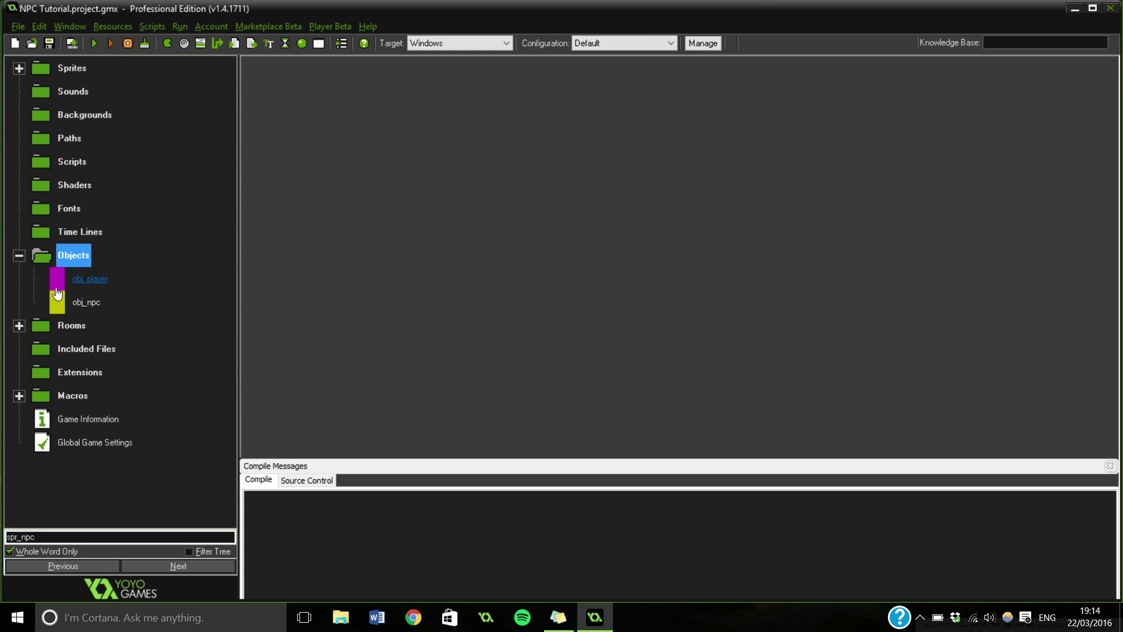
- Open obj_player's properties and its Create event 'Initialize the player' code with spd = 2
click(88, 278)
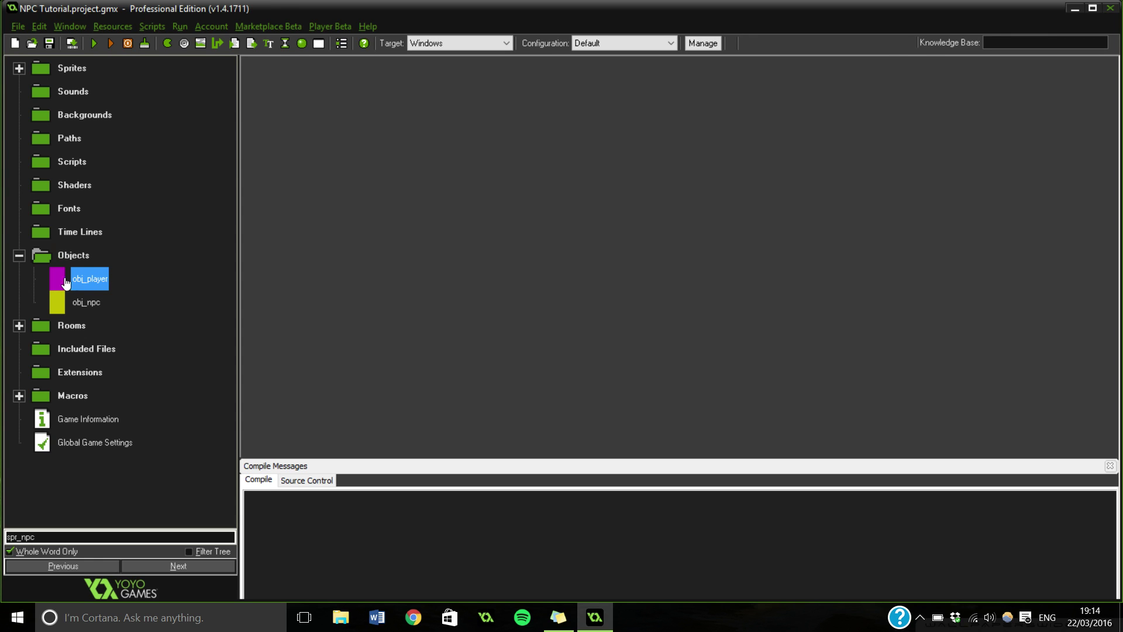
double_click(88, 278)
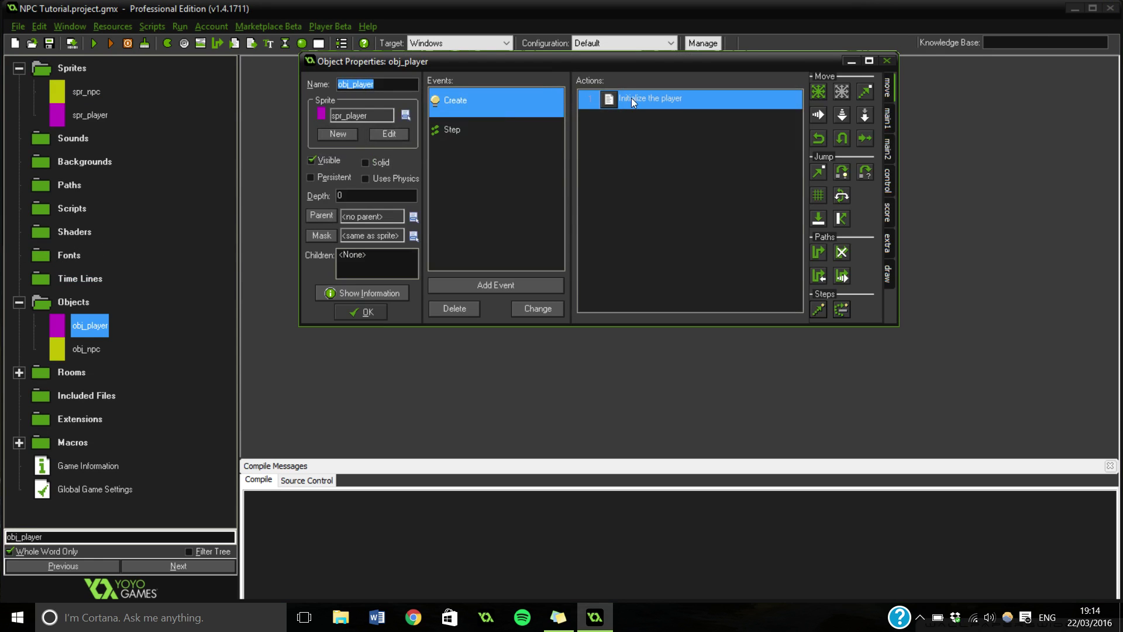
mouse_move(470, 129)
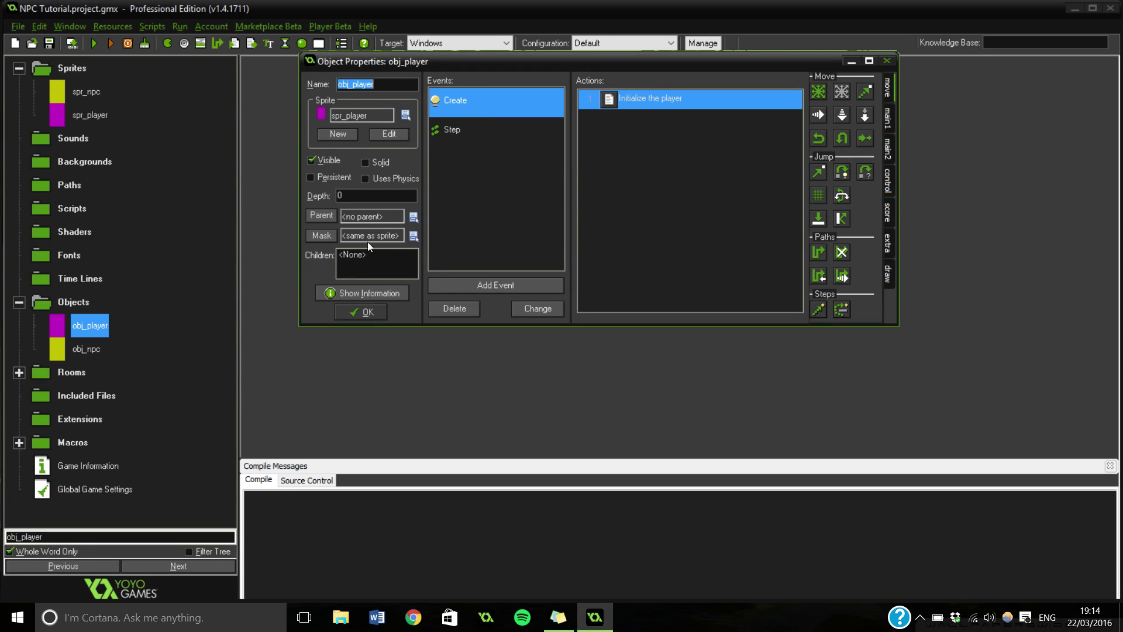
double_click(648, 98)
text(spd = 2;)
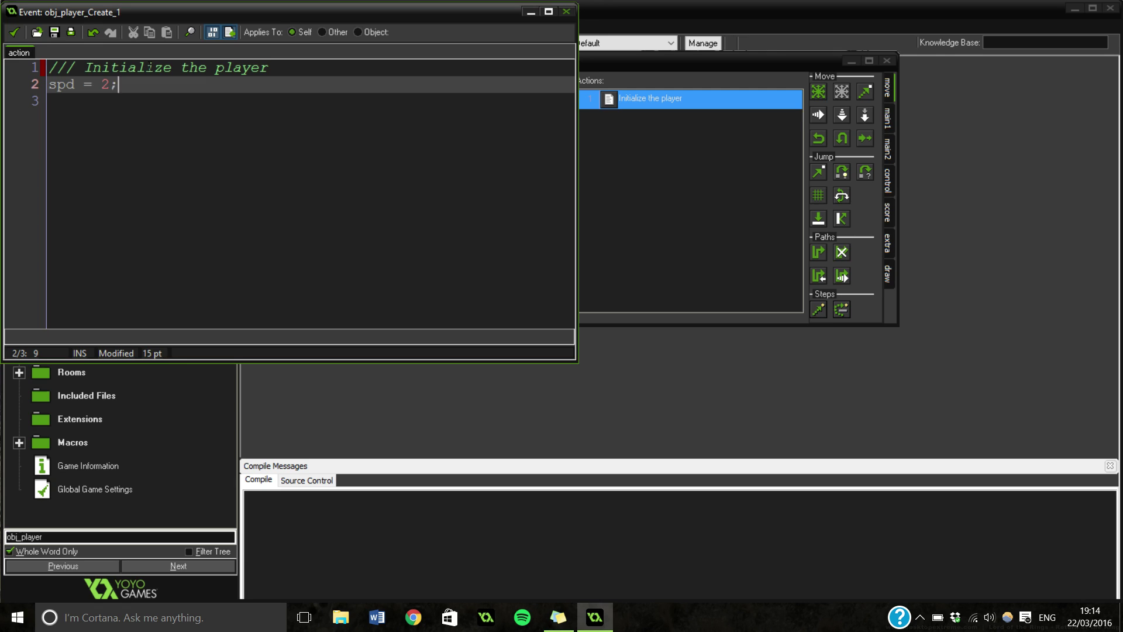
mouse_move(17, 25)
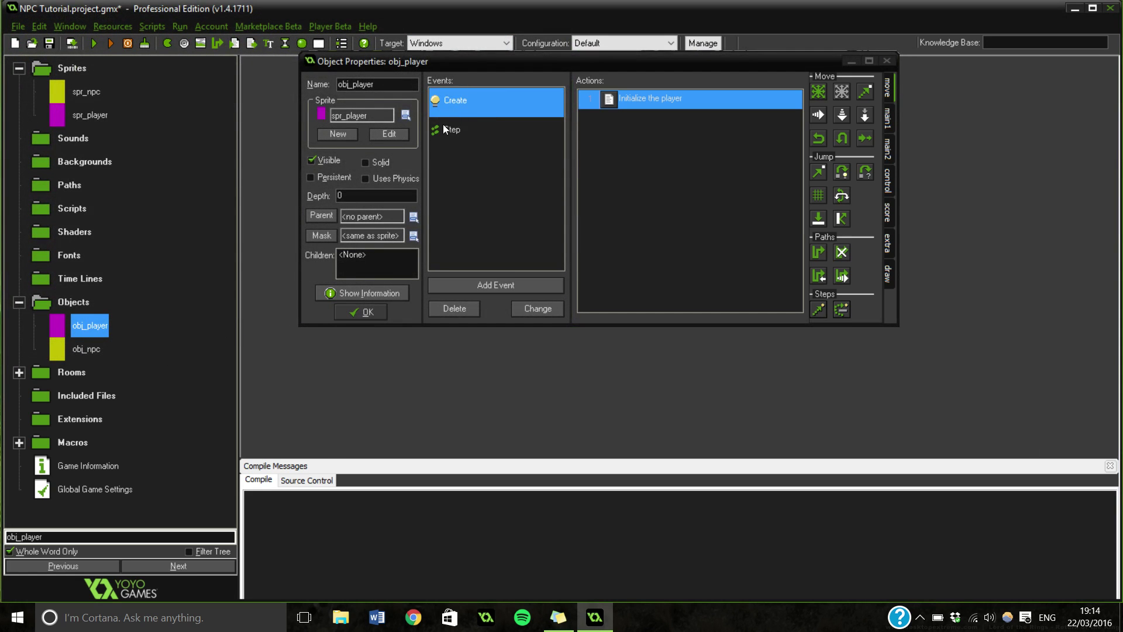
- Review the player's Step code, highlighting the WASD keyboard checks and movement lines
double_click(452, 128)
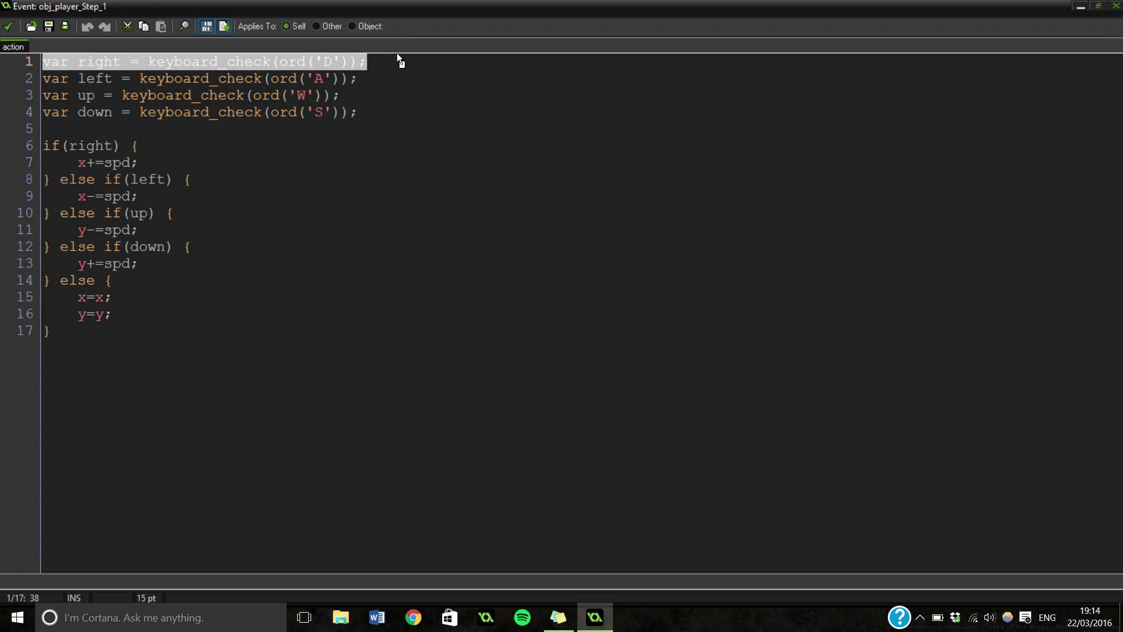
click(368, 60)
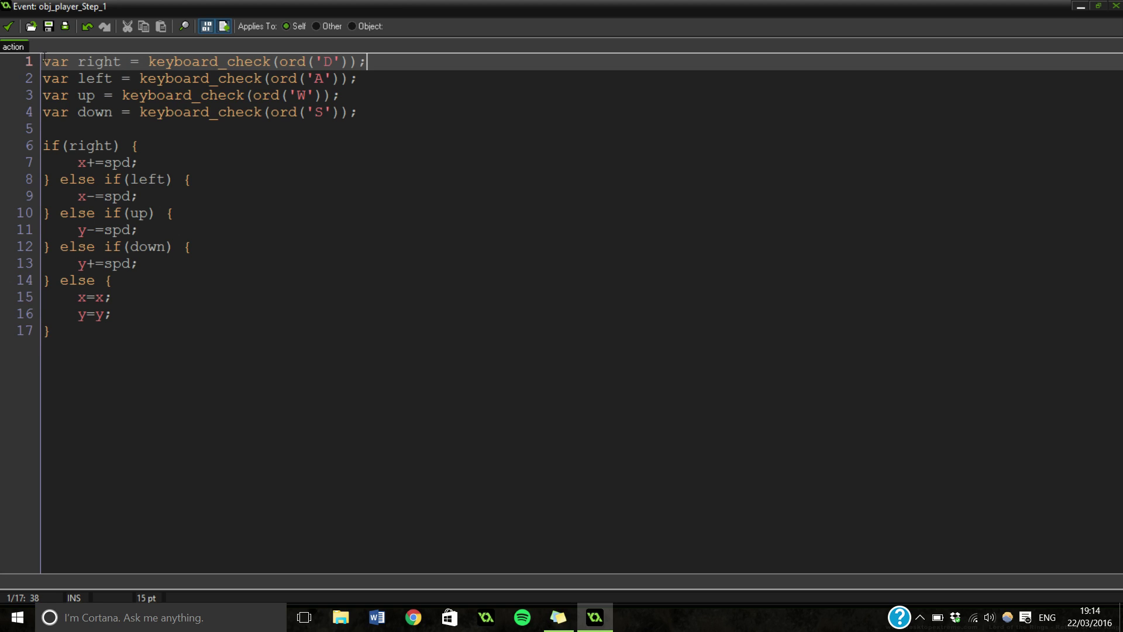
drag(43, 62, 122, 62)
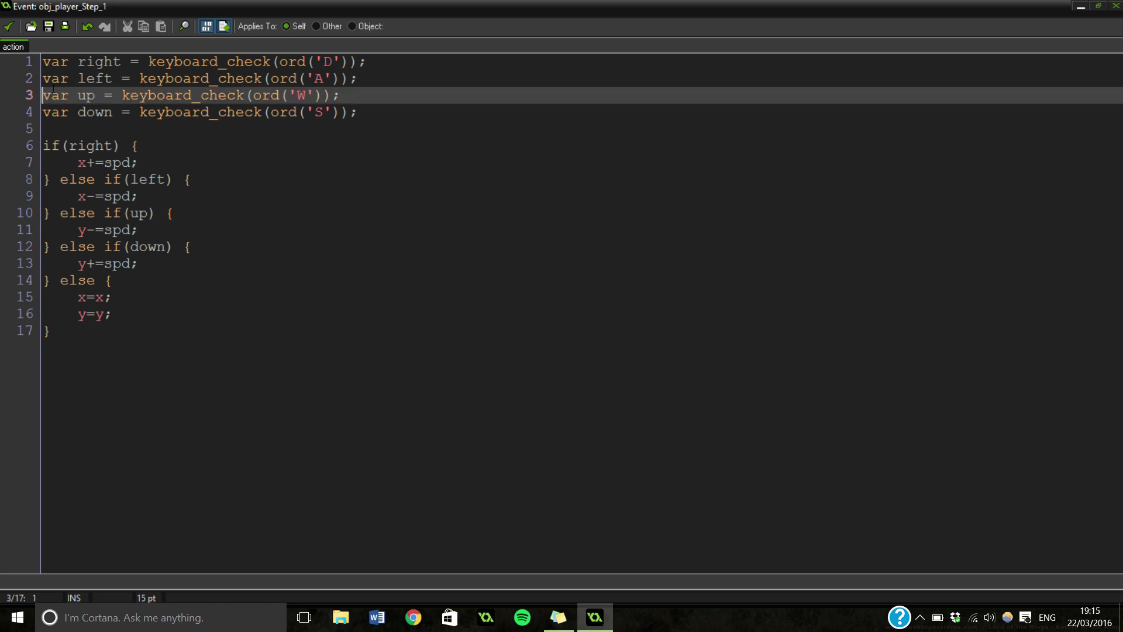
drag(42, 112, 108, 113)
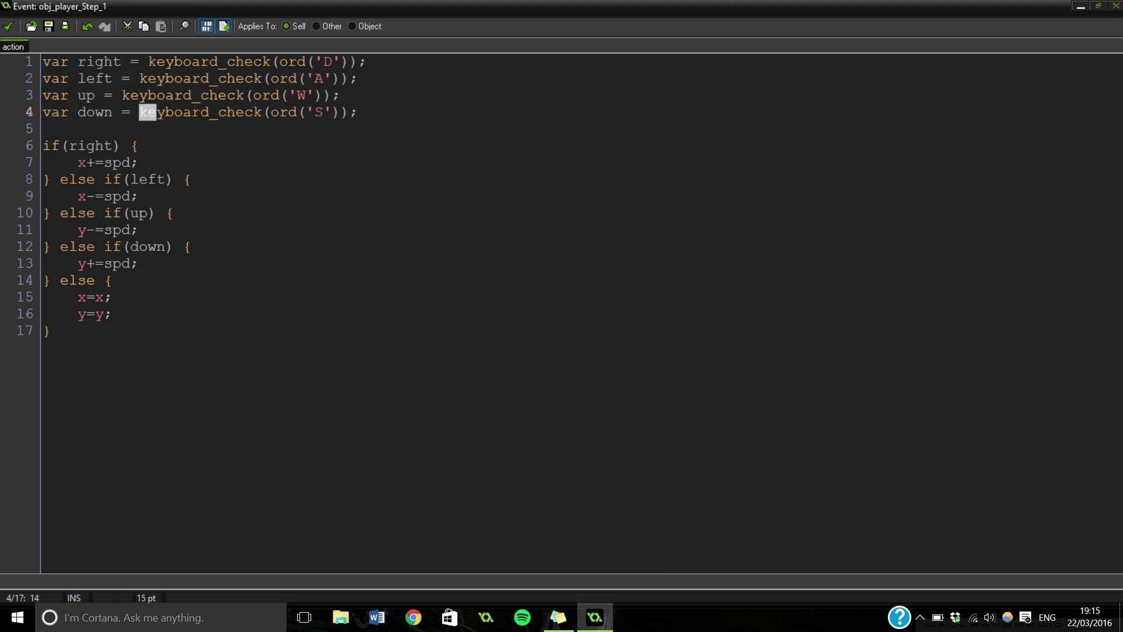
drag(139, 112, 358, 112)
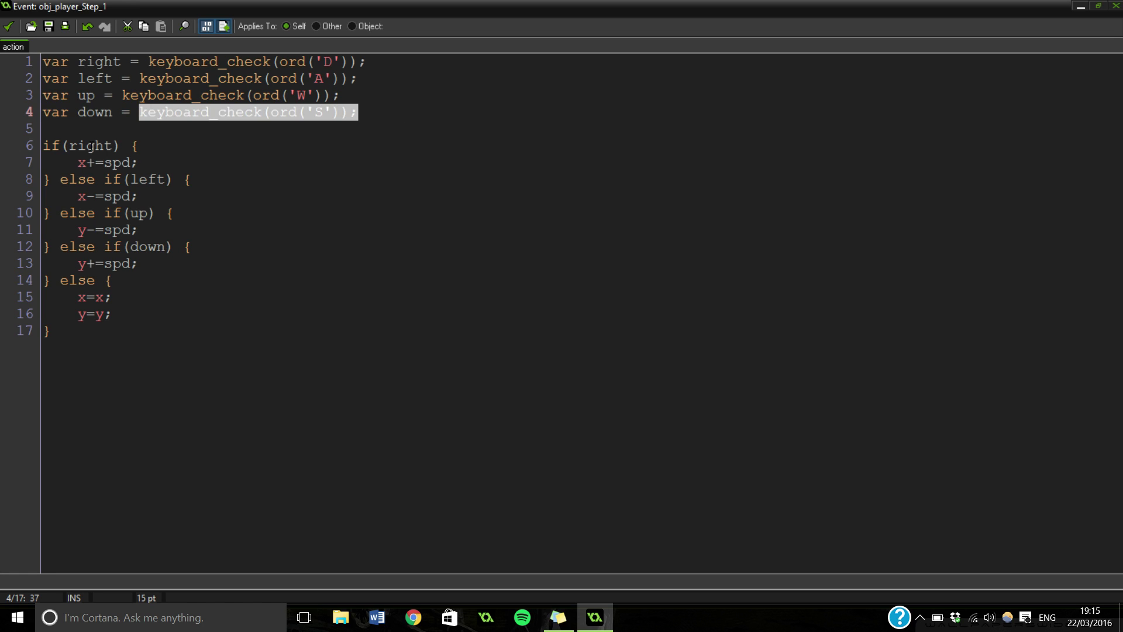
click(103, 163)
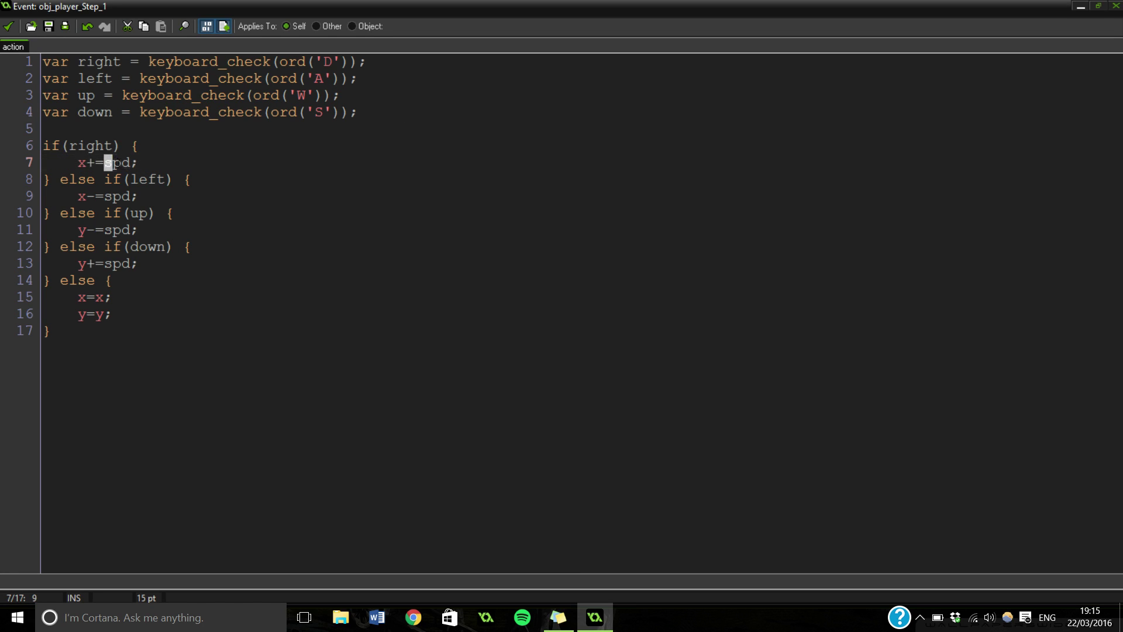
drag(75, 161, 136, 161)
text(//)
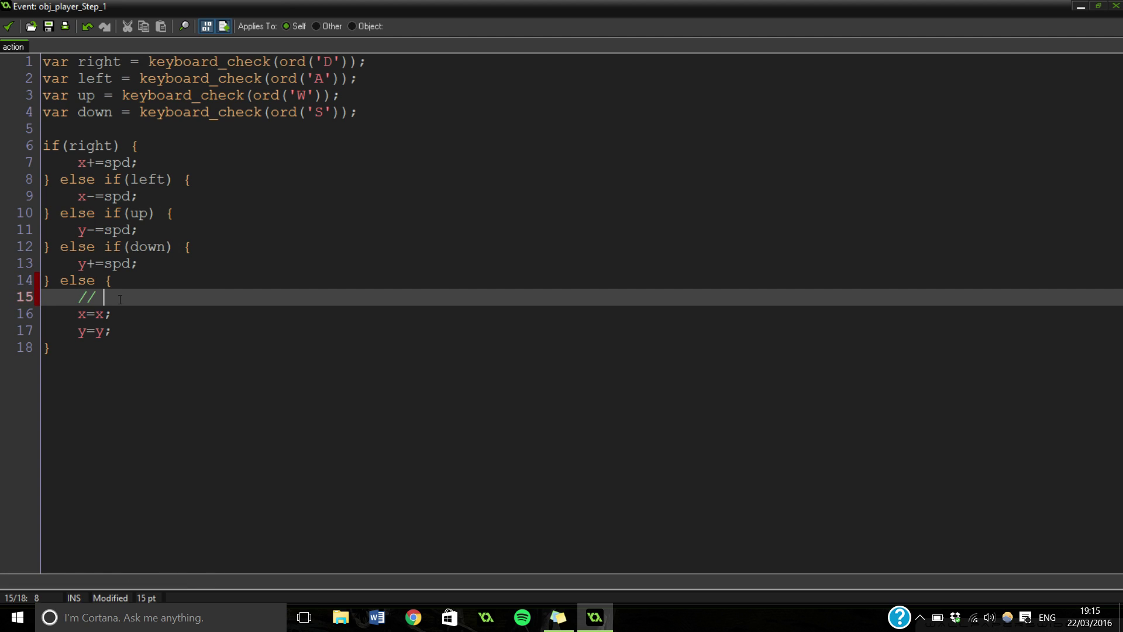
- Comment the else branch ('This isn't really needed…', '// STOP') and add image_speed = 0;
text(This isn't t)
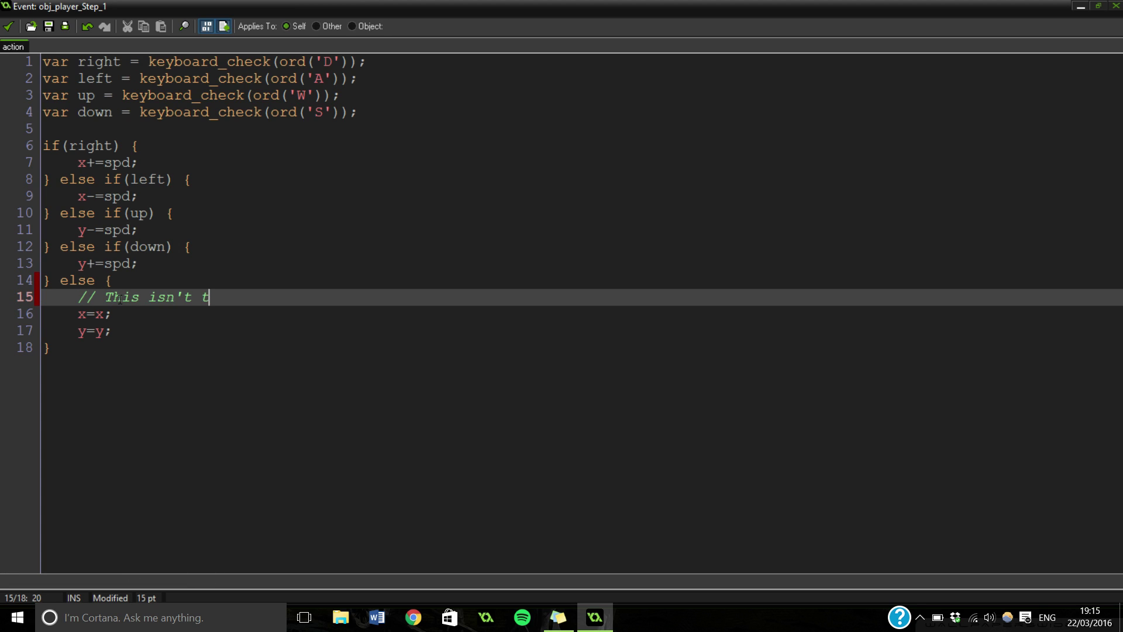
text(really neede)
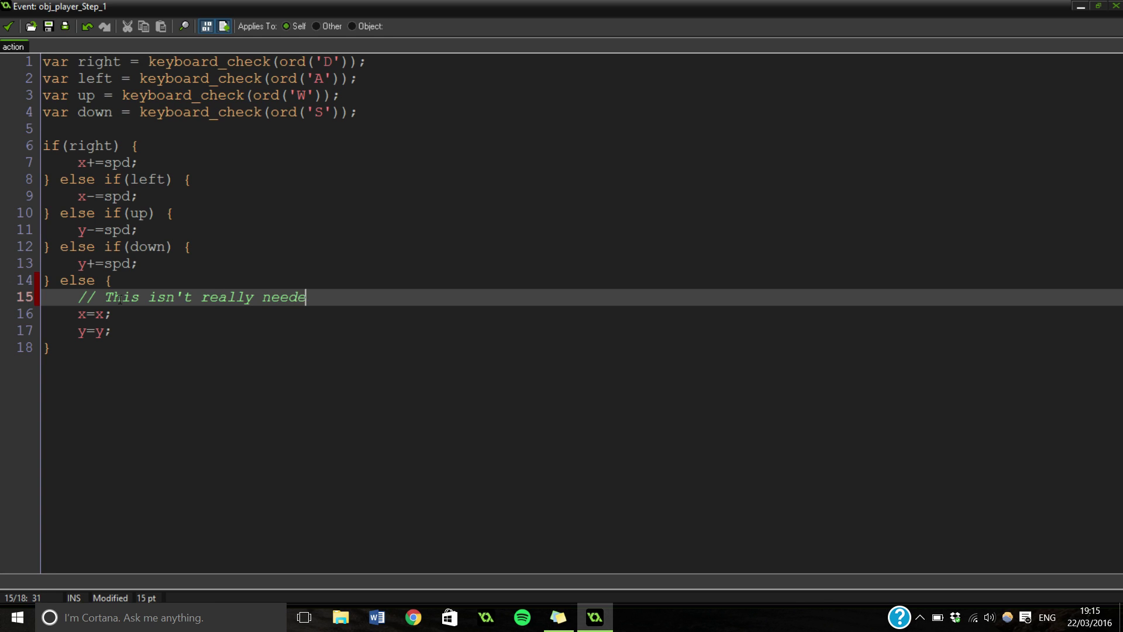
text(d however we inclu)
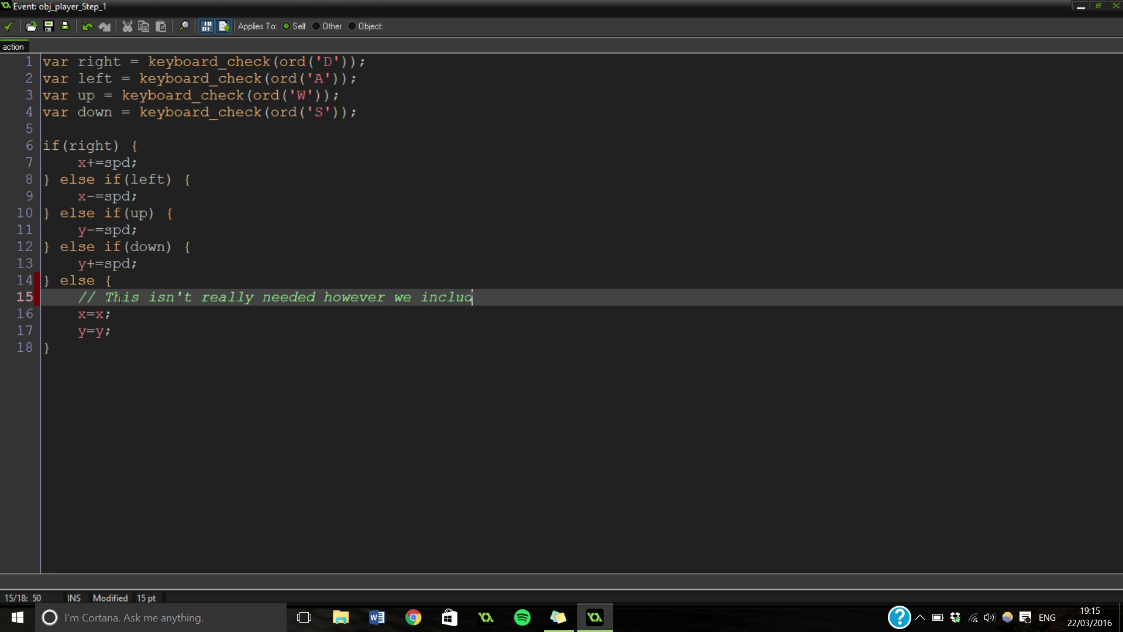
text(ded it)
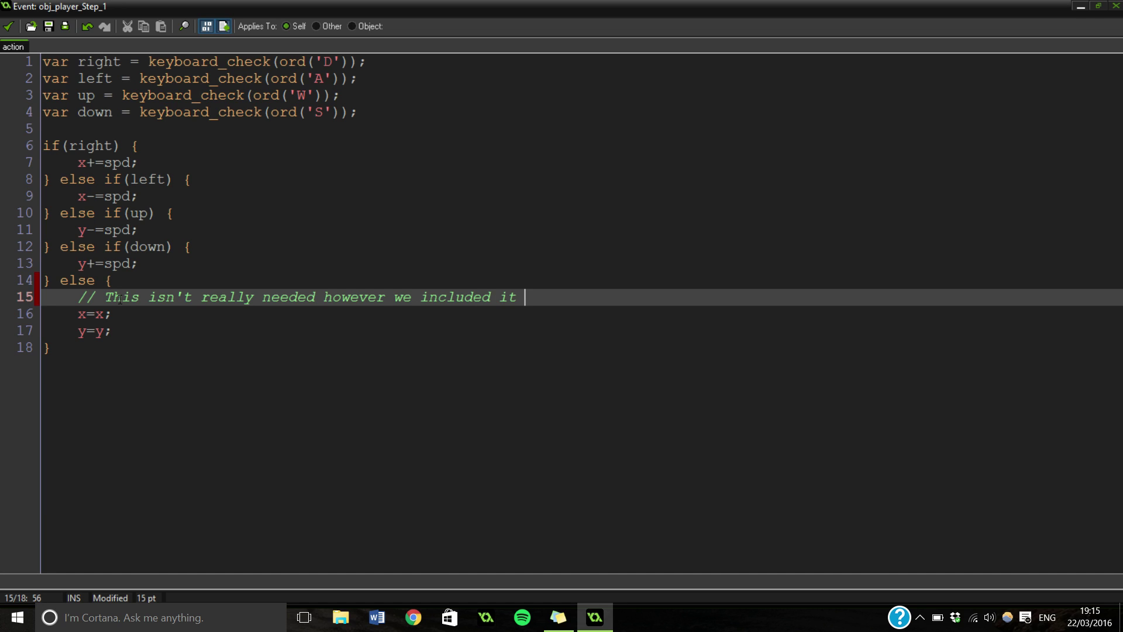
text(to make mo)
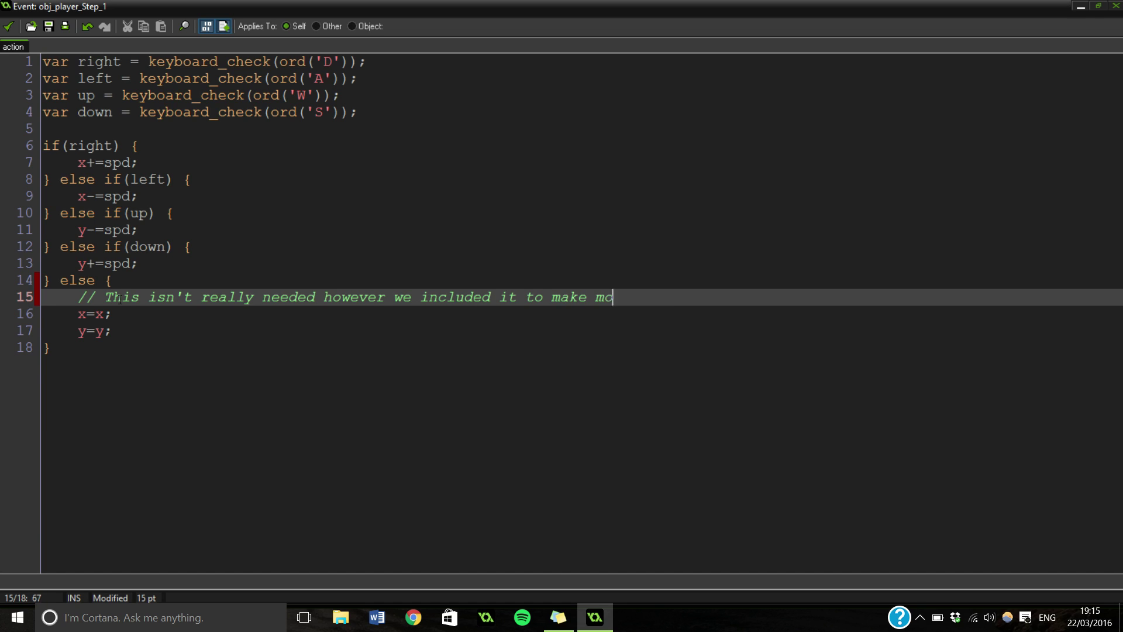
text(re sense)
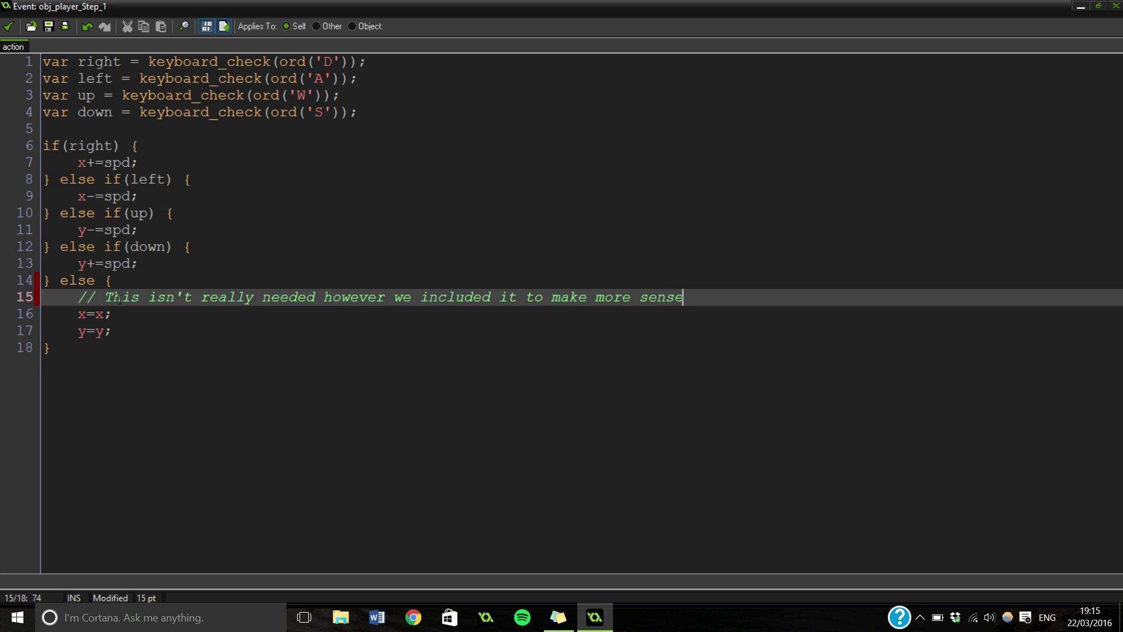
text(.)
text(//)
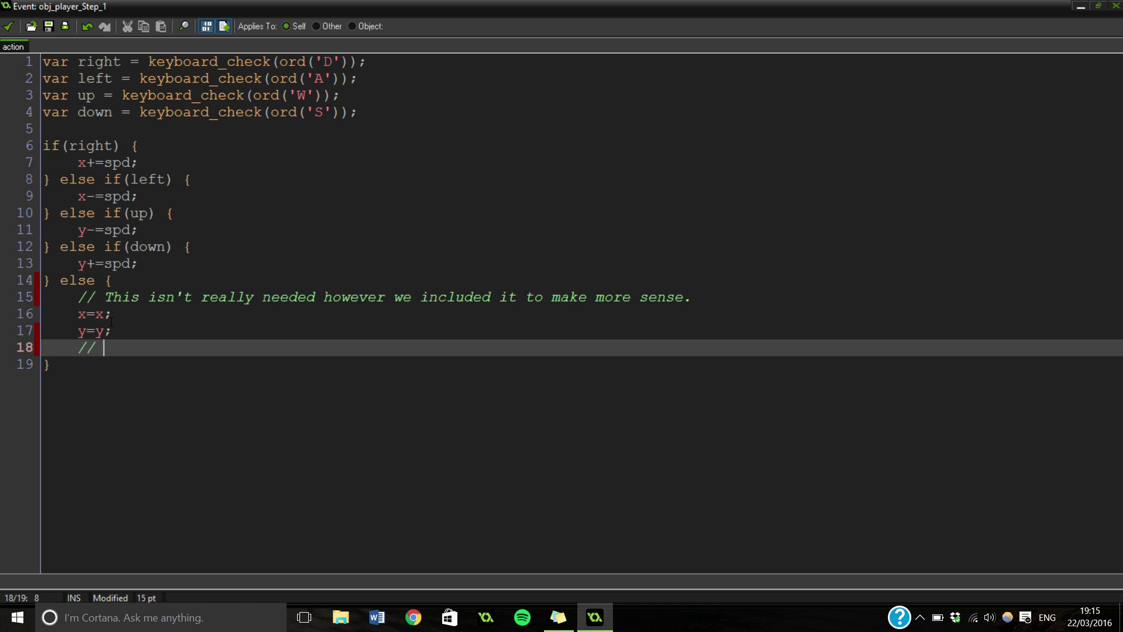
text(STOP)
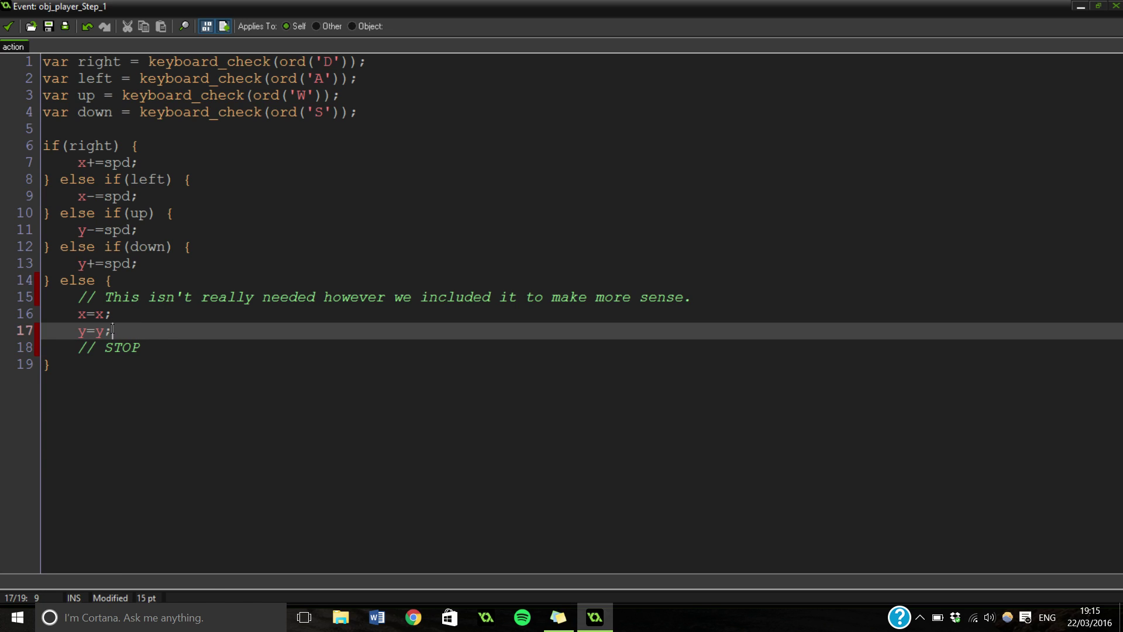
key(enter)
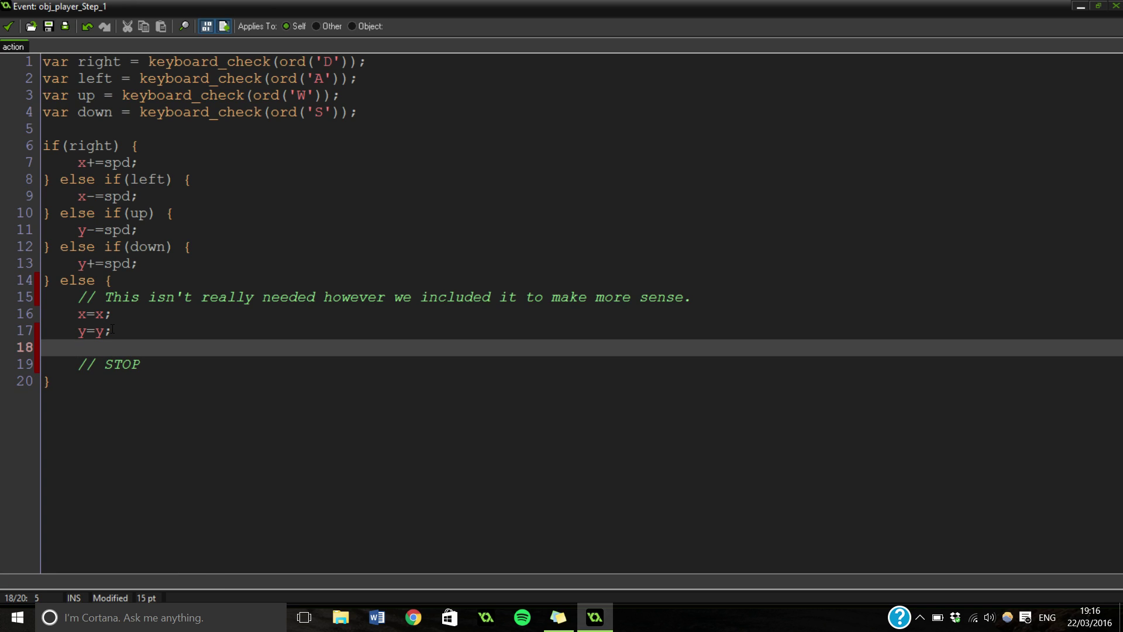
text(image_spe)
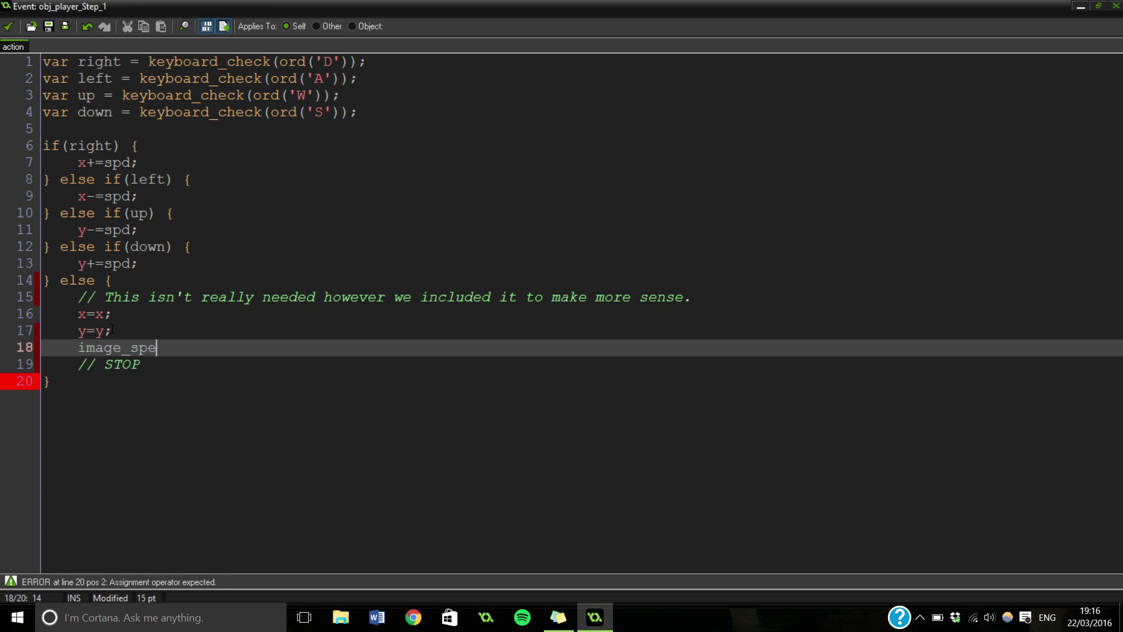
text(ed = 0;)
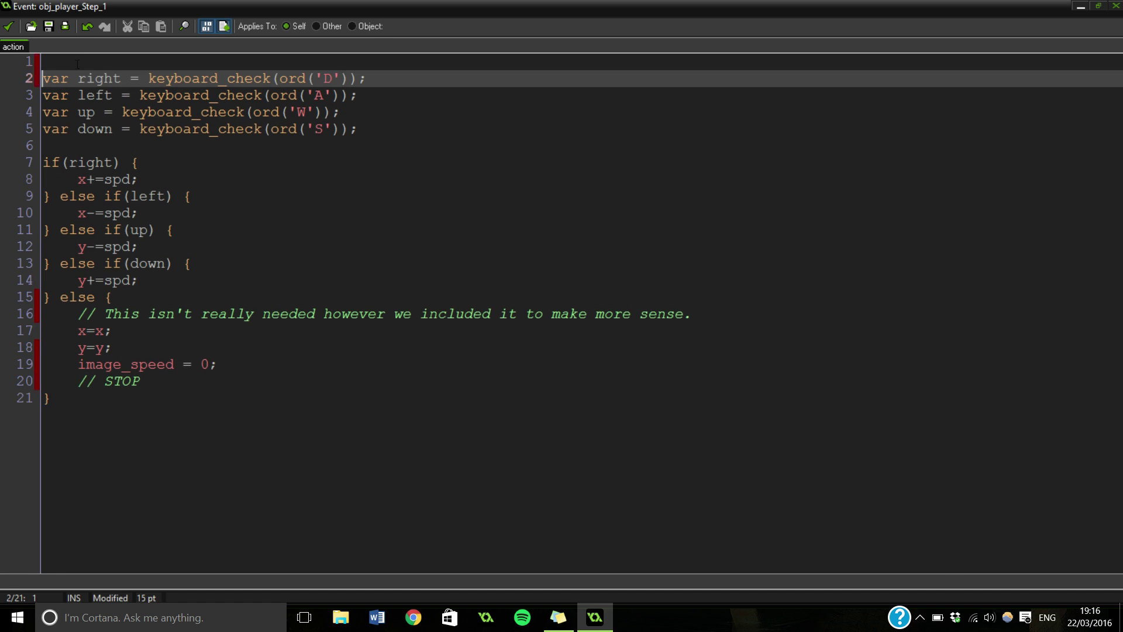
- Title the Step code '/// Movement' and save it with the green check mark
text(///)
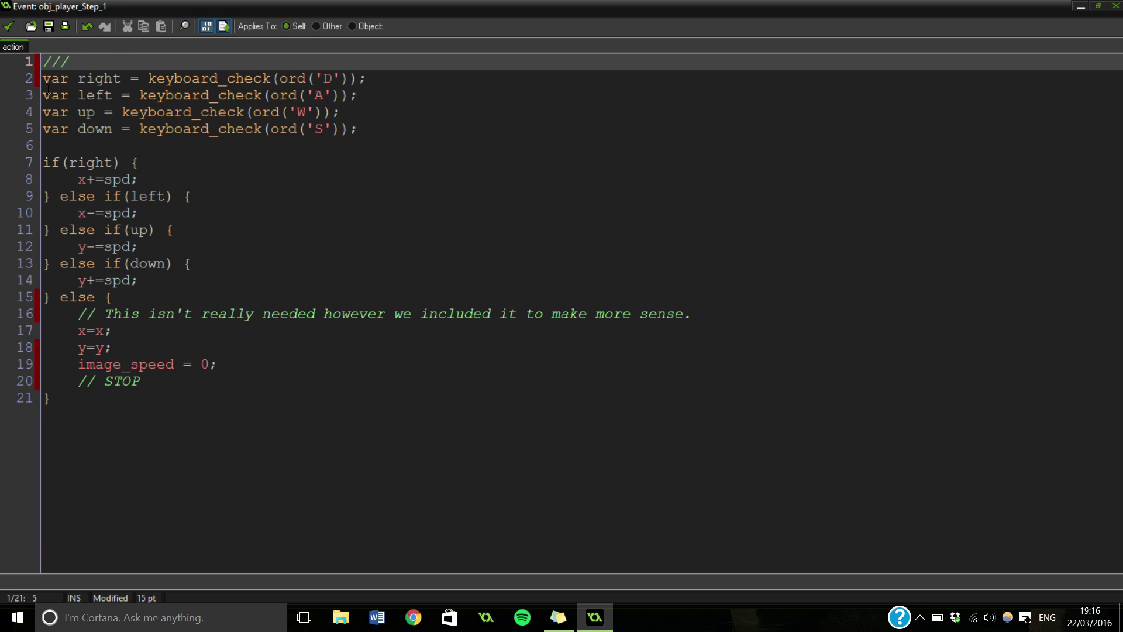
text(Moveme)
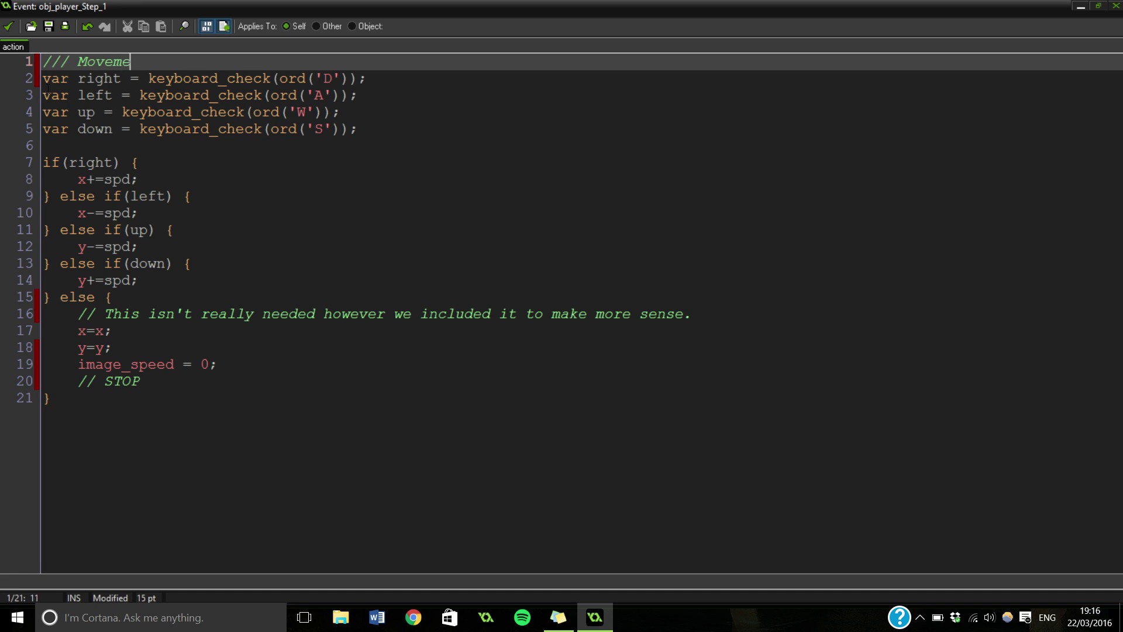
text(nt)
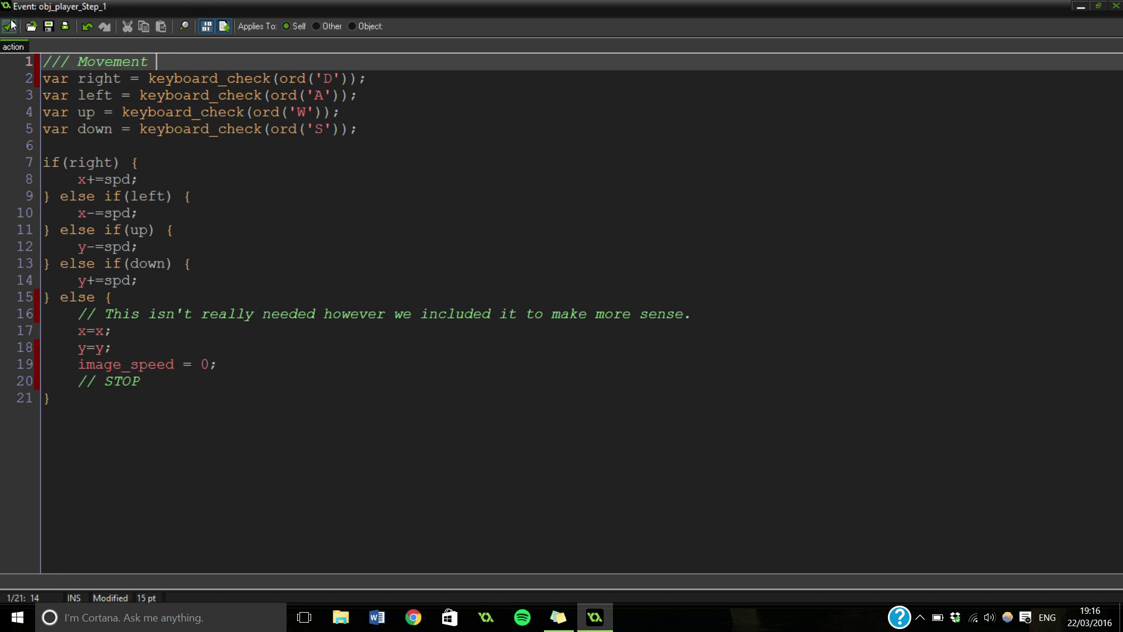
click(10, 28)
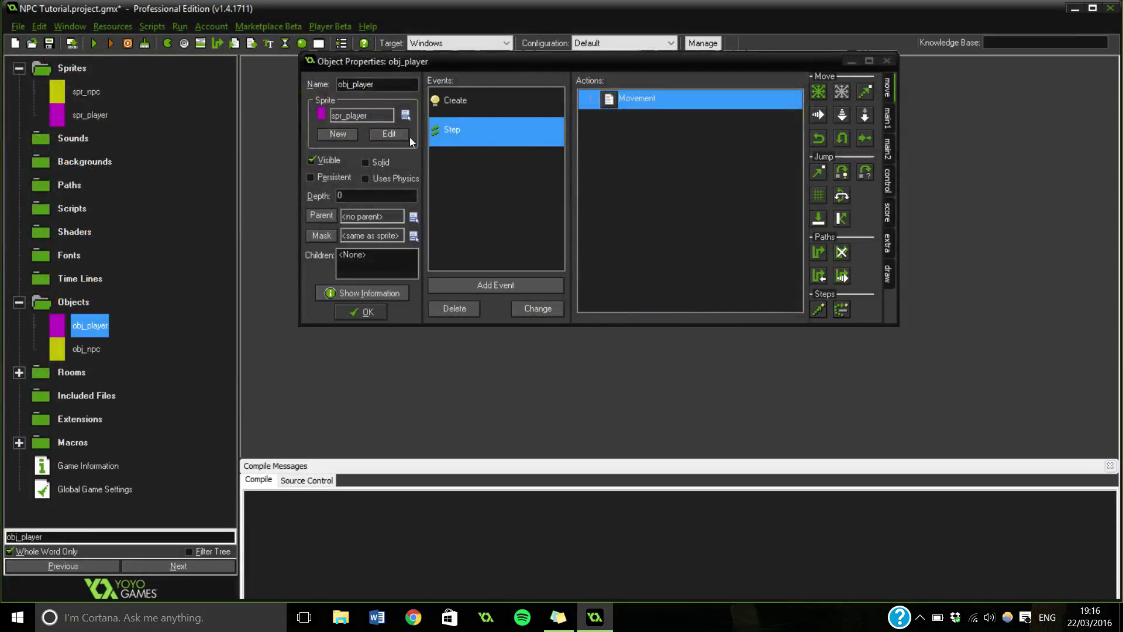
mouse_move(441, 166)
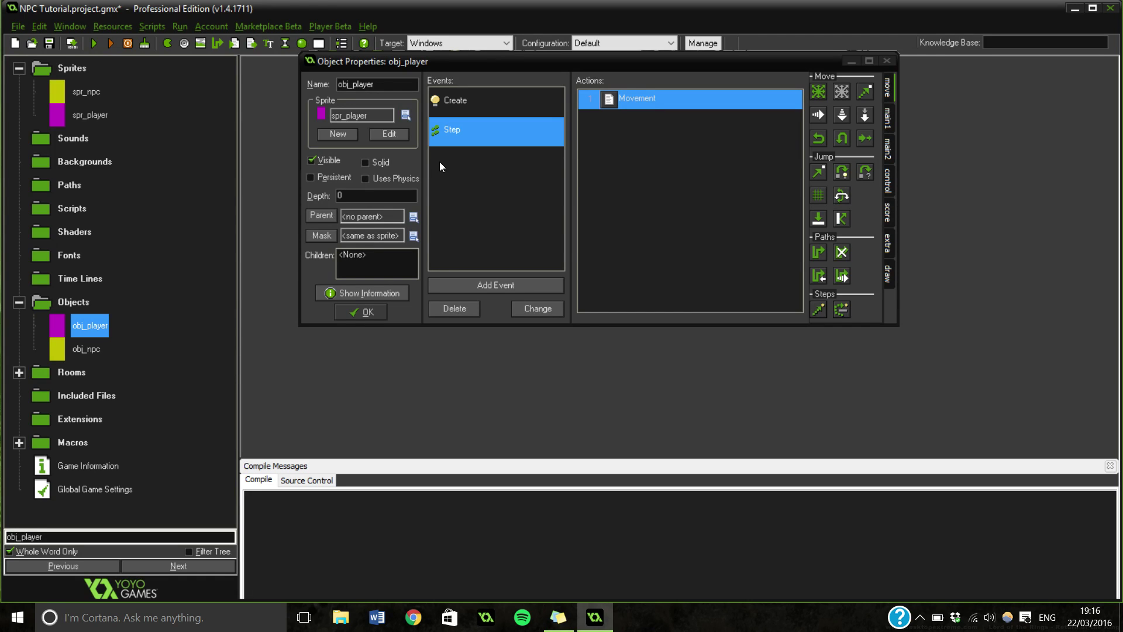
mouse_move(370, 150)
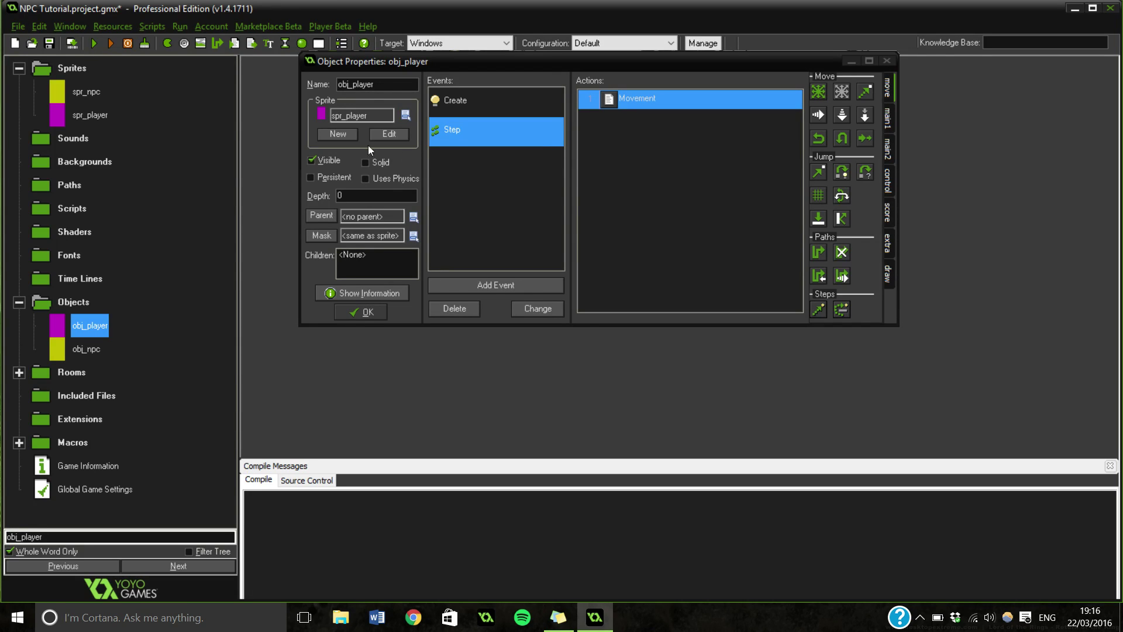
mouse_move(848, 178)
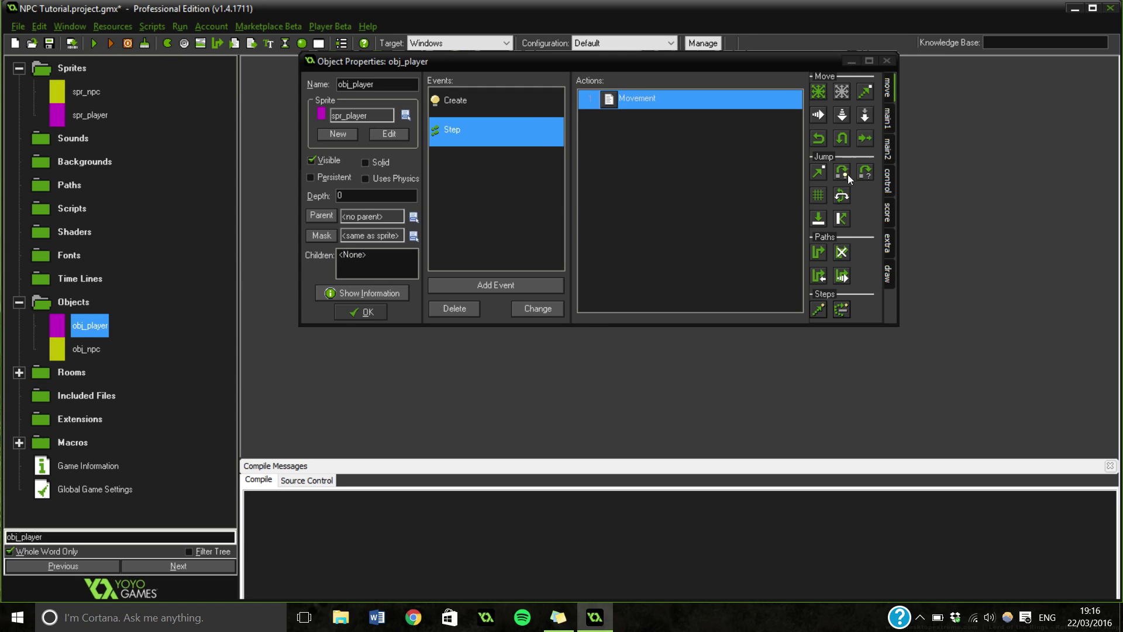
mouse_move(641, 103)
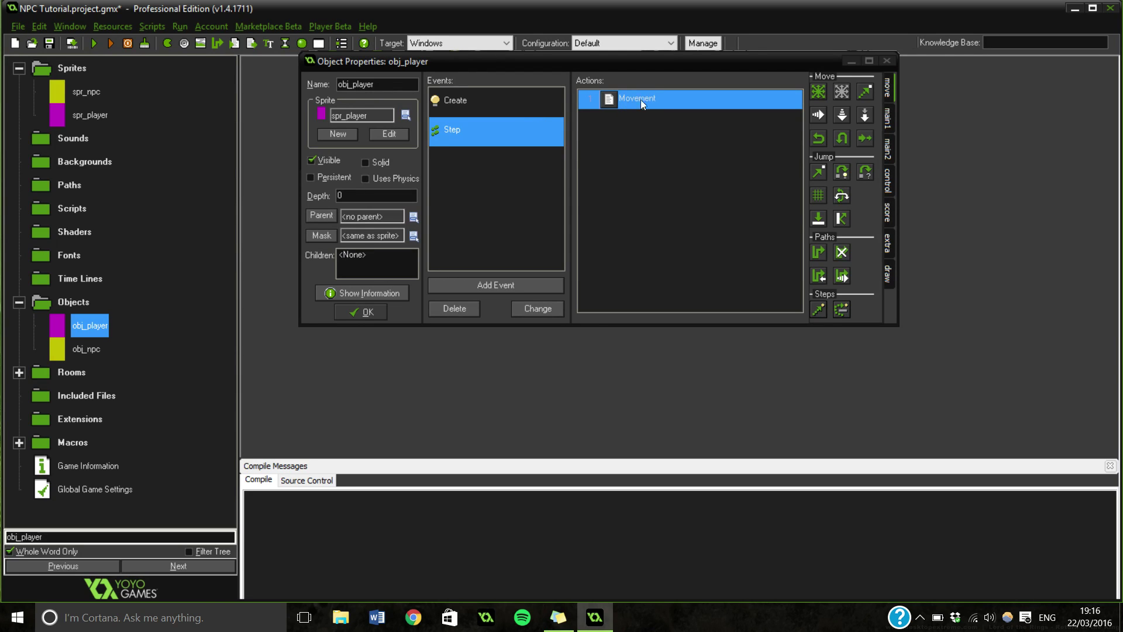
- Open the Movement code action from obj_player's Step event
double_click(638, 99)
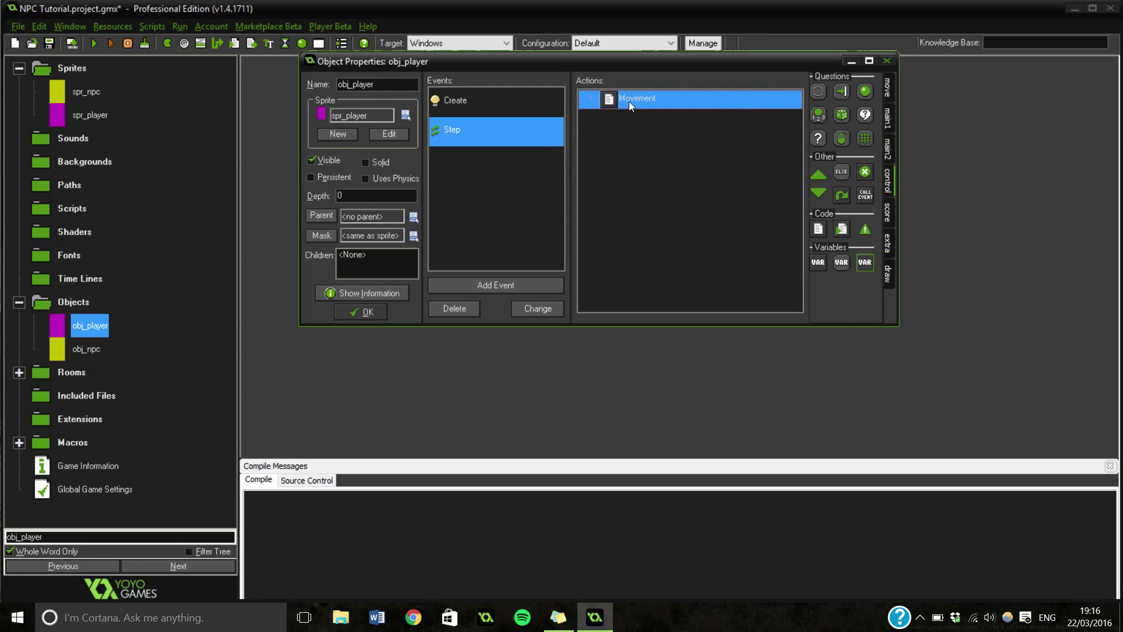
- Reopen the Movement code and type the comment 'Easy eccess' on line 2
double_click(637, 98)
text(//)
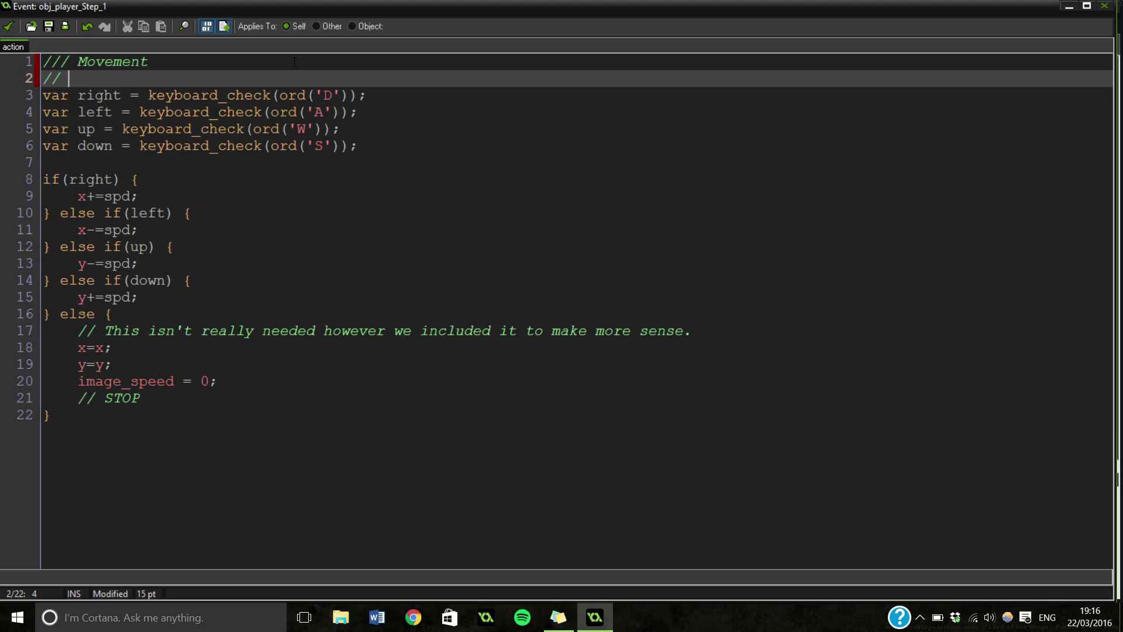
text(Easy e)
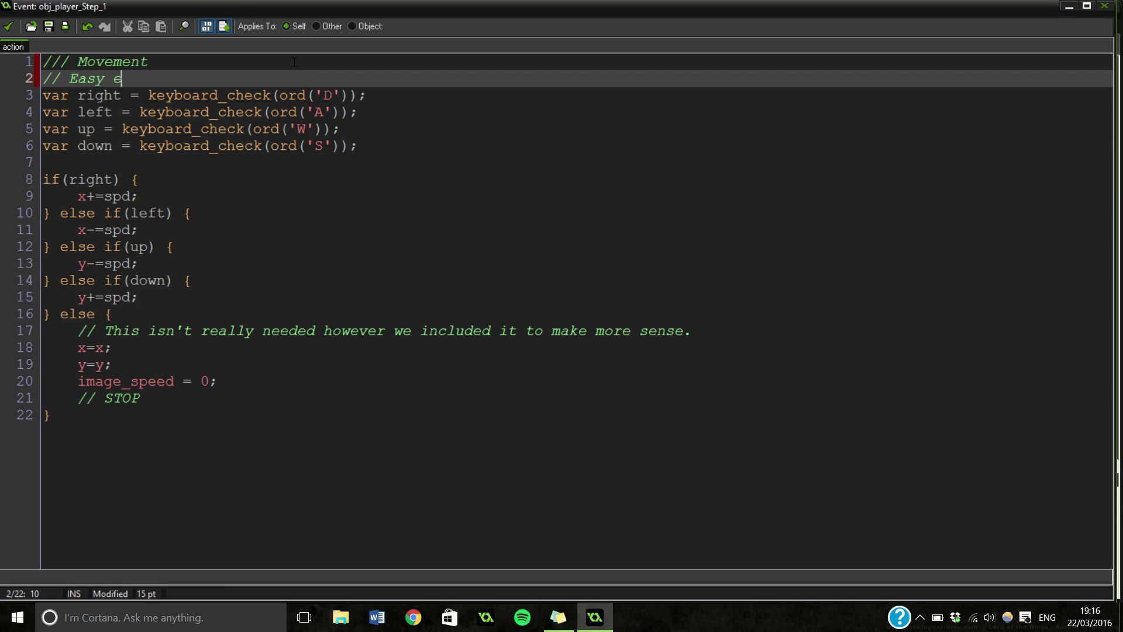
text(ccess)
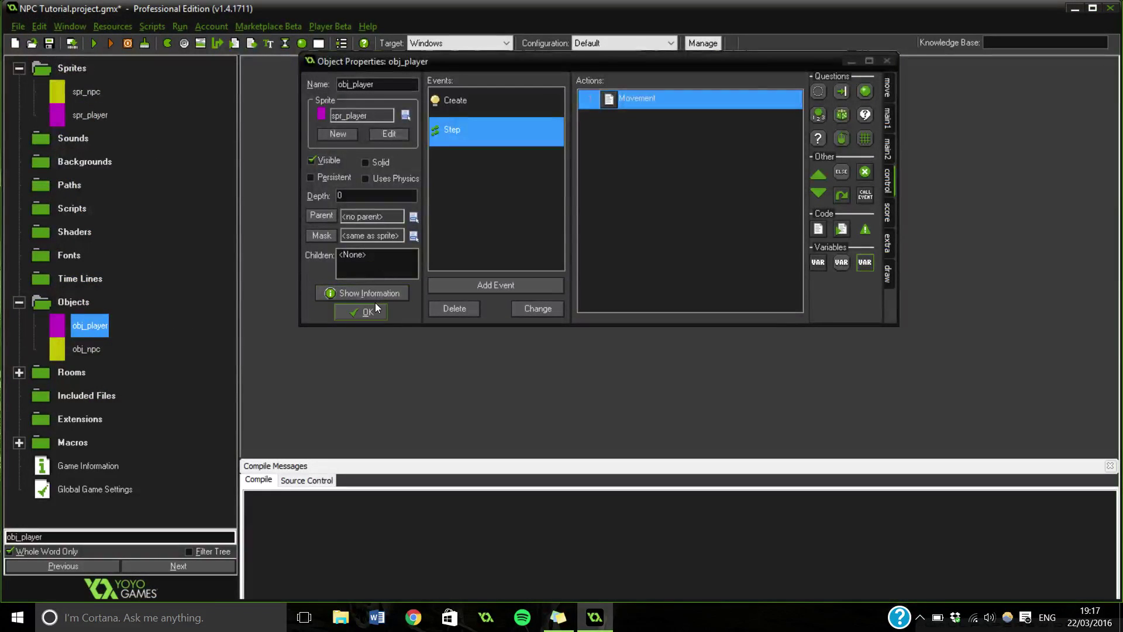
- Close obj_player, open obj_npc and add a Draw event to it
click(367, 311)
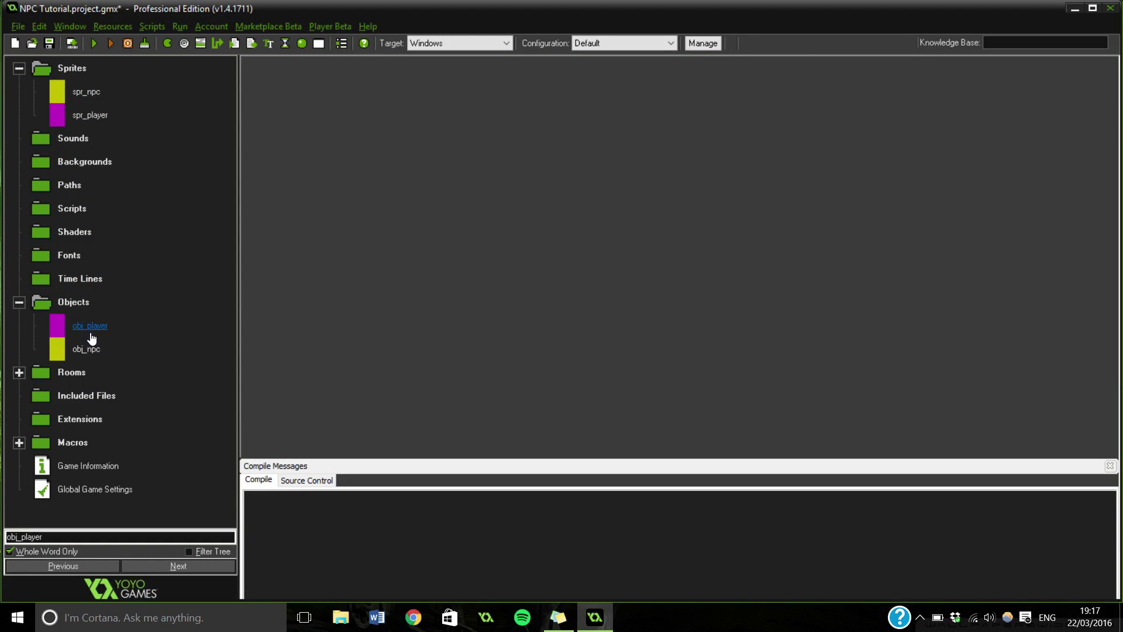
click(86, 348)
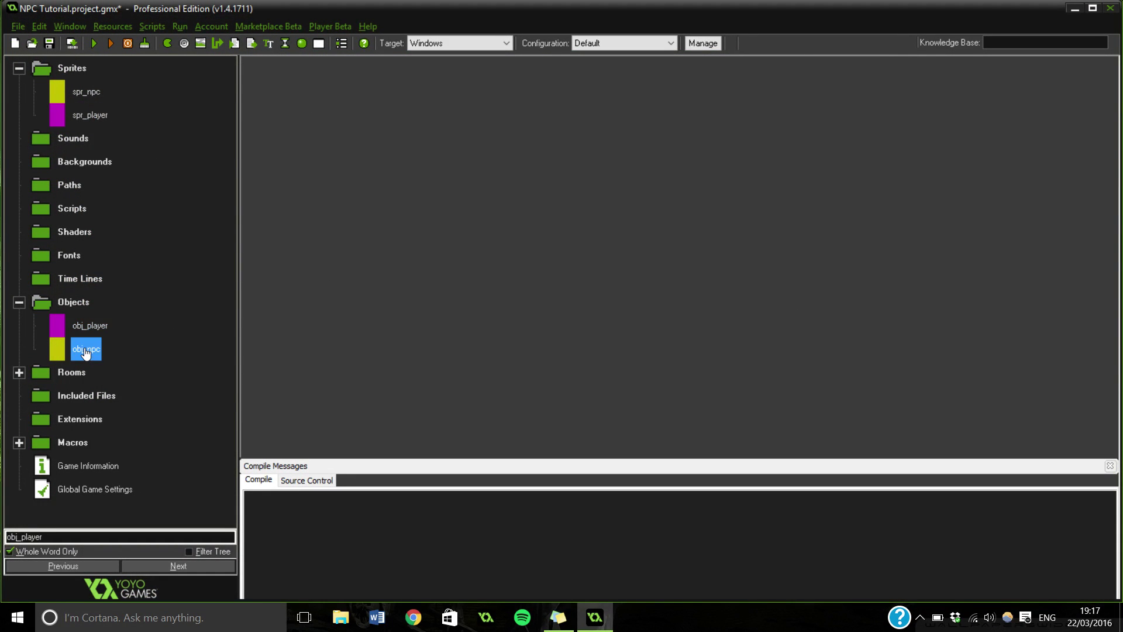
double_click(86, 349)
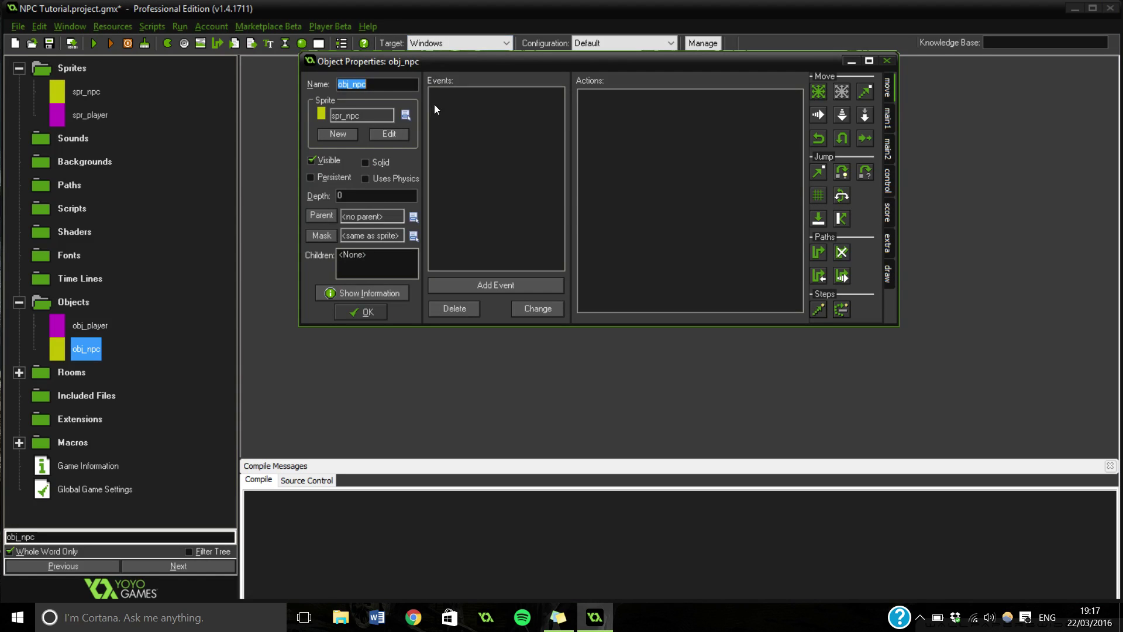
click(365, 84)
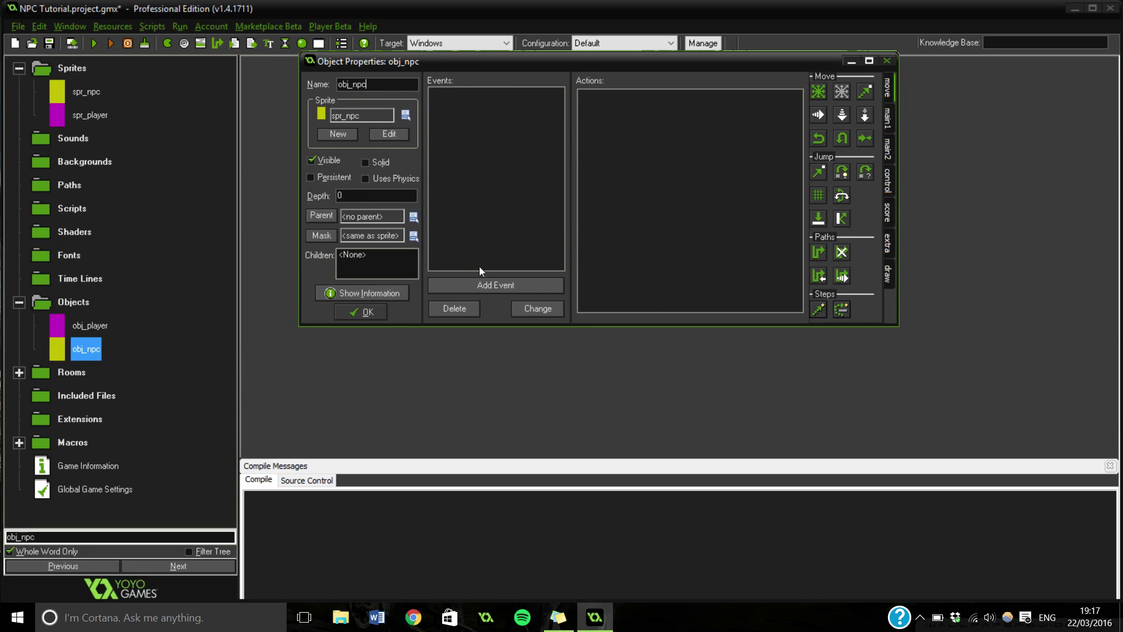
click(496, 284)
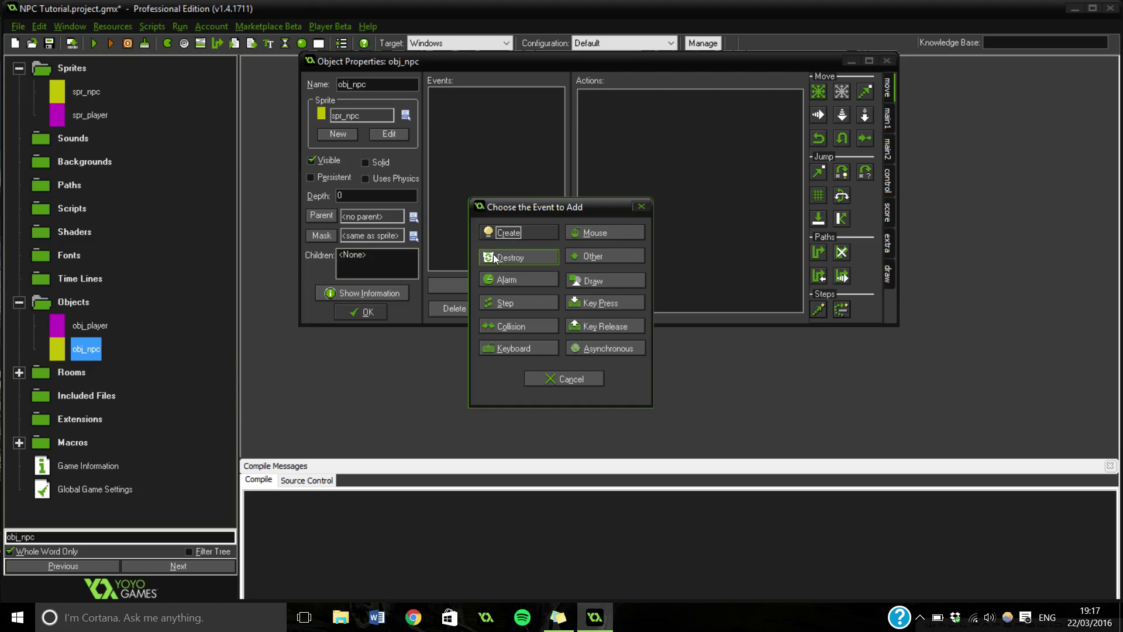
mouse_move(515, 286)
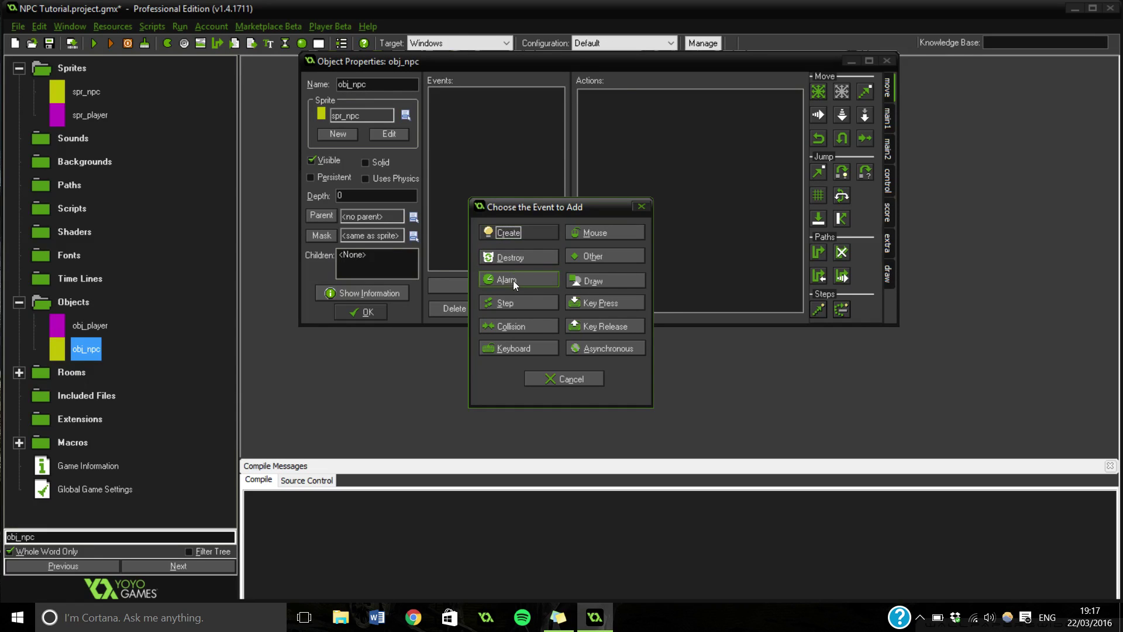
click(605, 281)
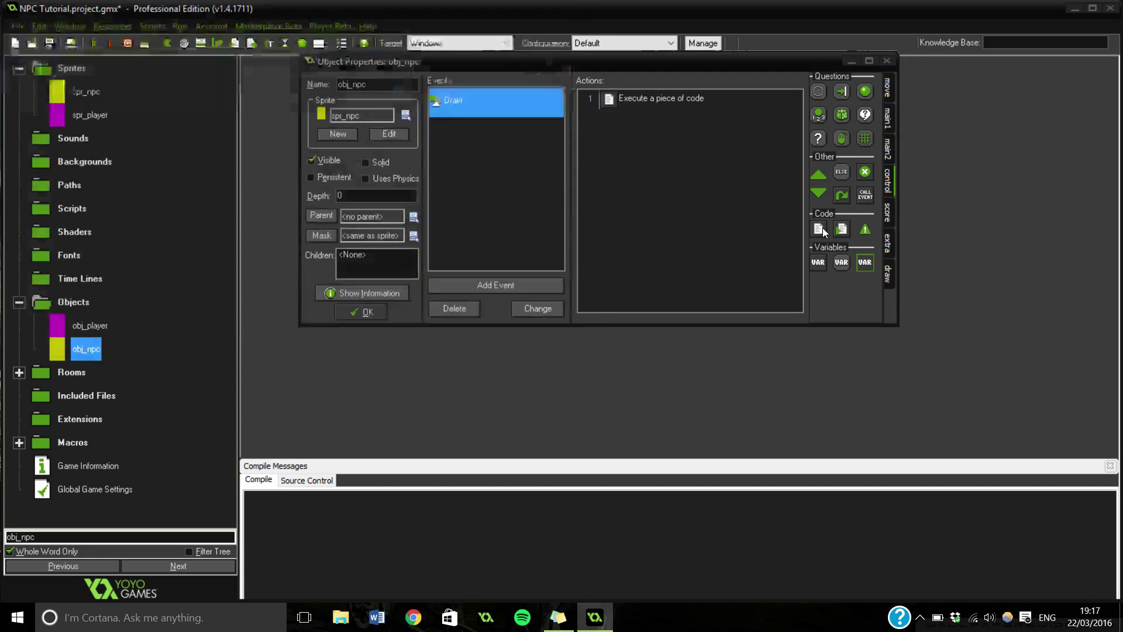
- Title the Draw event's code '/// Draw the text boxes' and save it
double_click(661, 99)
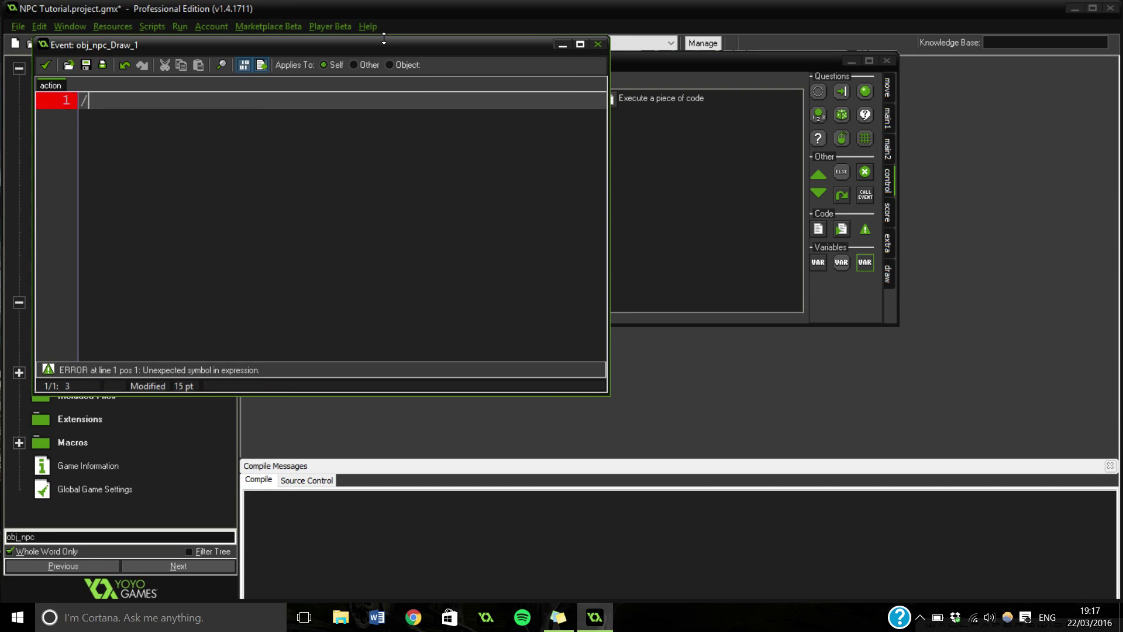
text(/// Draw t)
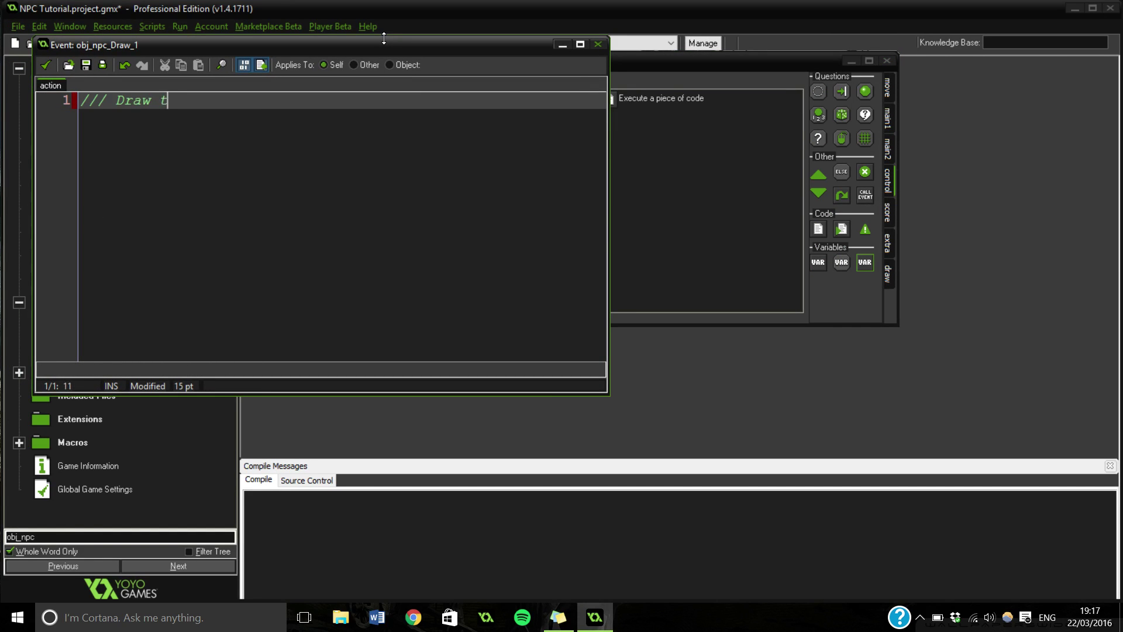
text(he text boxes)
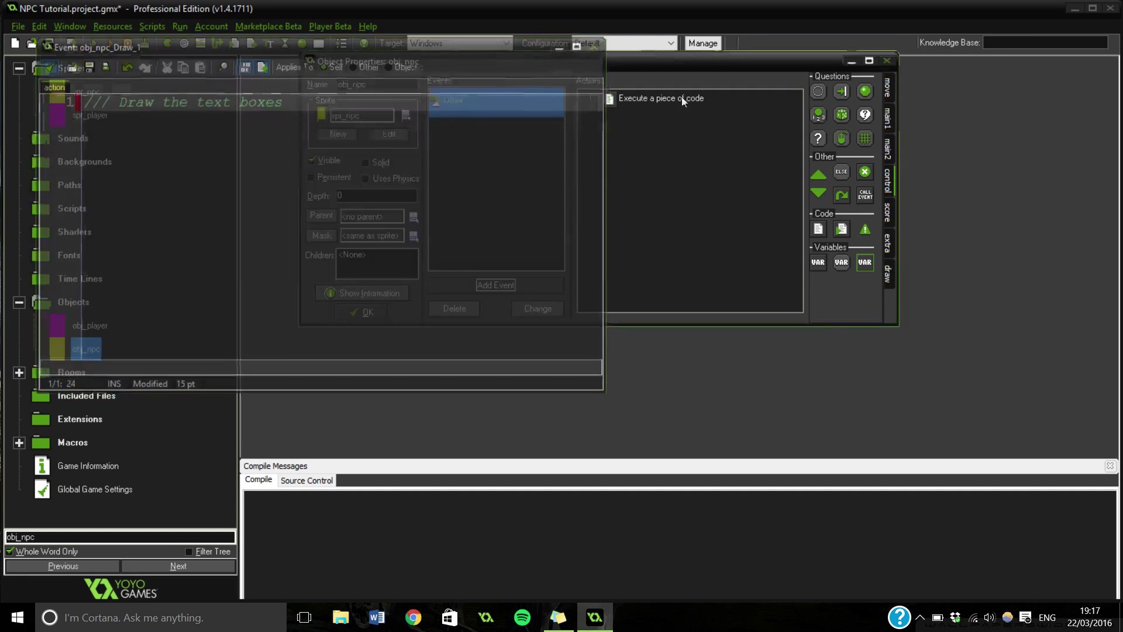
click(367, 312)
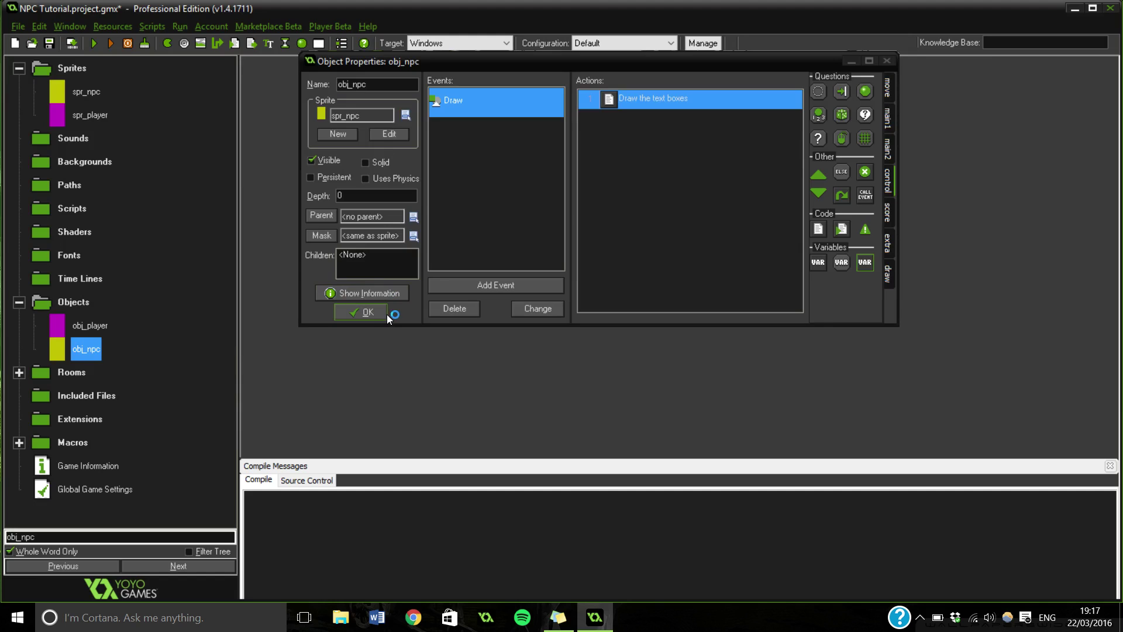
- Close obj_npc and check rm_room's Width and Height of 720
click(360, 311)
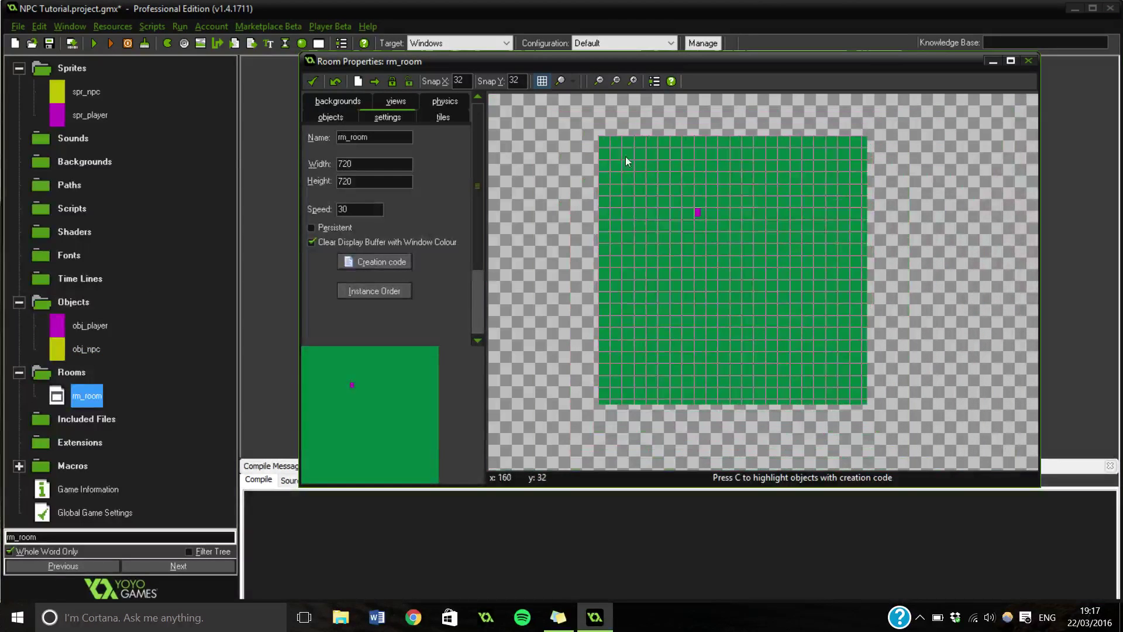
click(374, 164)
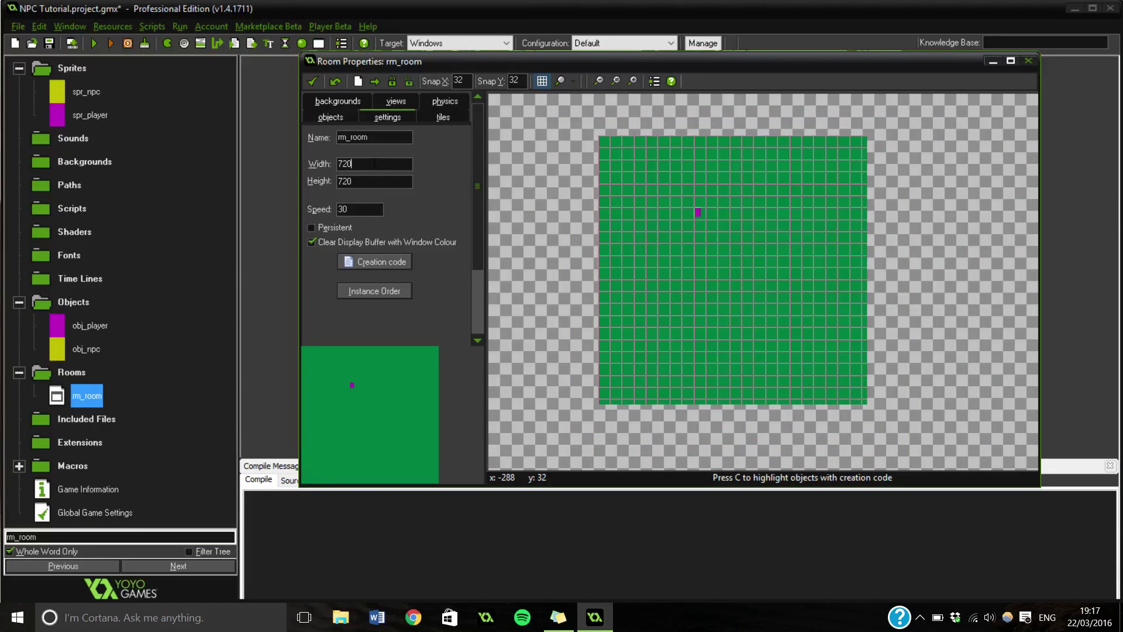
click(375, 180)
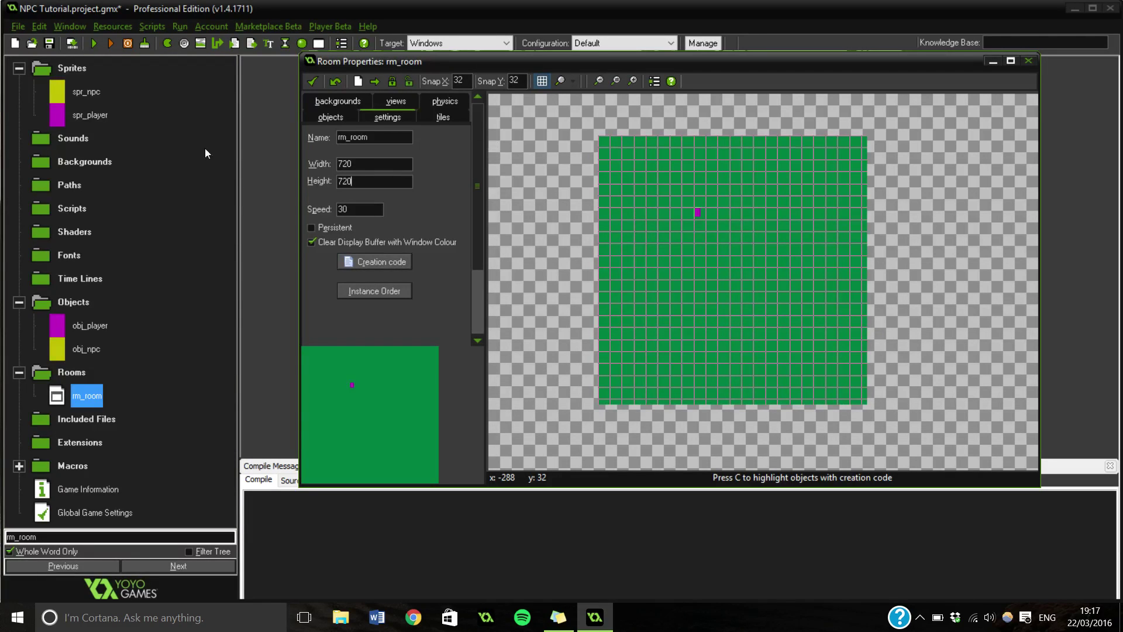
- Select obj_npc and switch rm_room to its objects placement panel
click(85, 348)
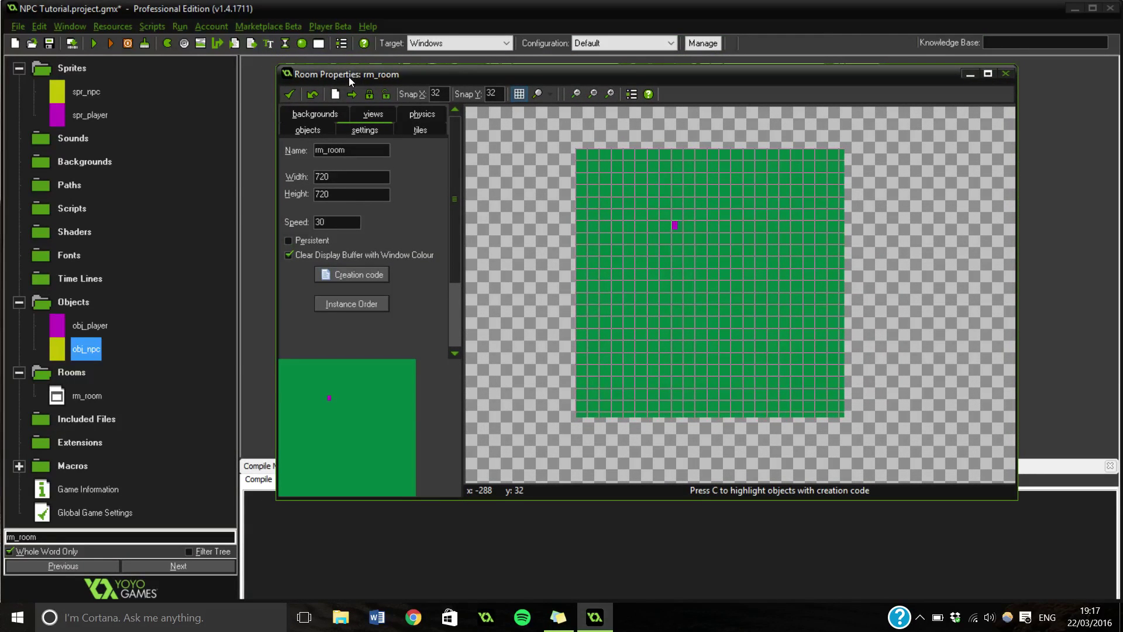
click(308, 129)
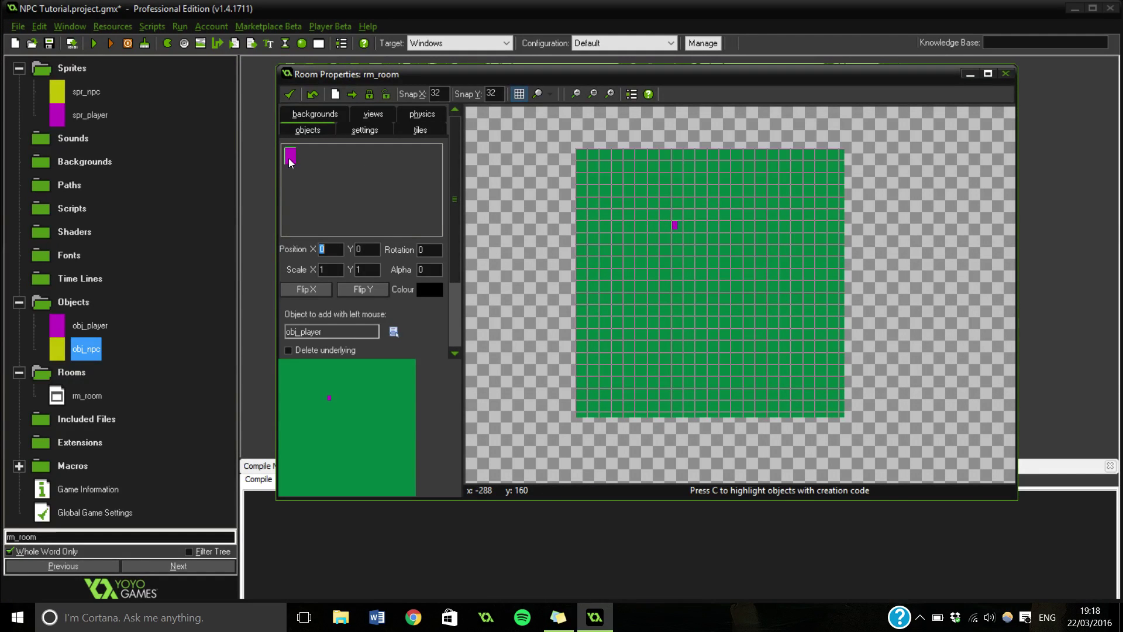
- Place one obj_npc instance near the room's centre, removing the stray NPC at the top edge
click(793, 163)
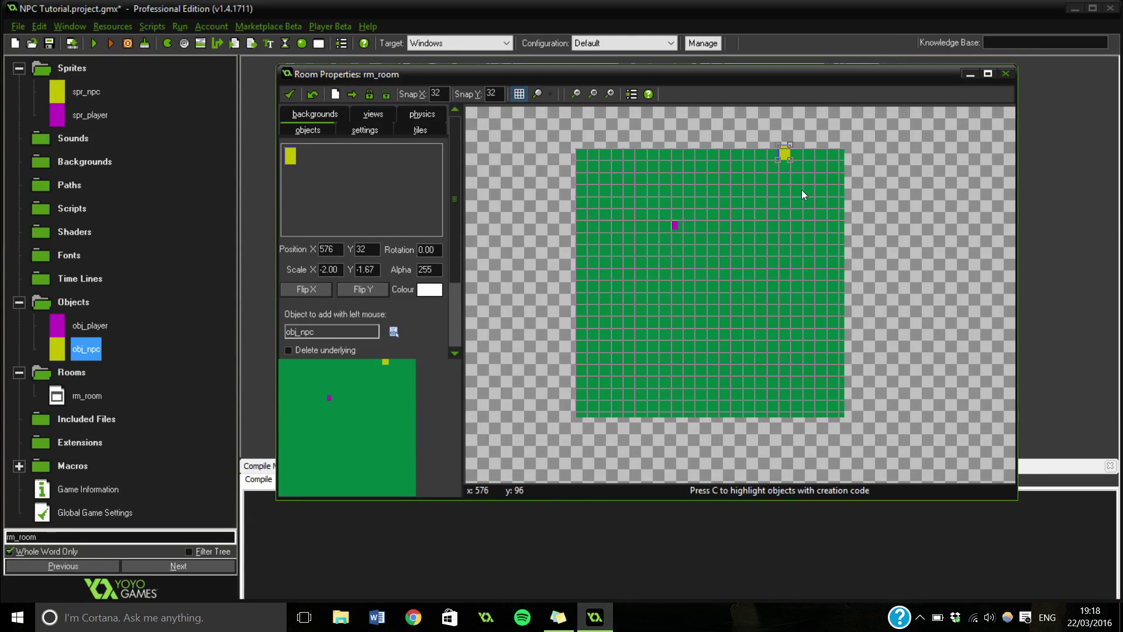
right_click(783, 154)
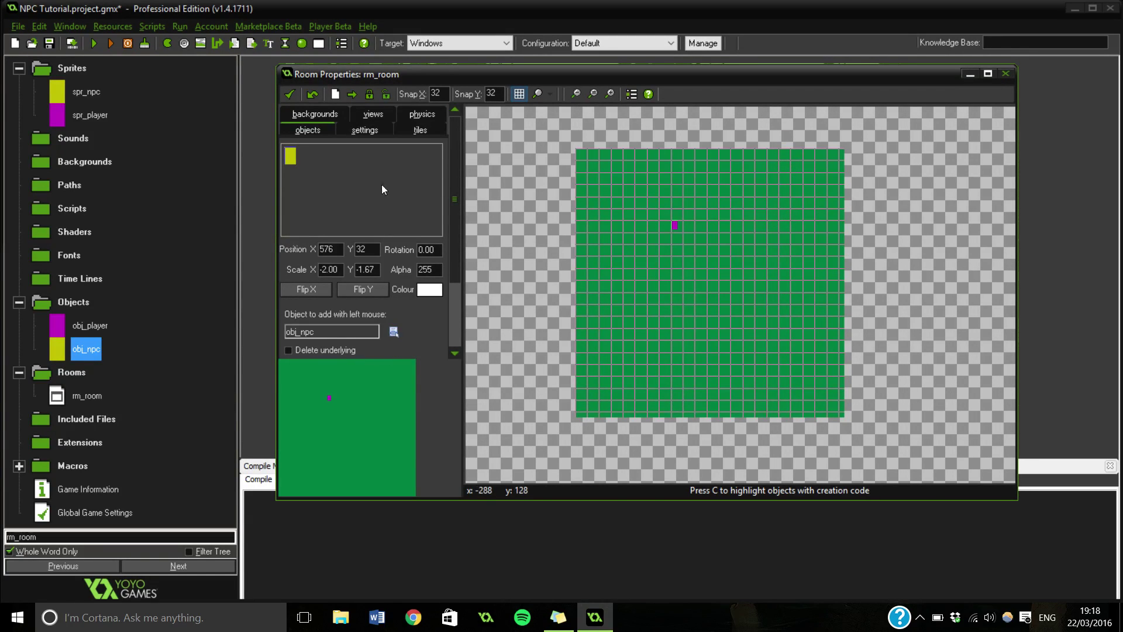
click(793, 224)
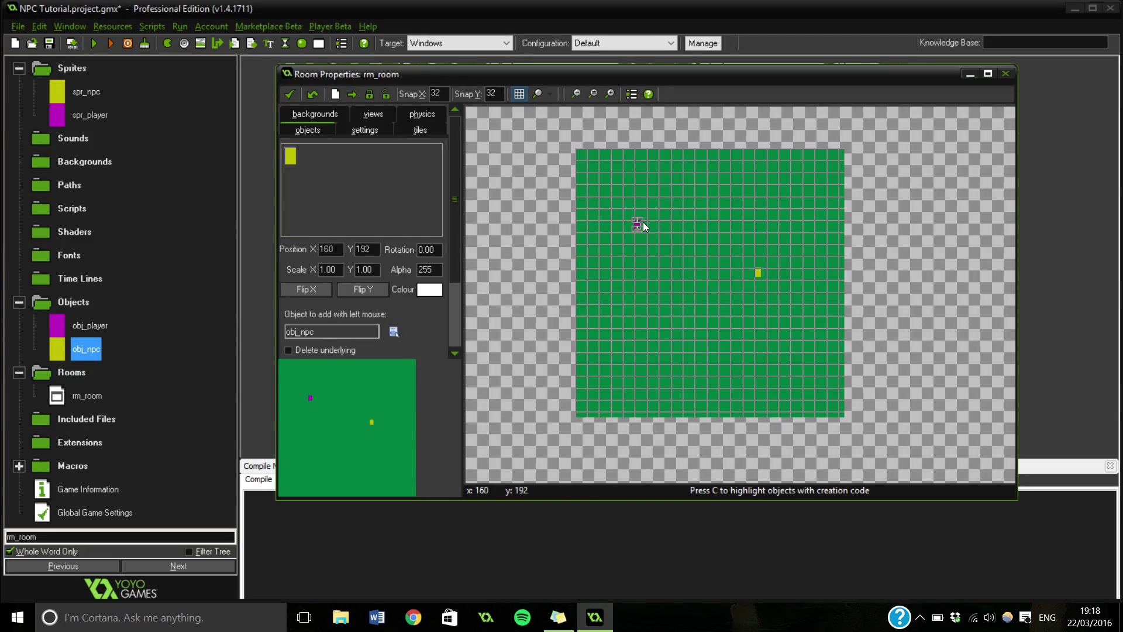
click(769, 248)
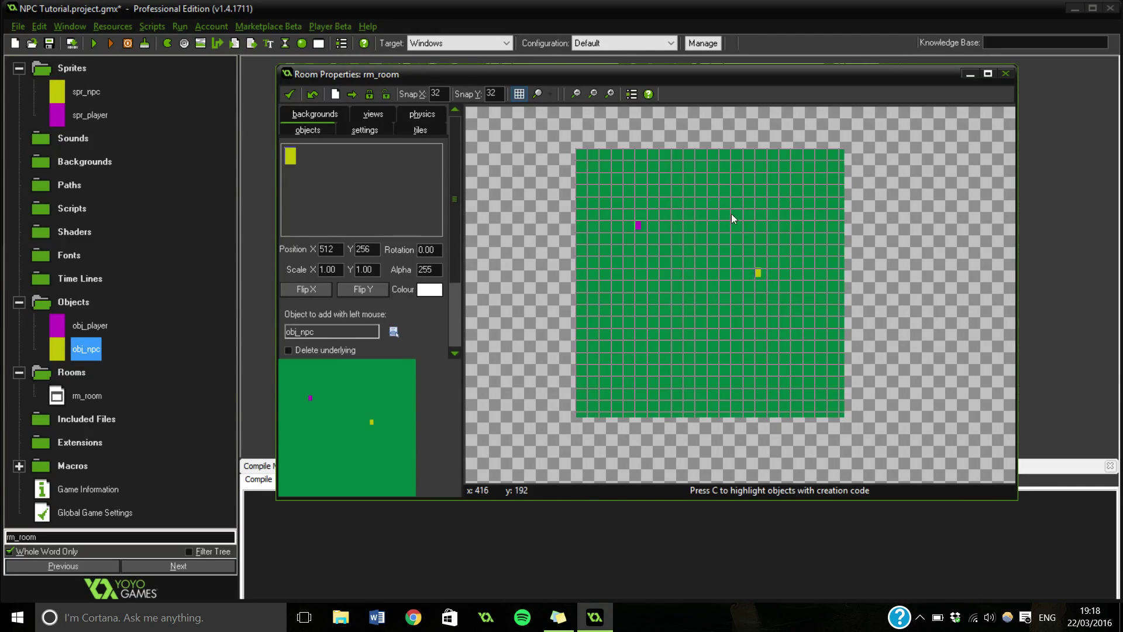
mouse_move(633, 239)
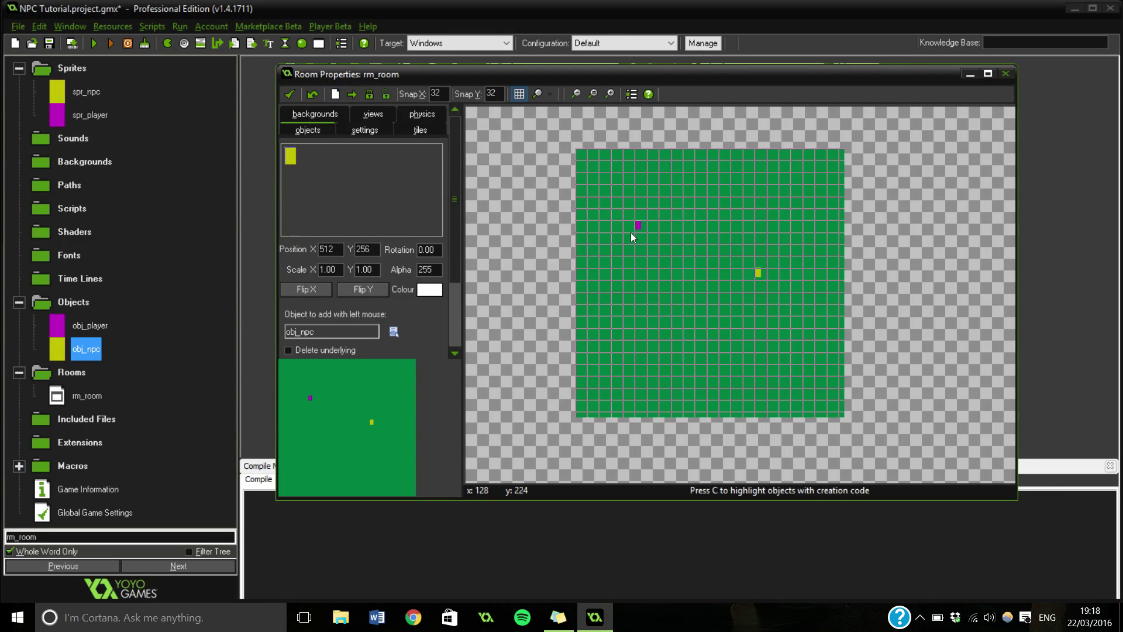
mouse_move(708, 273)
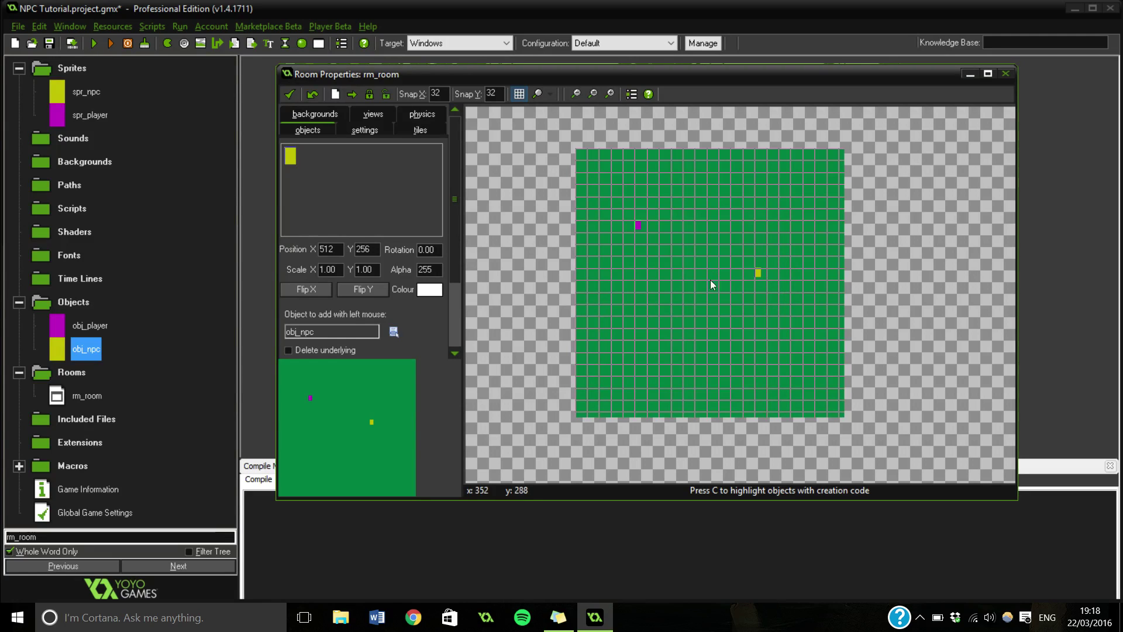
mouse_move(590, 184)
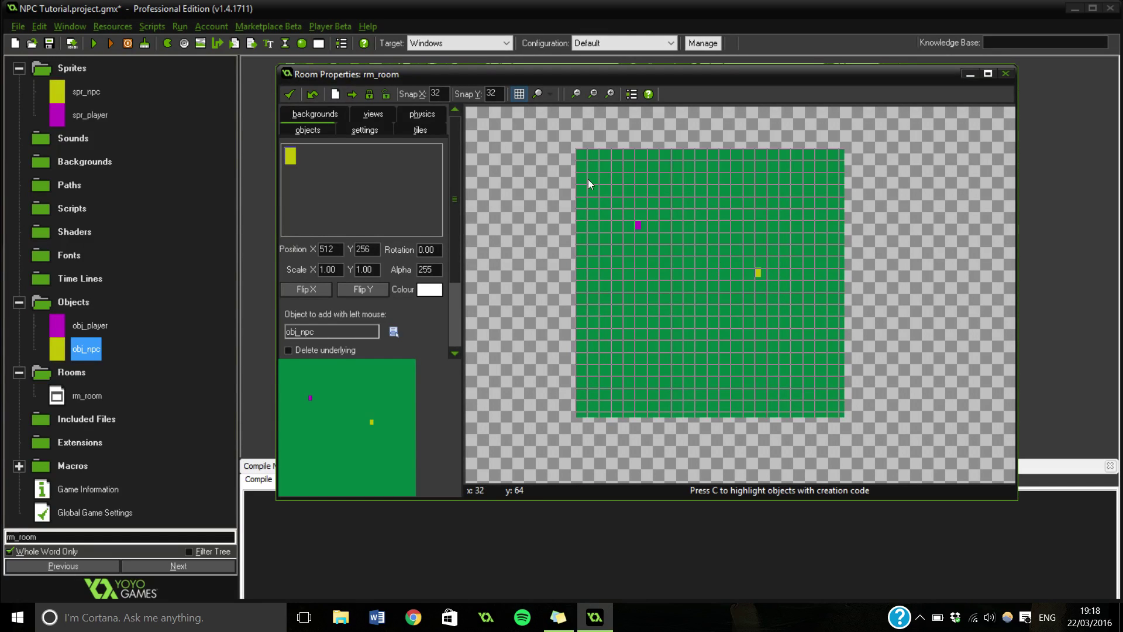
click(313, 114)
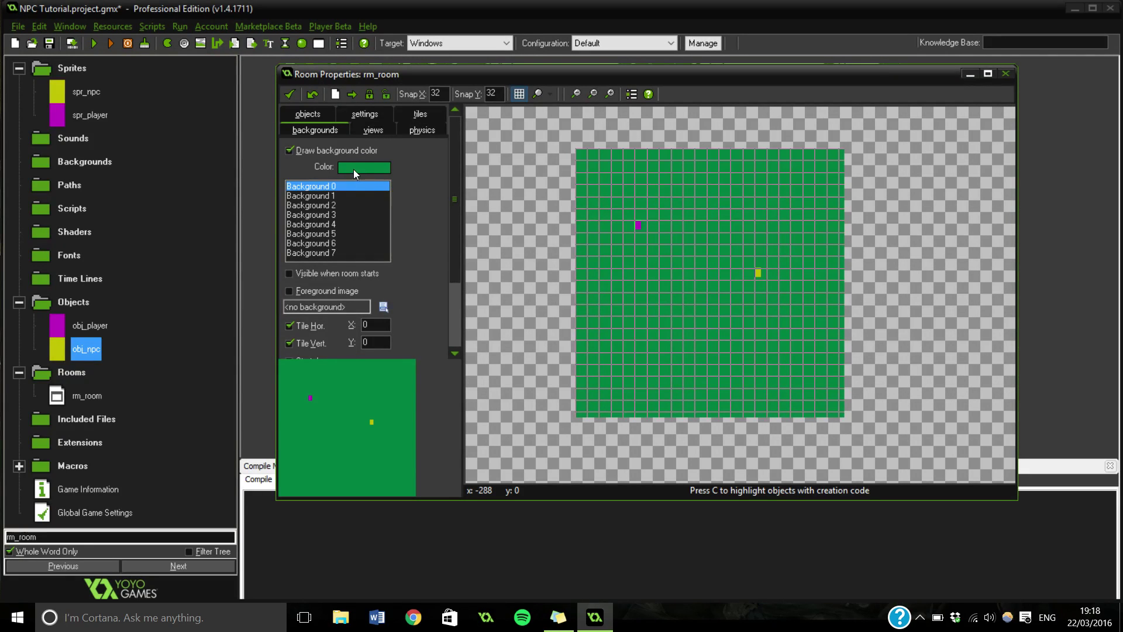
- Review rm_room's views tab and accept the room settings to close the room
click(373, 130)
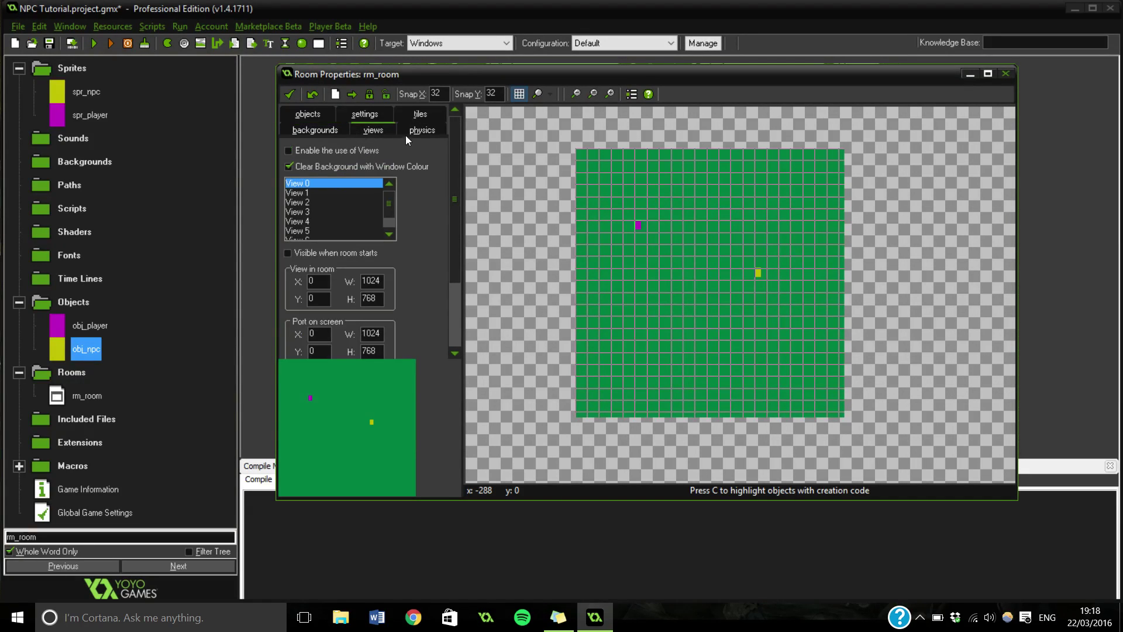
click(421, 130)
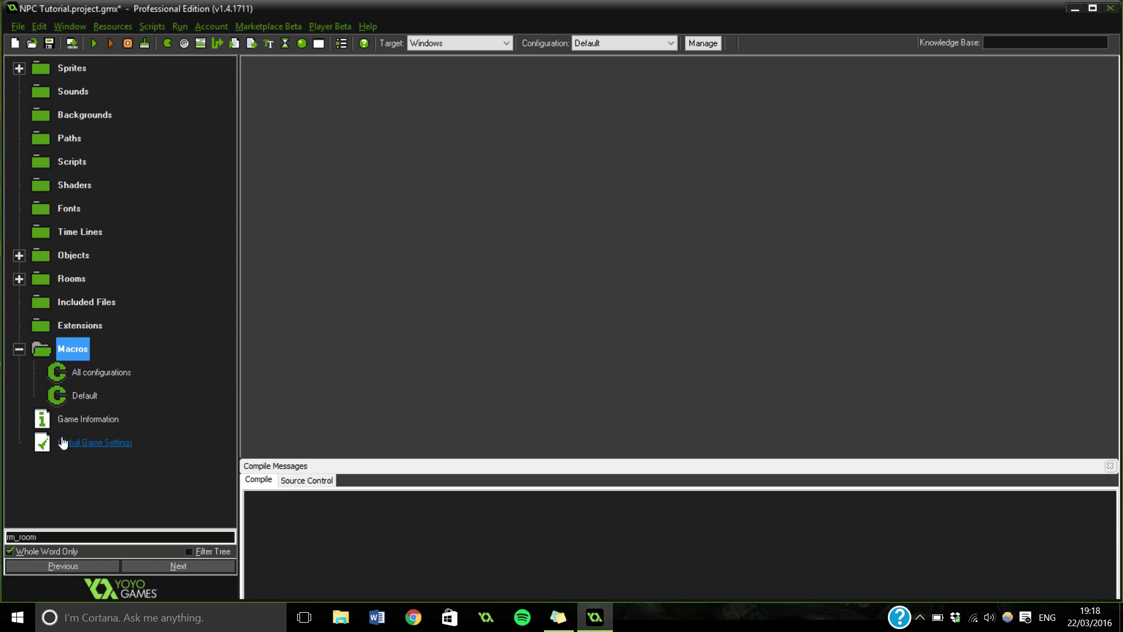
- Inspect the All configurations macros list twice, leaving it empty
double_click(106, 372)
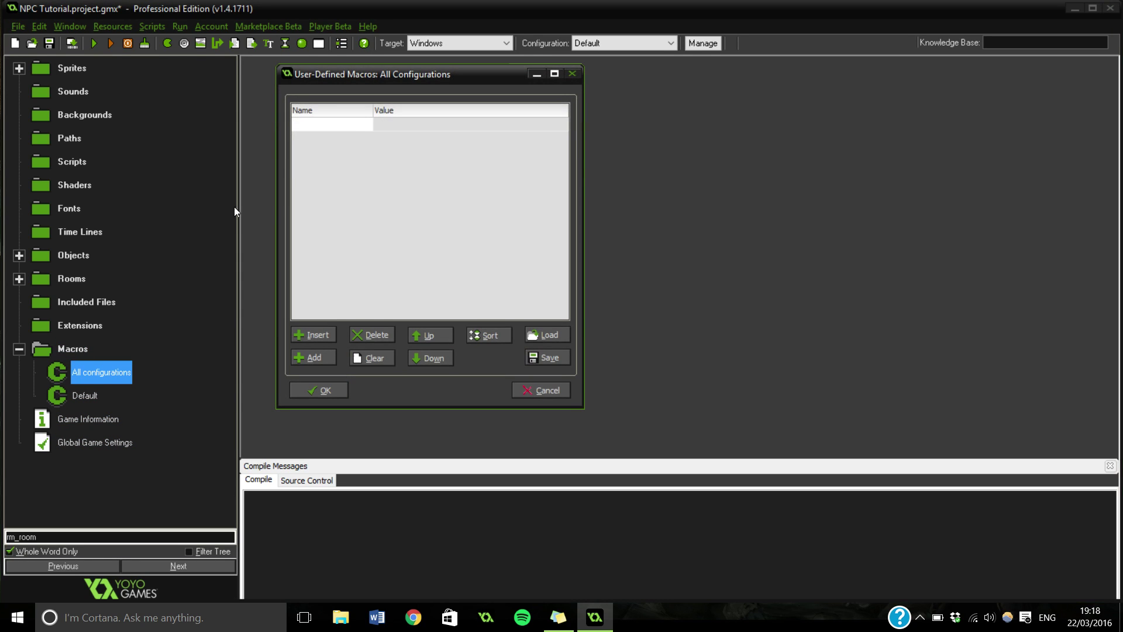
mouse_move(388, 265)
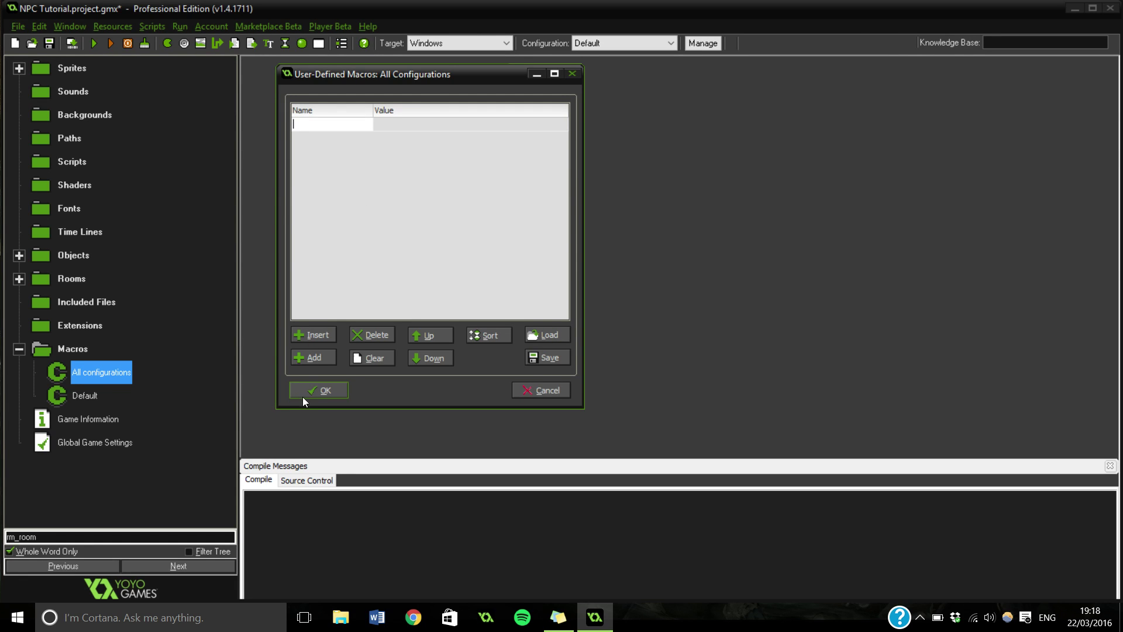
click(318, 391)
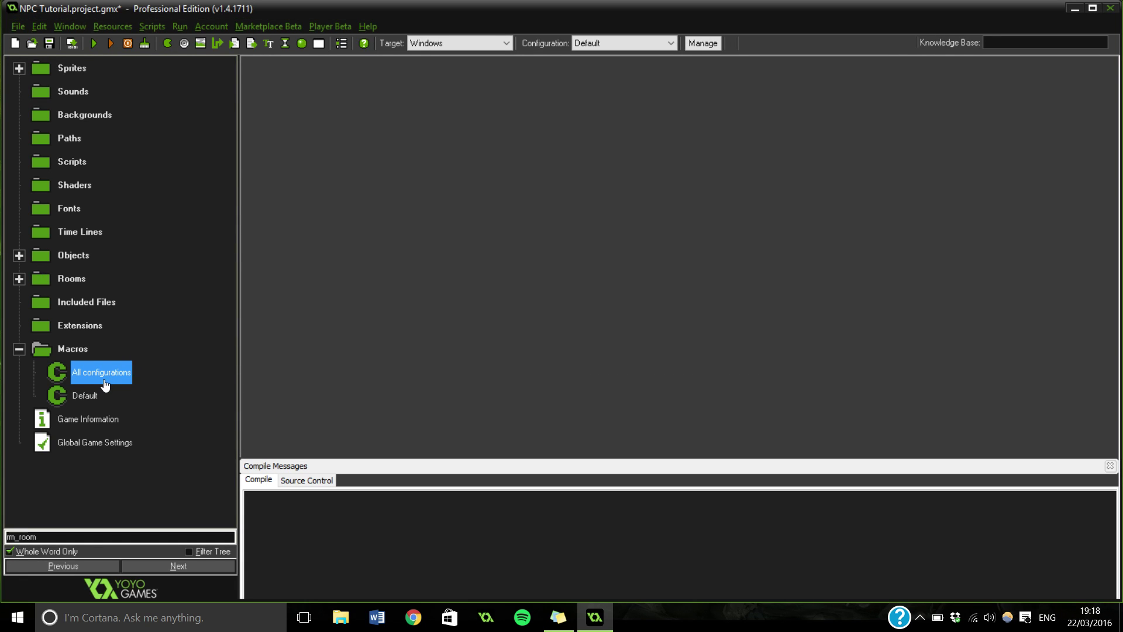
double_click(100, 372)
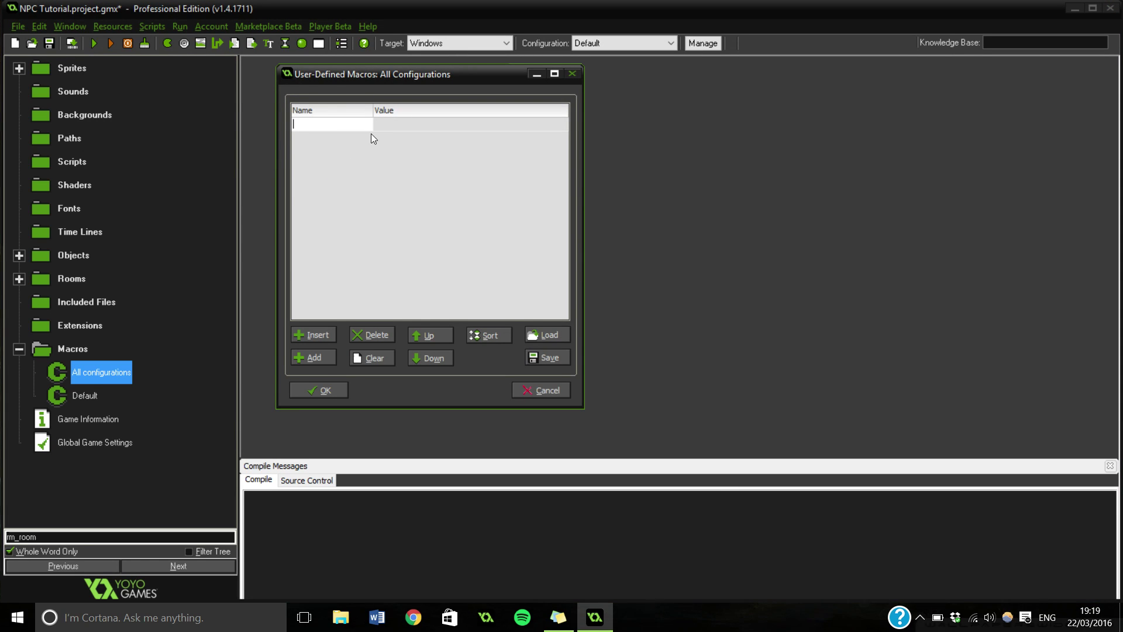
mouse_move(376, 93)
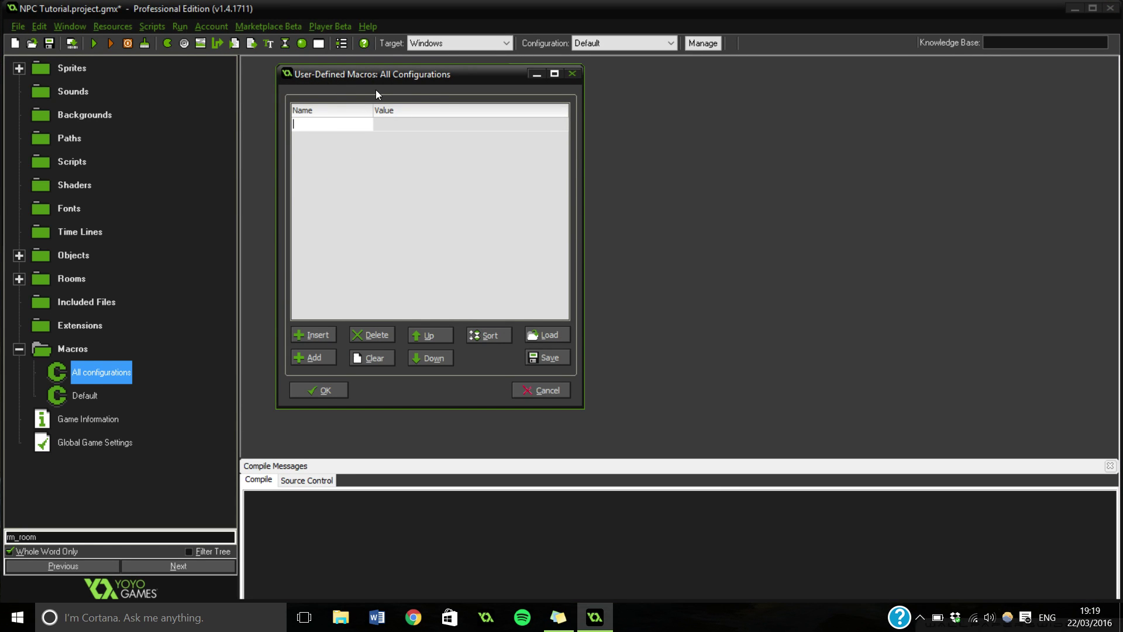
mouse_move(367, 79)
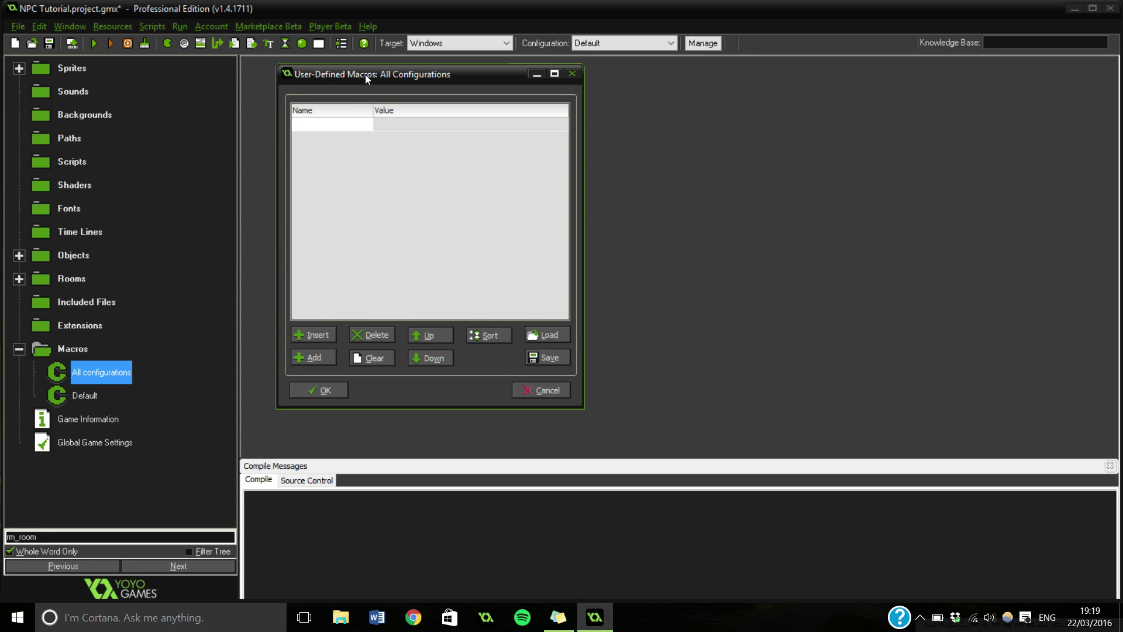
text(npc_inte)
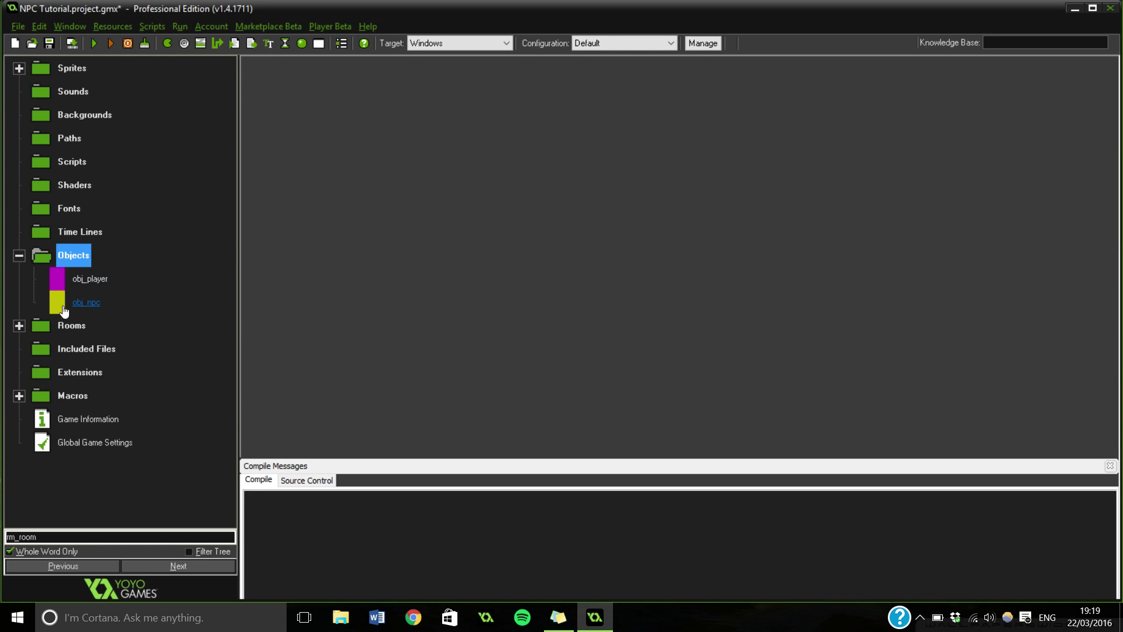
click(85, 302)
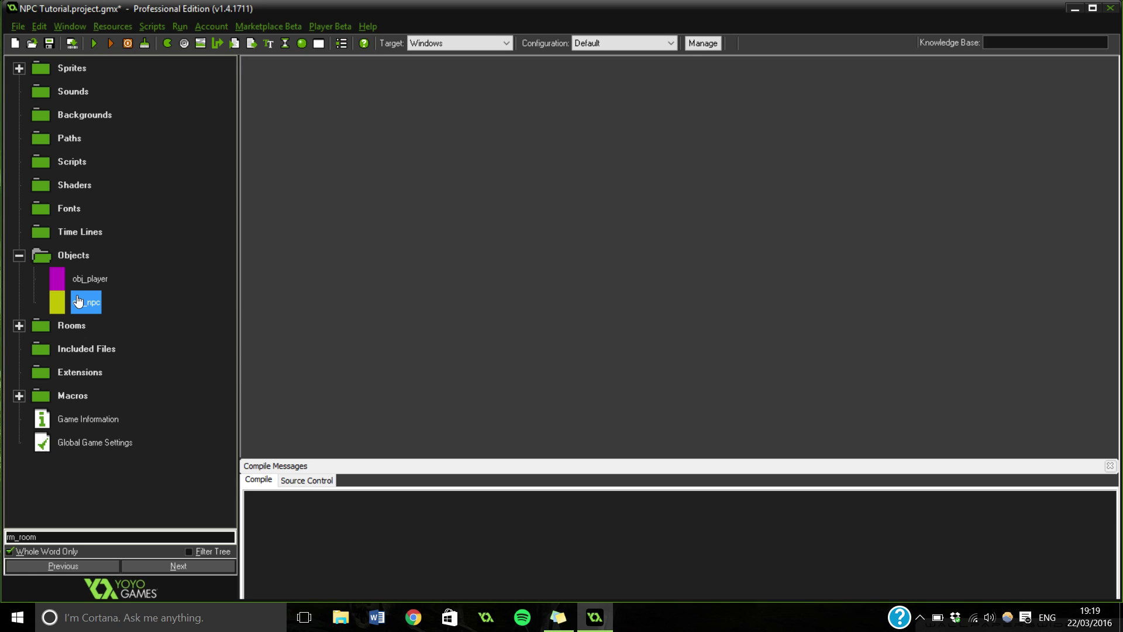
double_click(86, 302)
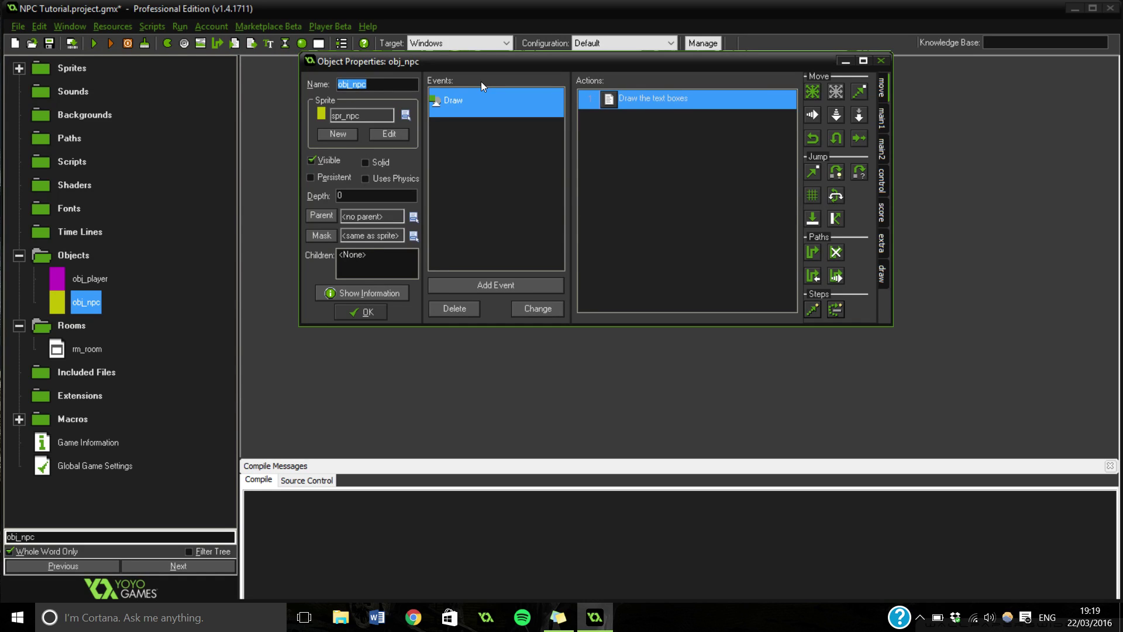
mouse_move(129, 218)
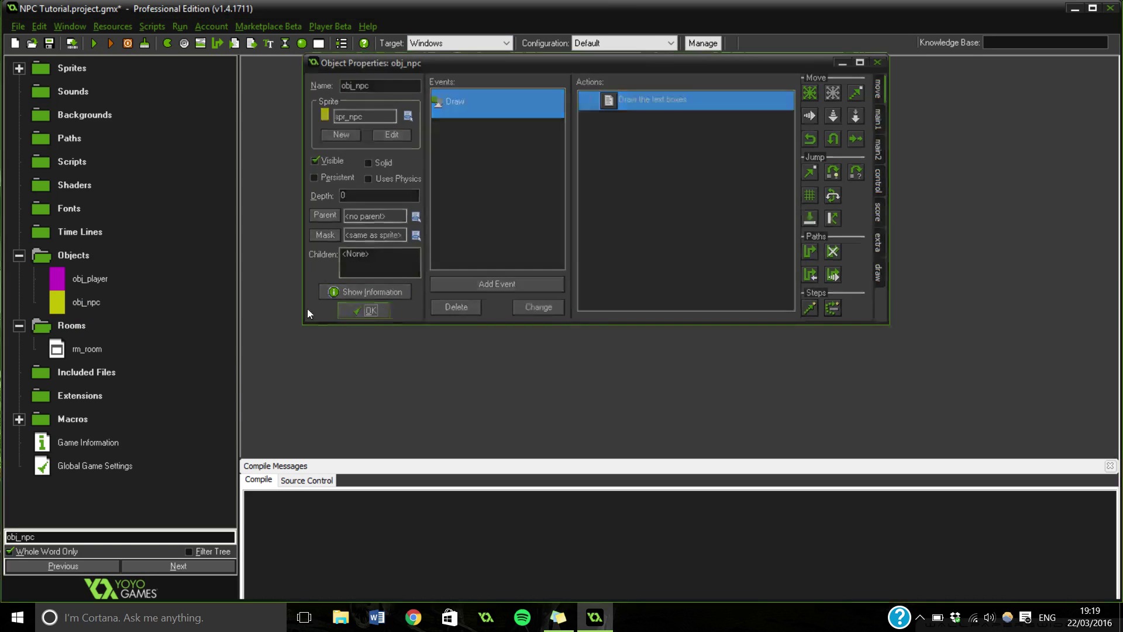
click(370, 310)
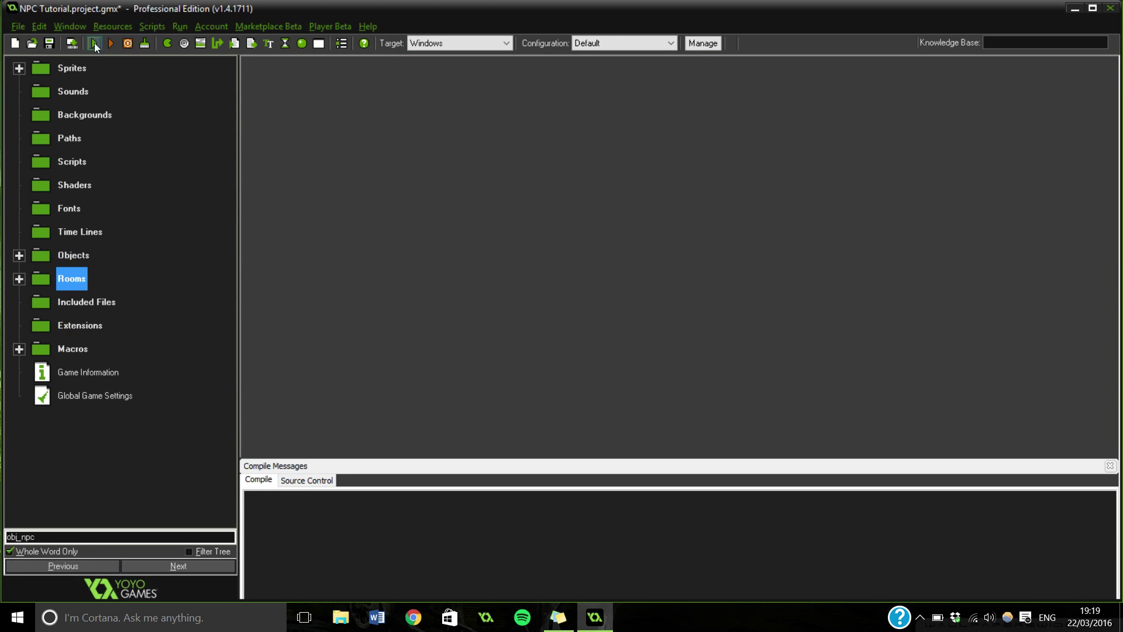
- Compile and run the NPC Tutorial game, then return to obj_npc's properties
click(90, 44)
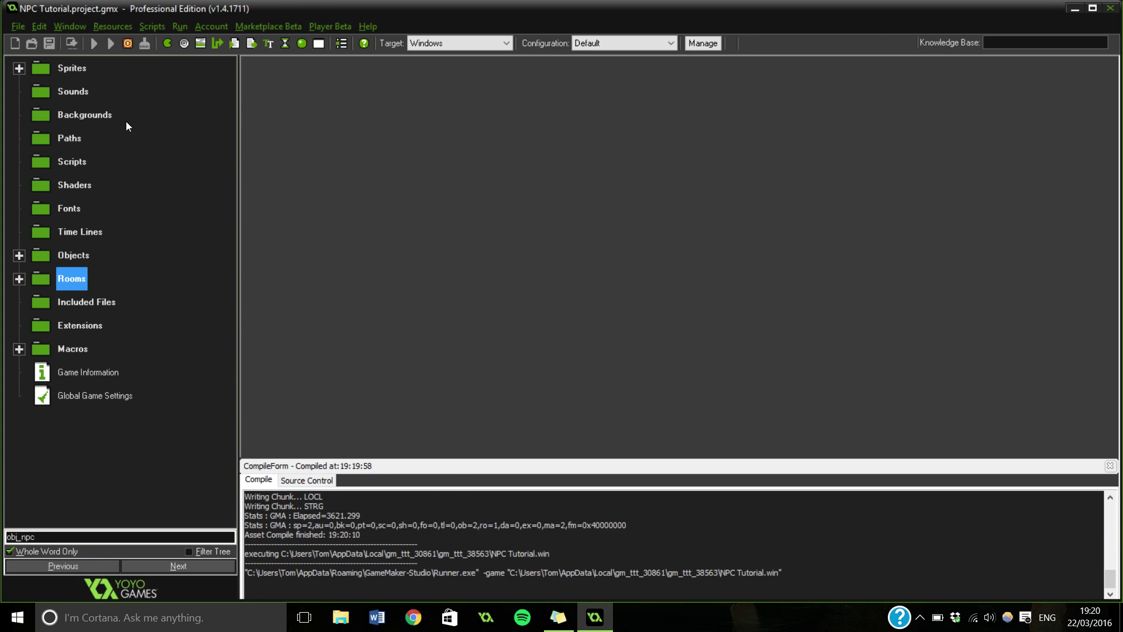
click(104, 44)
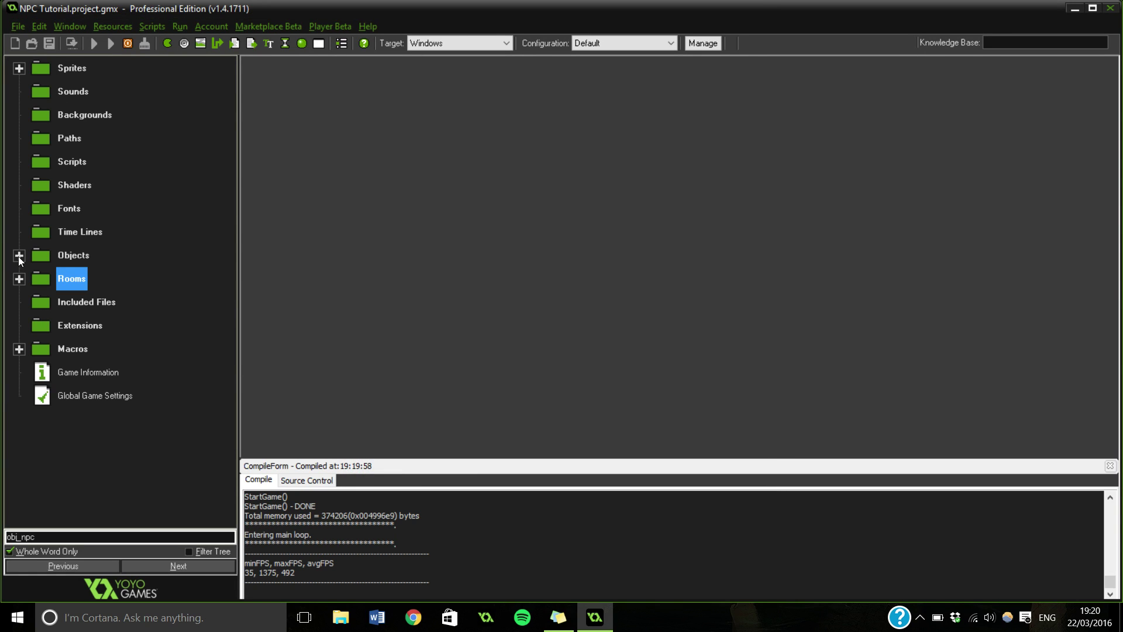
double_click(84, 302)
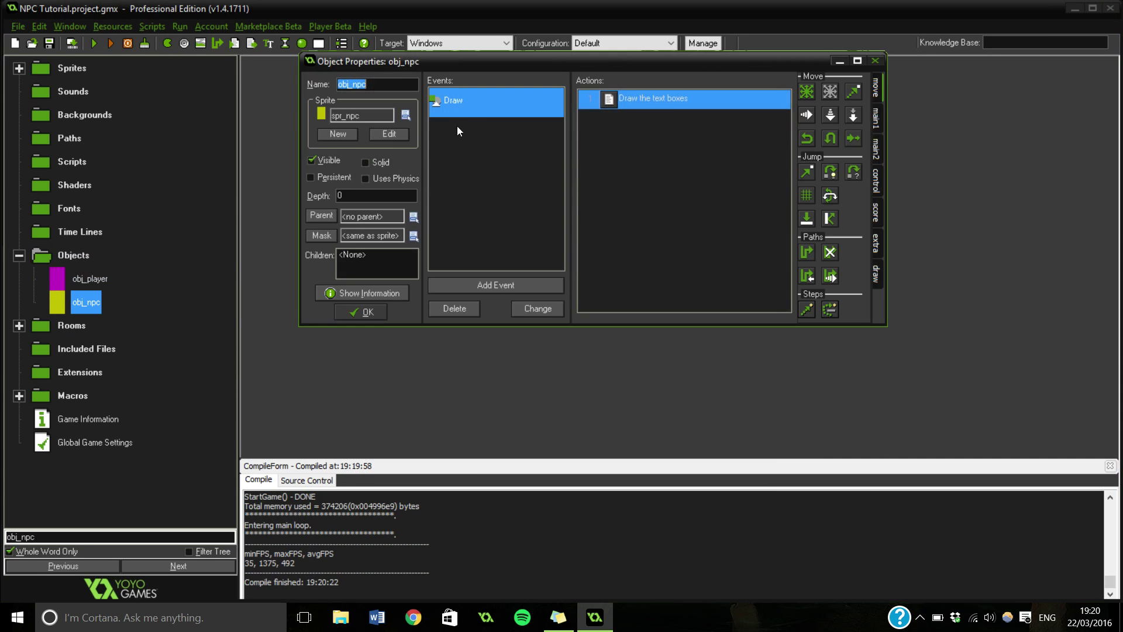
- Add draw_self(); to the NPC's Draw event code beneath the 'Draw the text boxes' comment
double_click(654, 98)
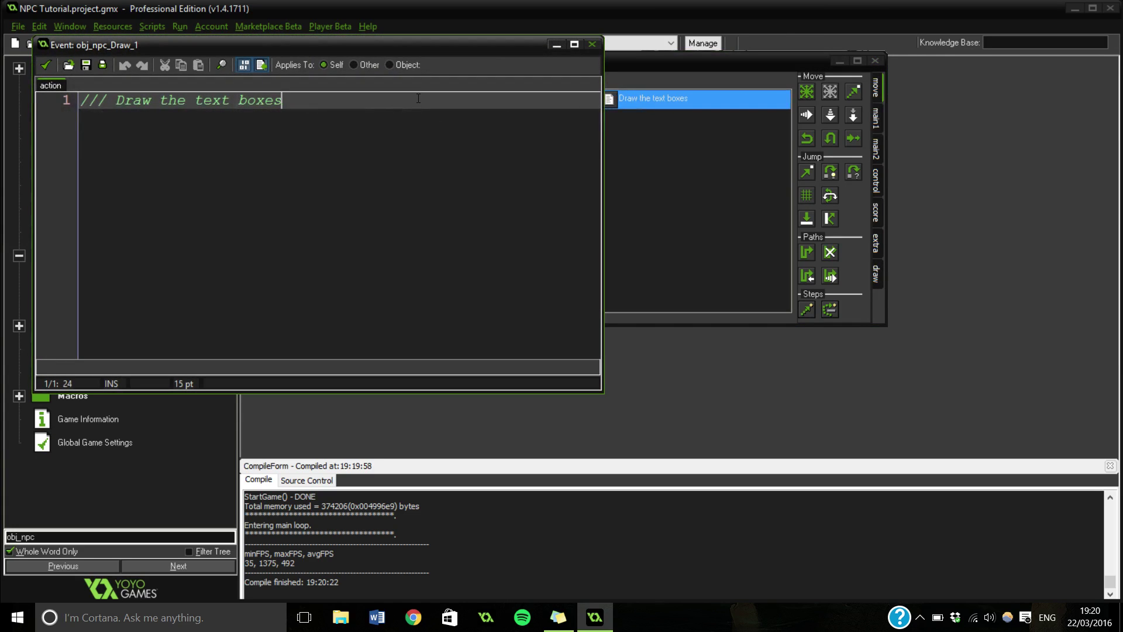
text(d)
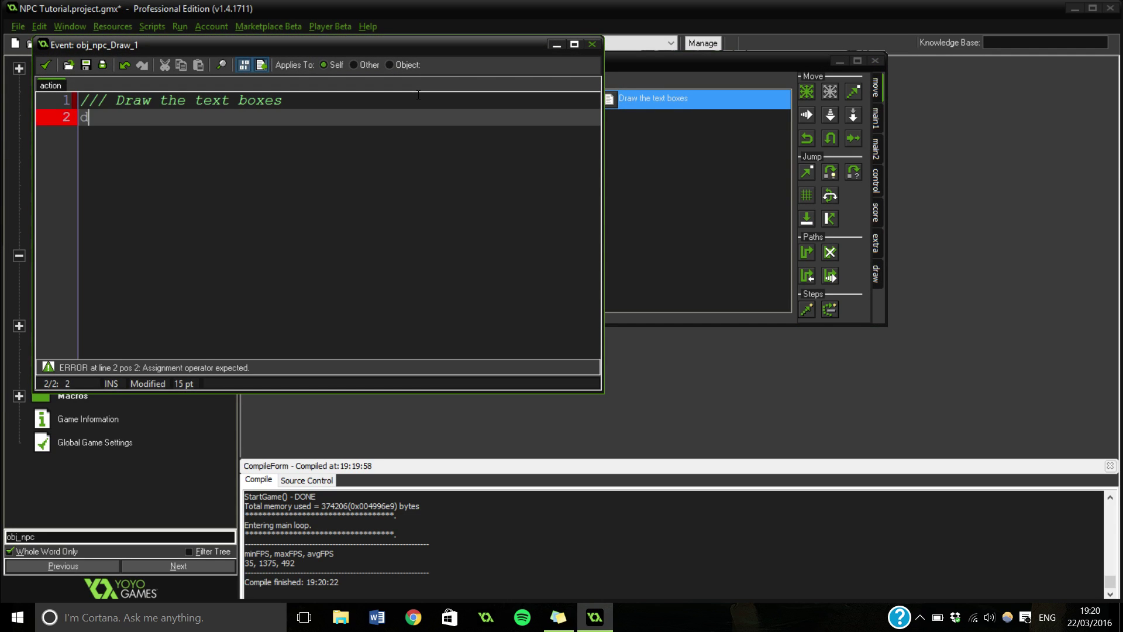
text(raw_self();)
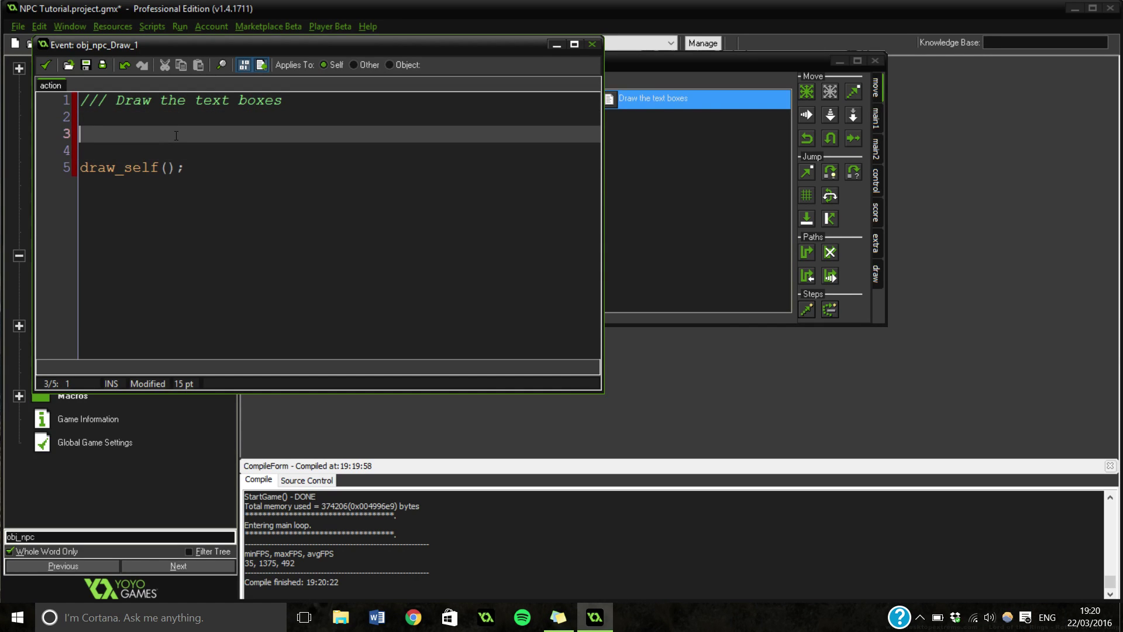
text(// Dra)
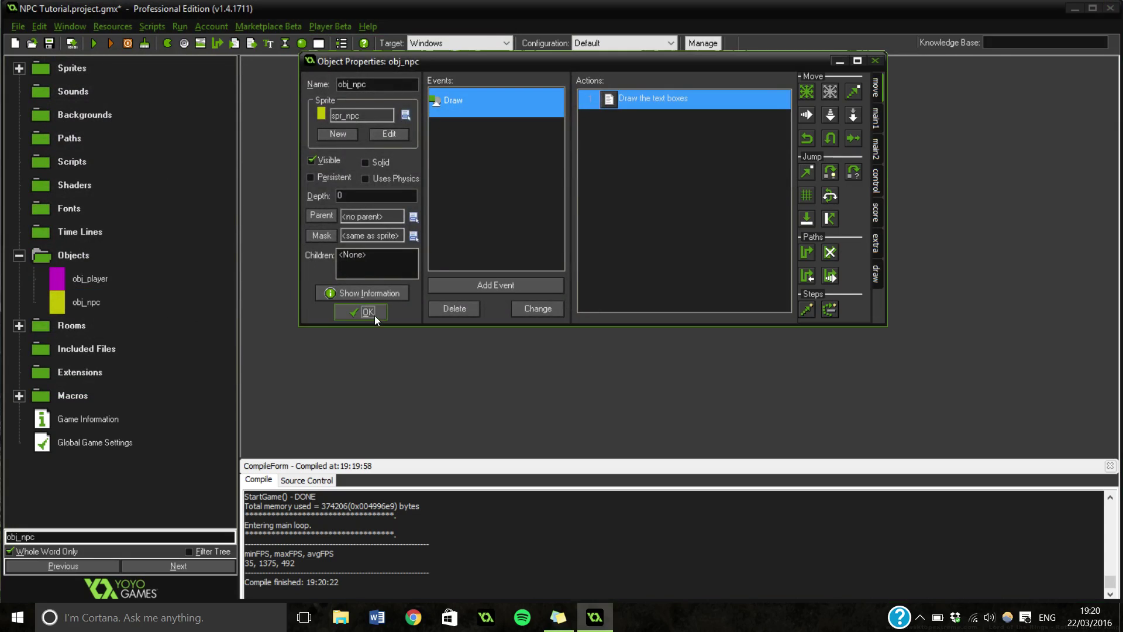
- Close obj_npc's properties and collapse the Sprites and Objects folders in the resource tree
click(360, 312)
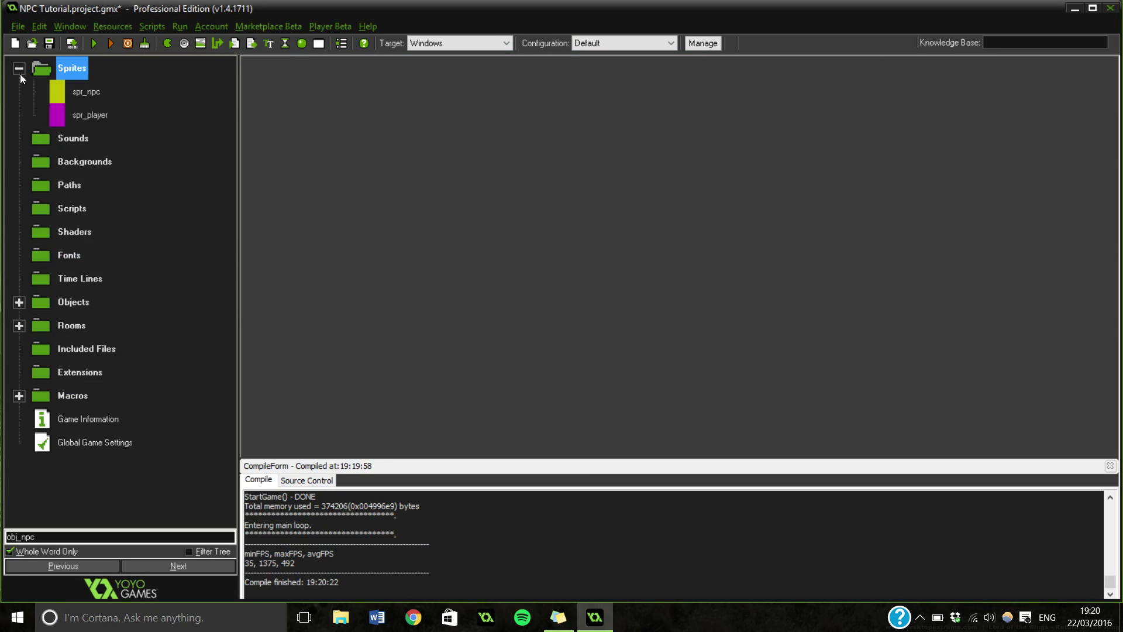
click(19, 69)
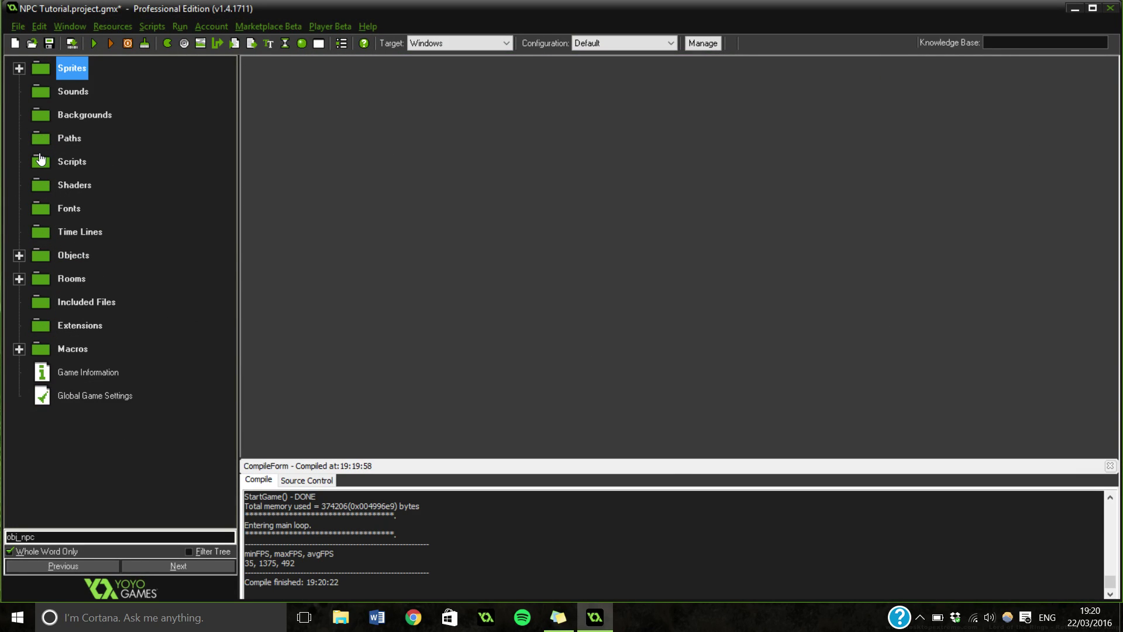
mouse_move(23, 241)
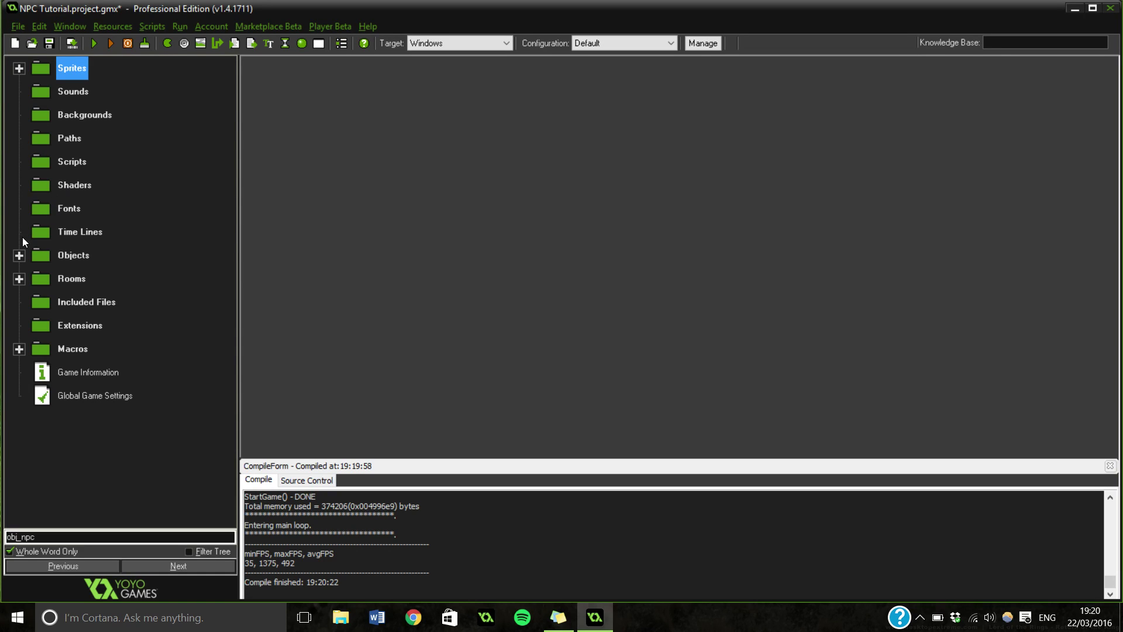
click(19, 255)
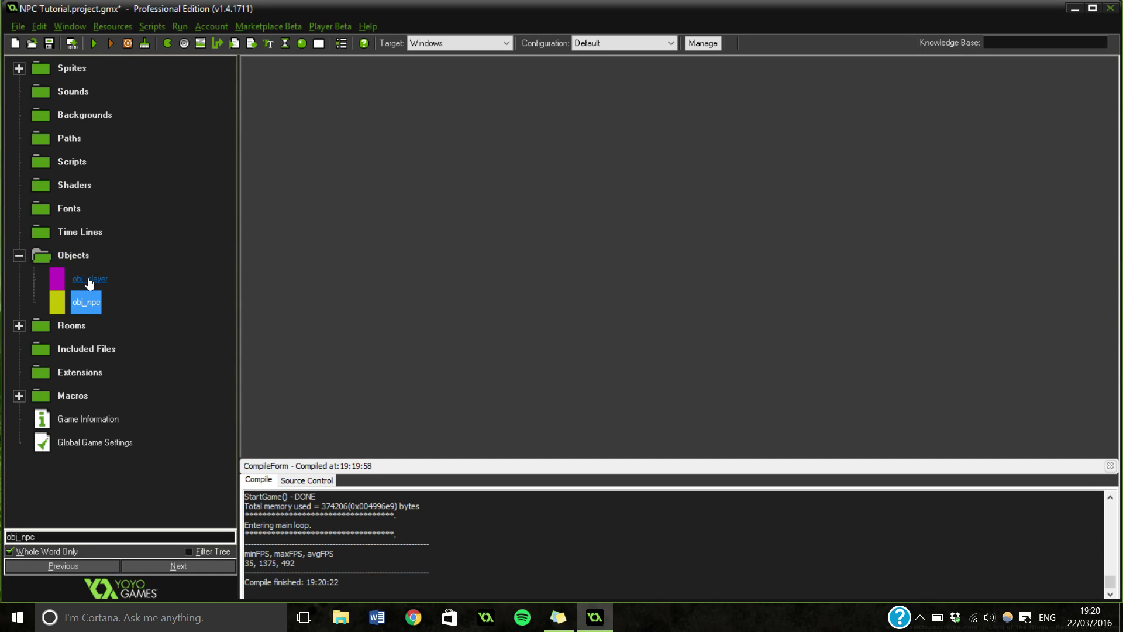
click(19, 255)
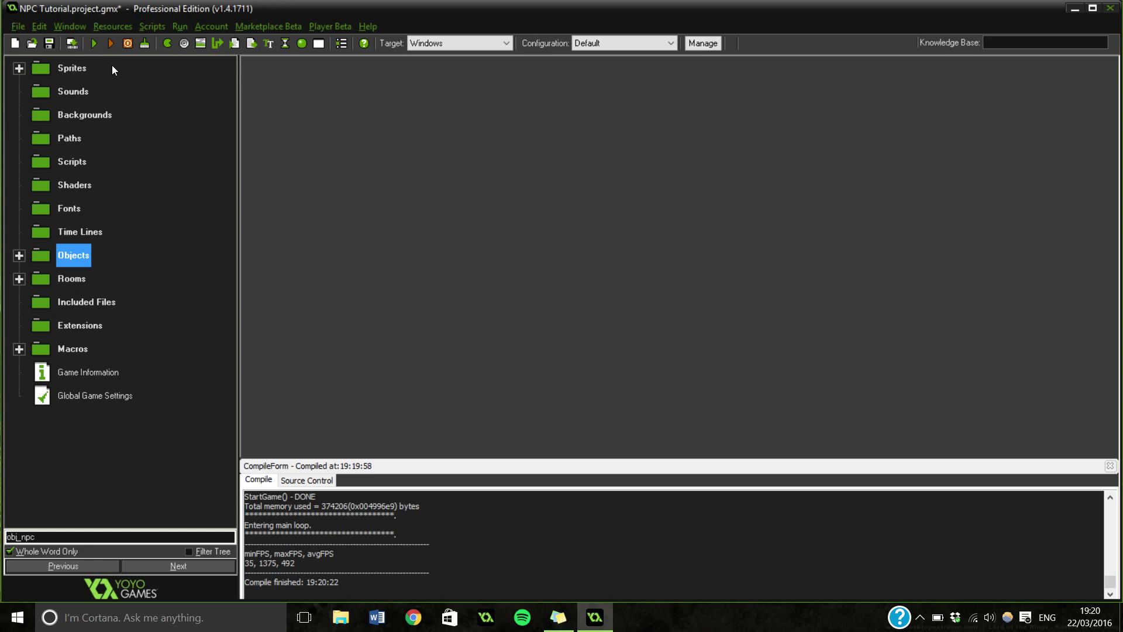